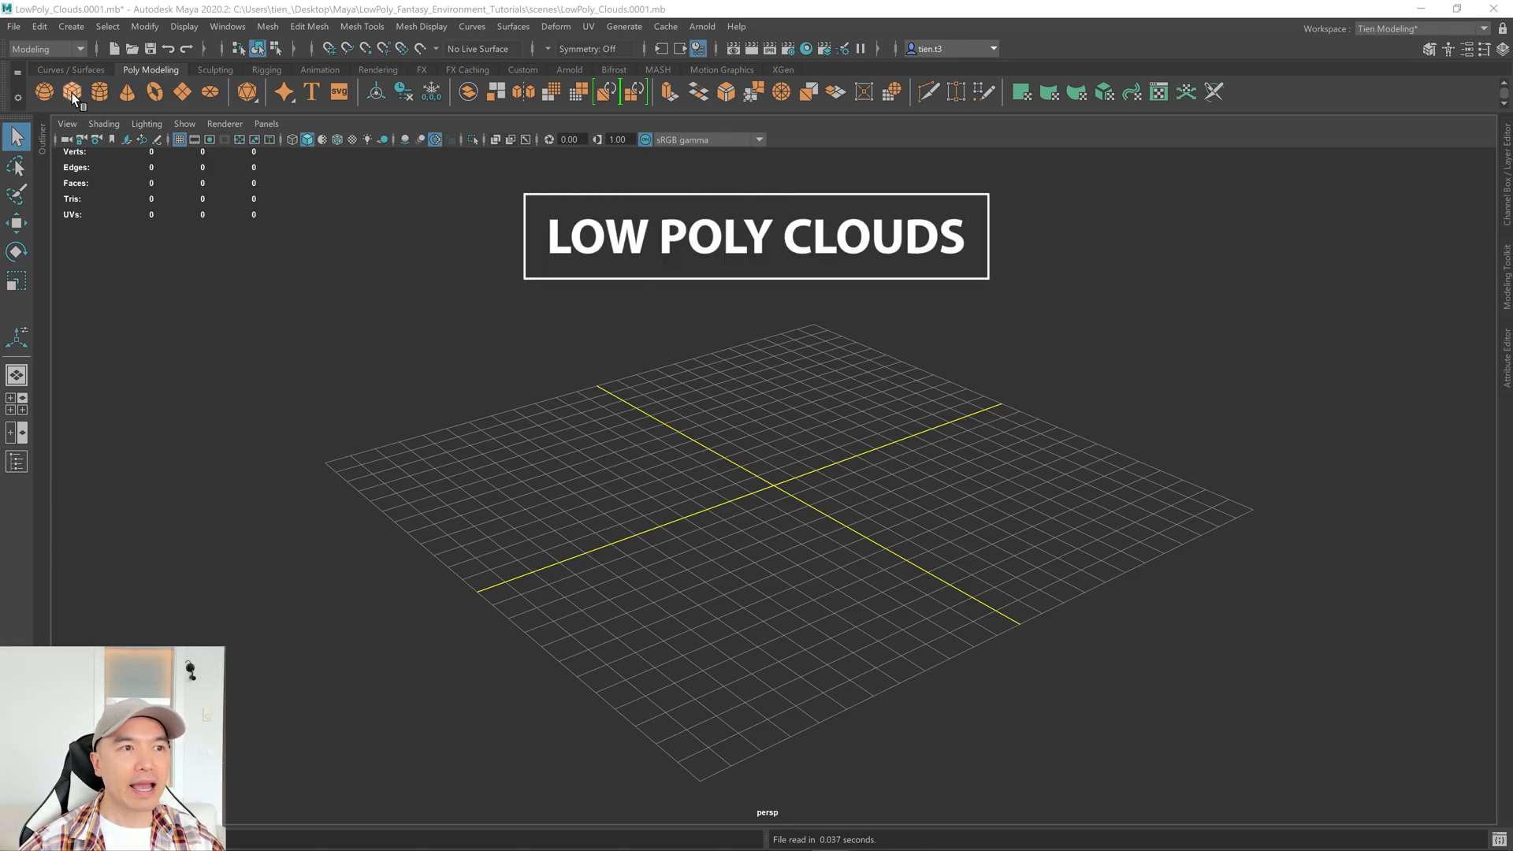
Step: Create a polygon cube from the Poly Modeling shelf as the clouds' starting shape
left_click(45, 92)
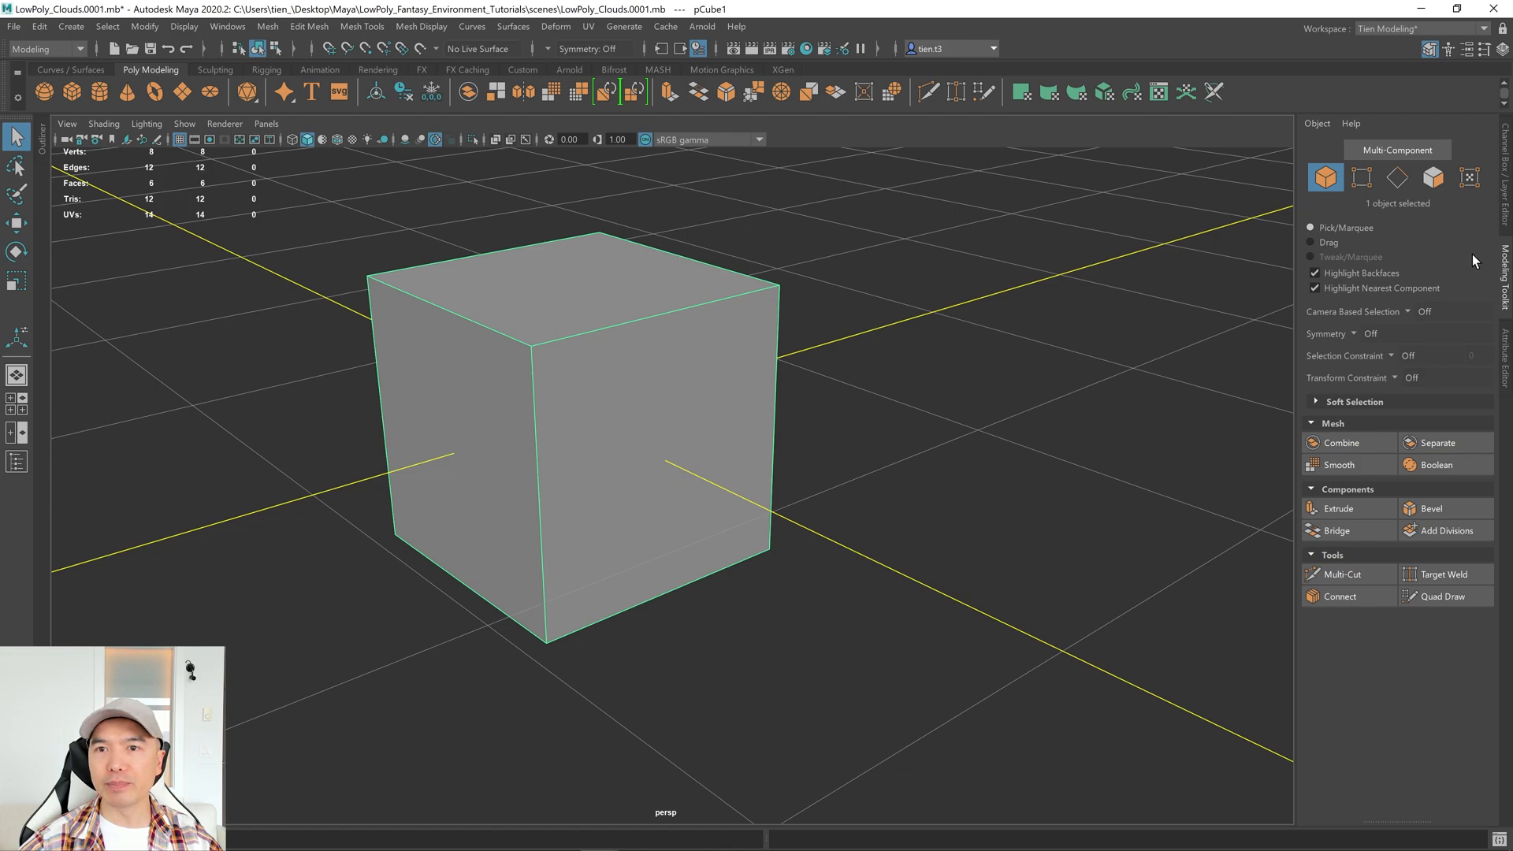
mouse_move(499, 398)
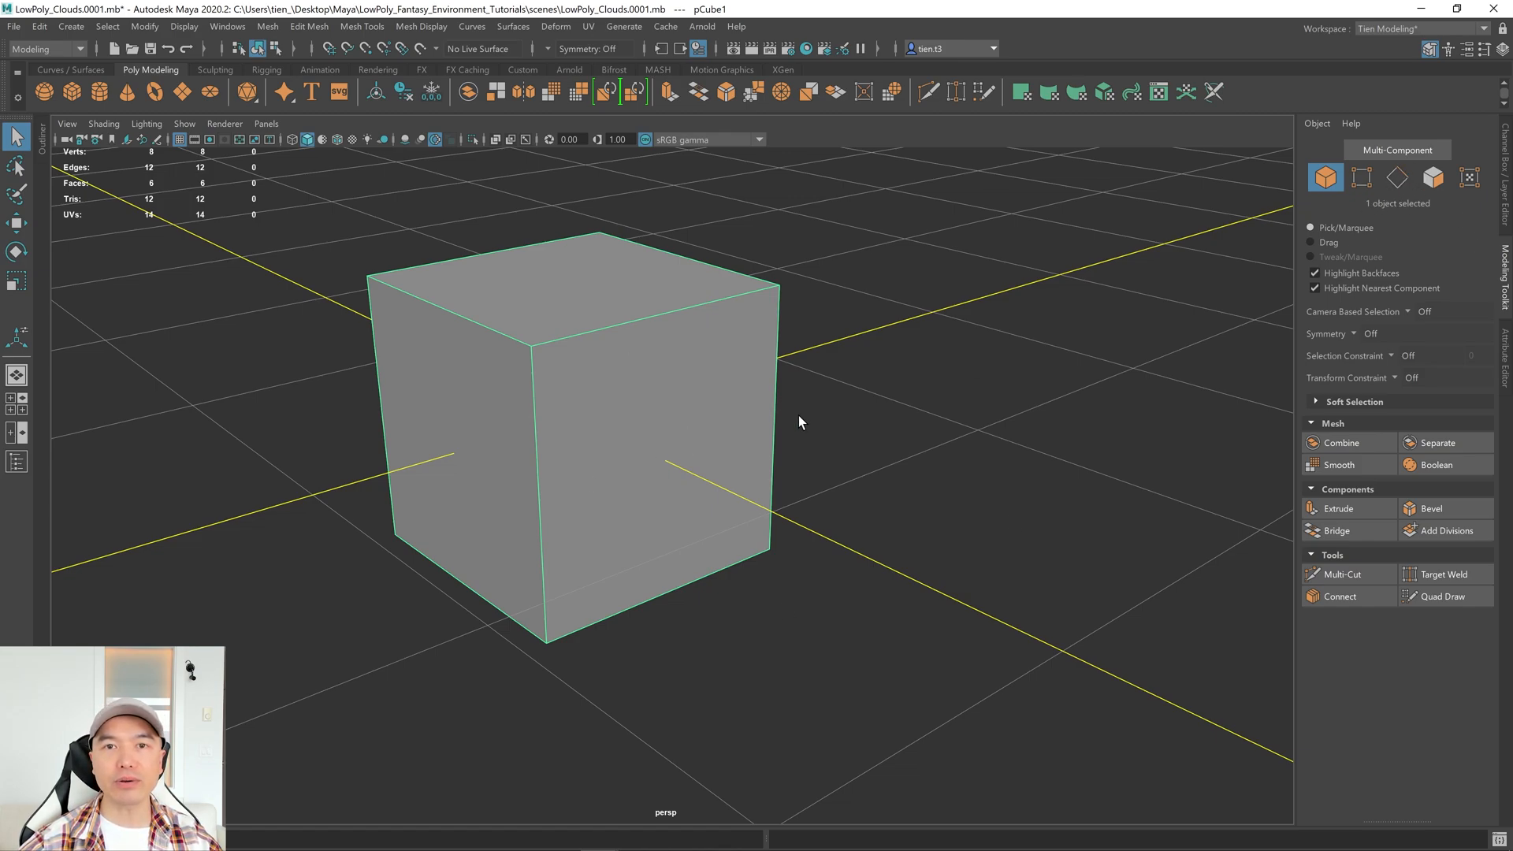
Step: Bevel all the cube's edges so it becomes a soft rounded block
right_click(799, 422)
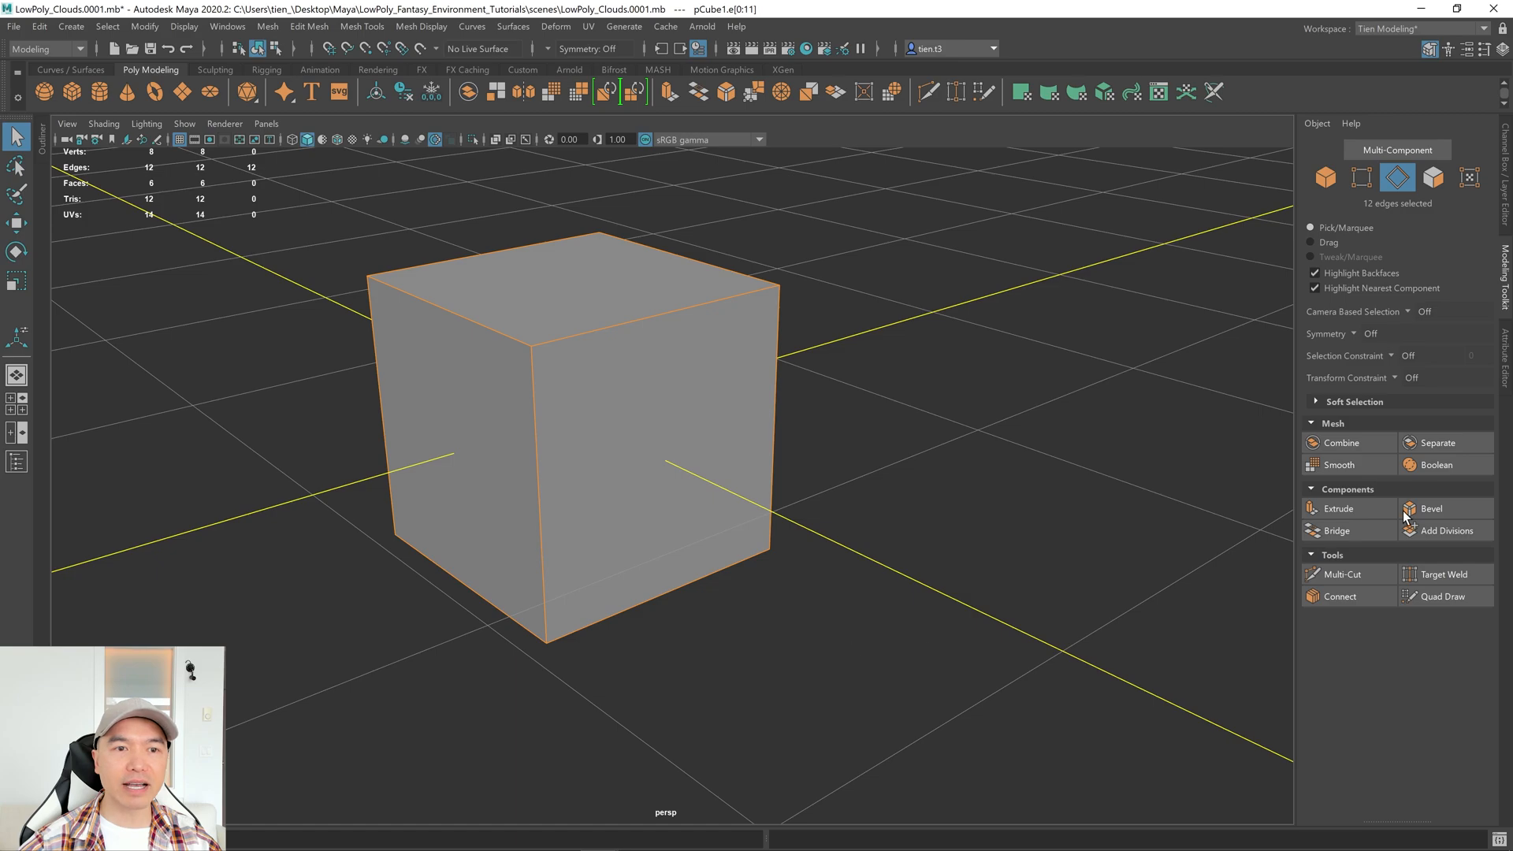
left_click(1432, 509)
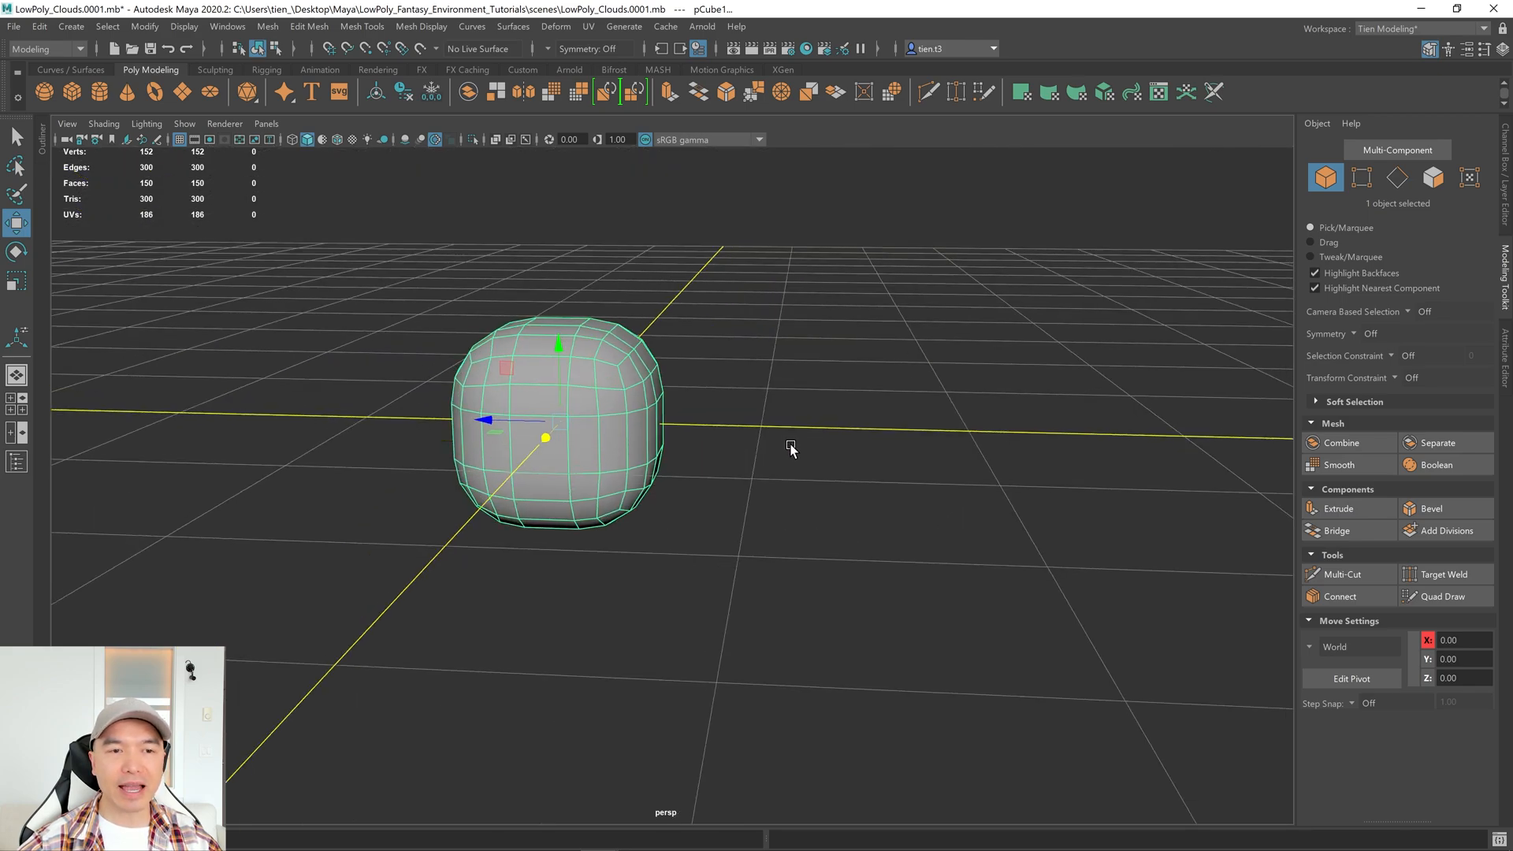
mouse_move(922, 345)
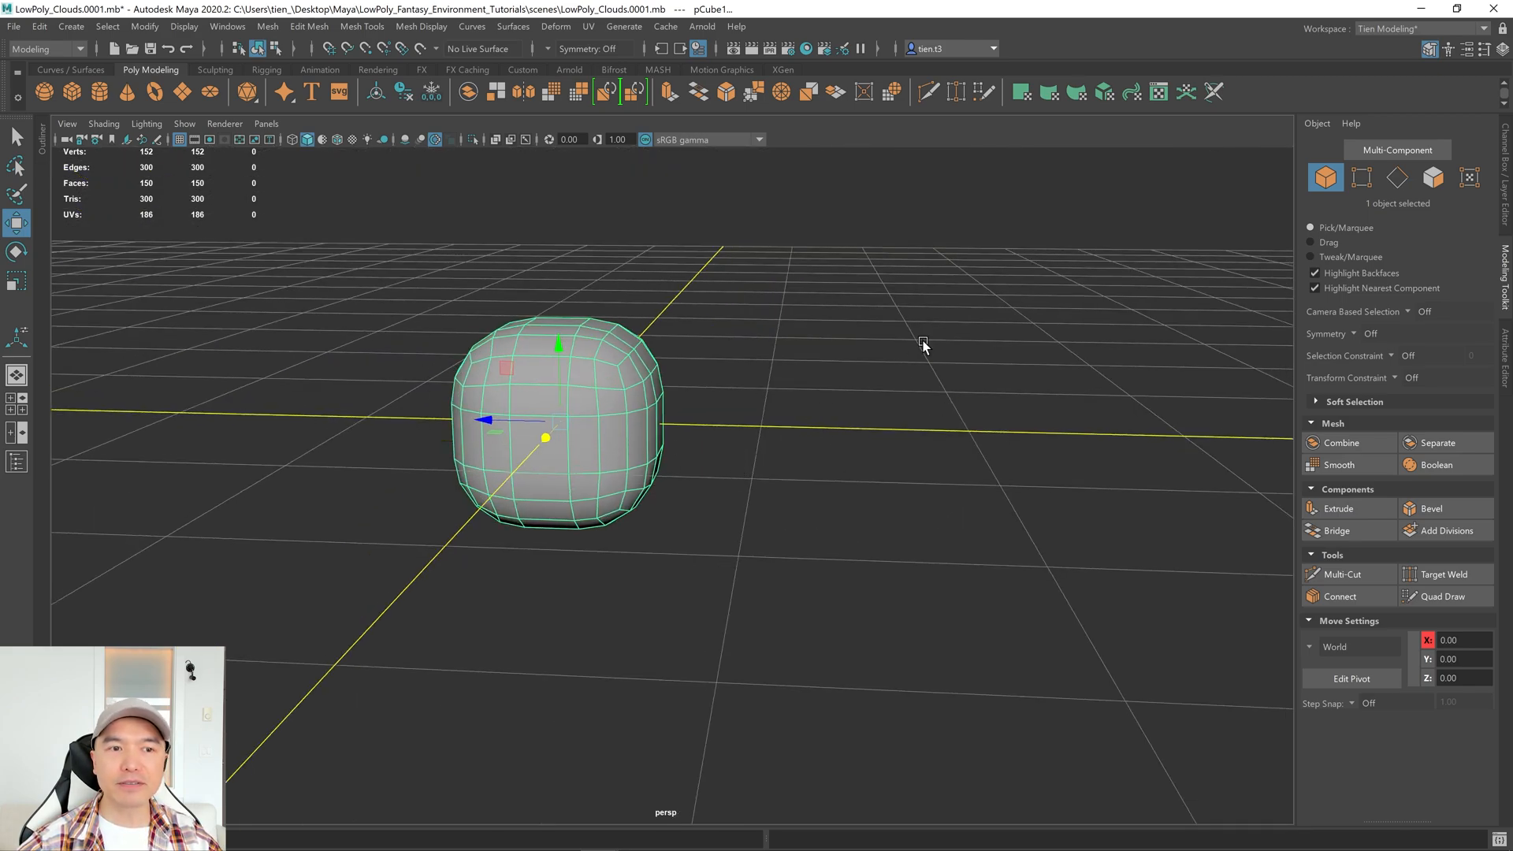
Step: Move duplicated rounded blocks into a cluster and shrink the front one to form a puffy cloud
left_click_drag(923, 345, 701, 511)
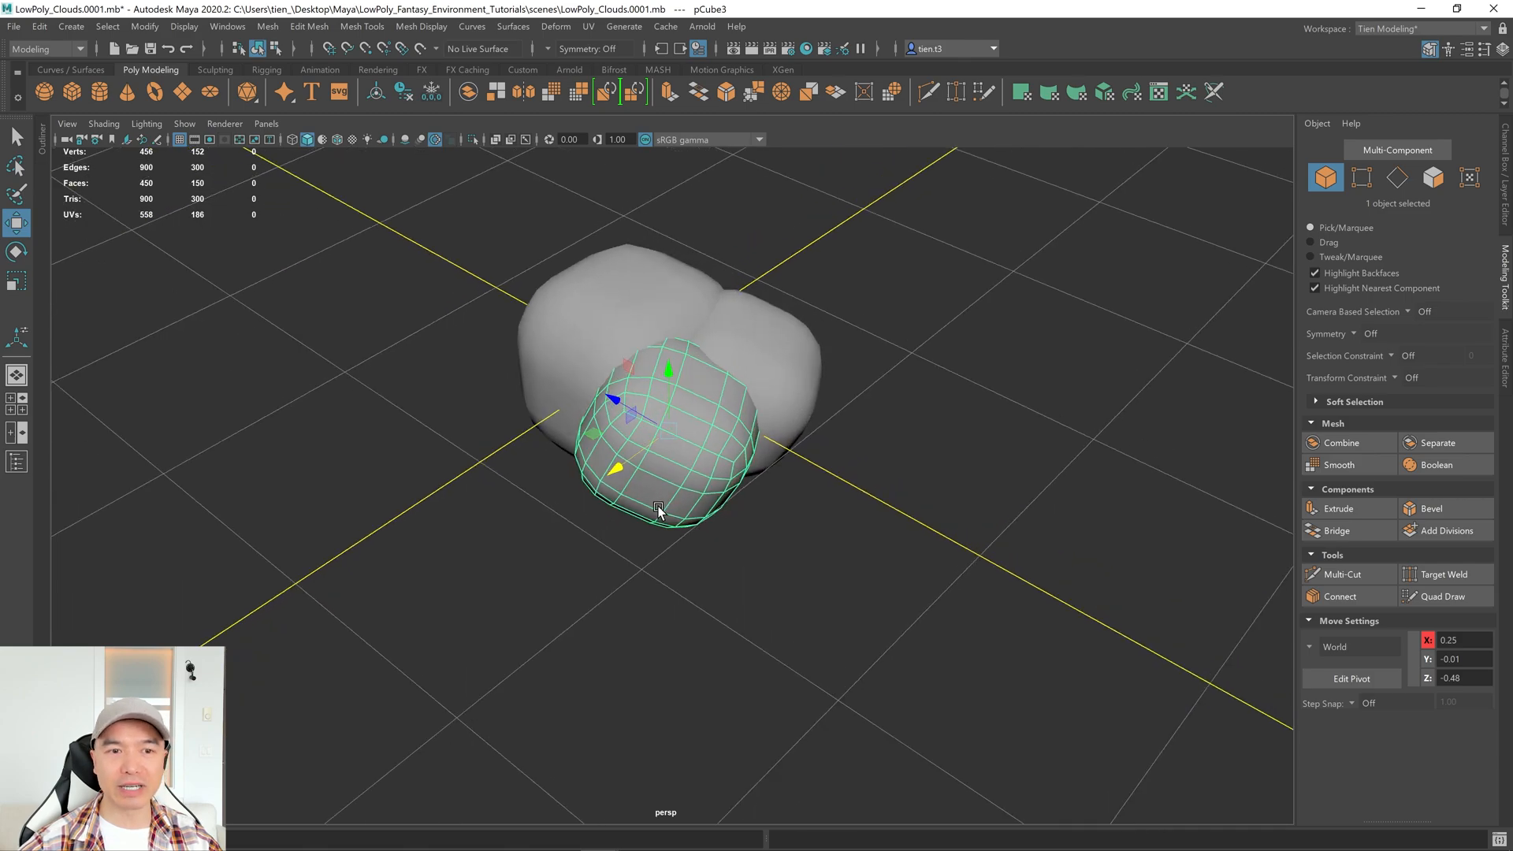
left_click_drag(659, 509, 780, 462)
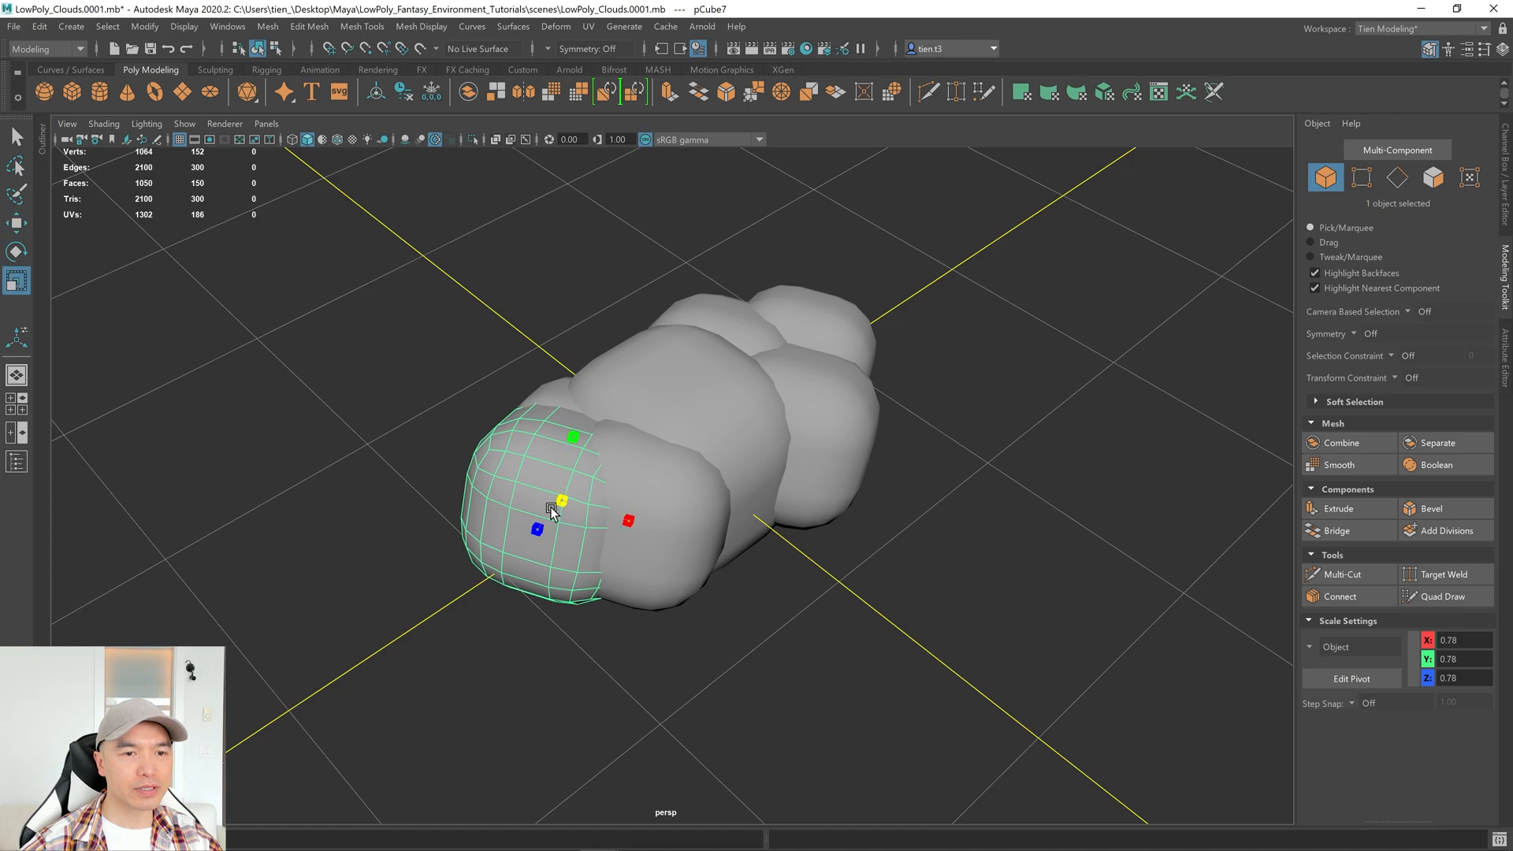
left_click_drag(550, 510, 703, 594)
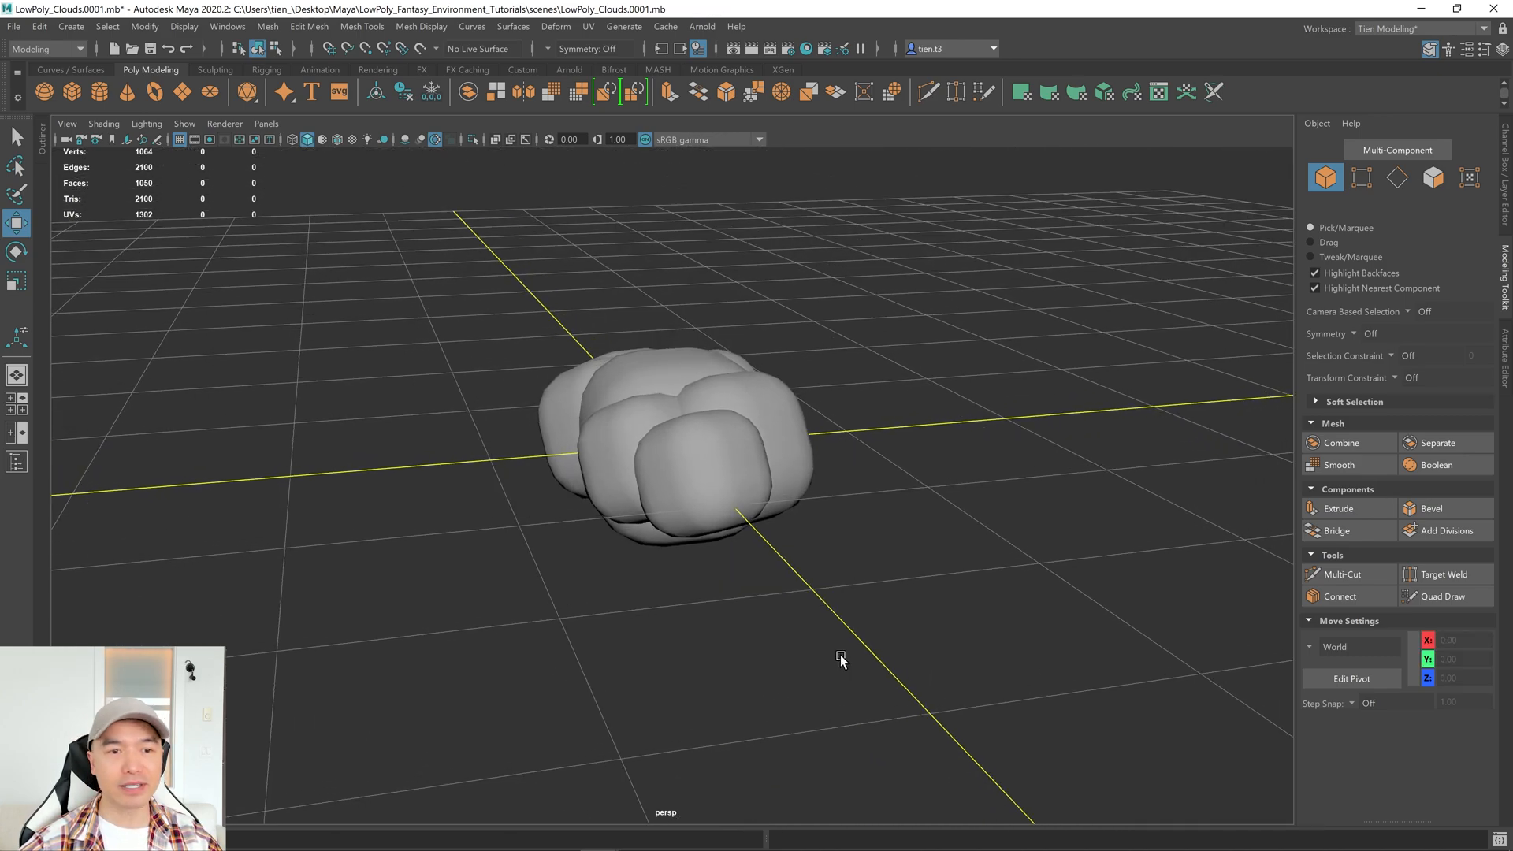
Step: Orbit around the cloud to take in all seven rounded blocks for selection
left_click_drag(840, 661, 873, 616)
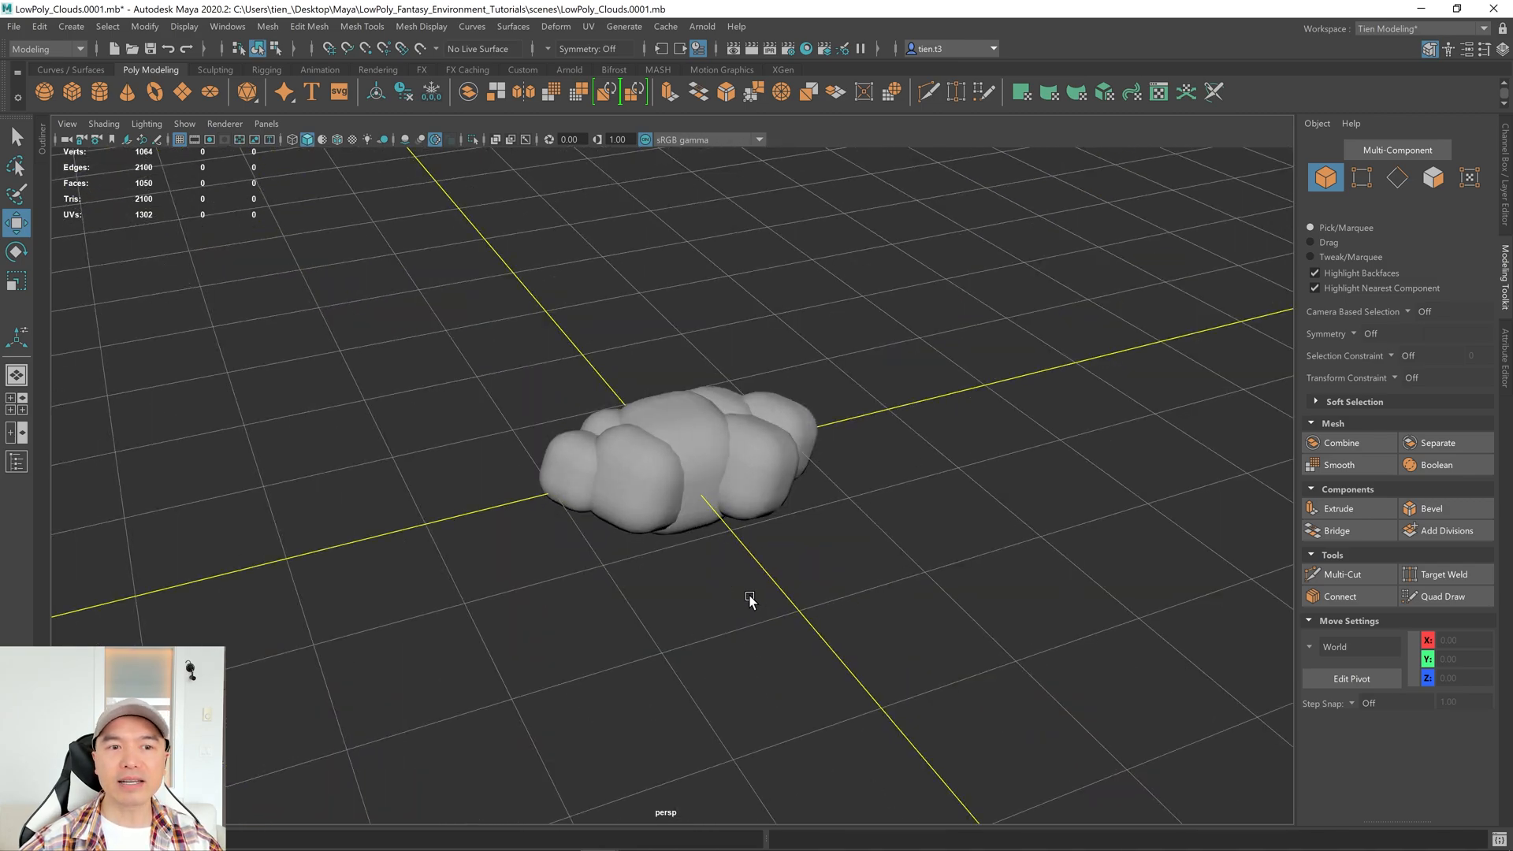
mouse_move(638, 377)
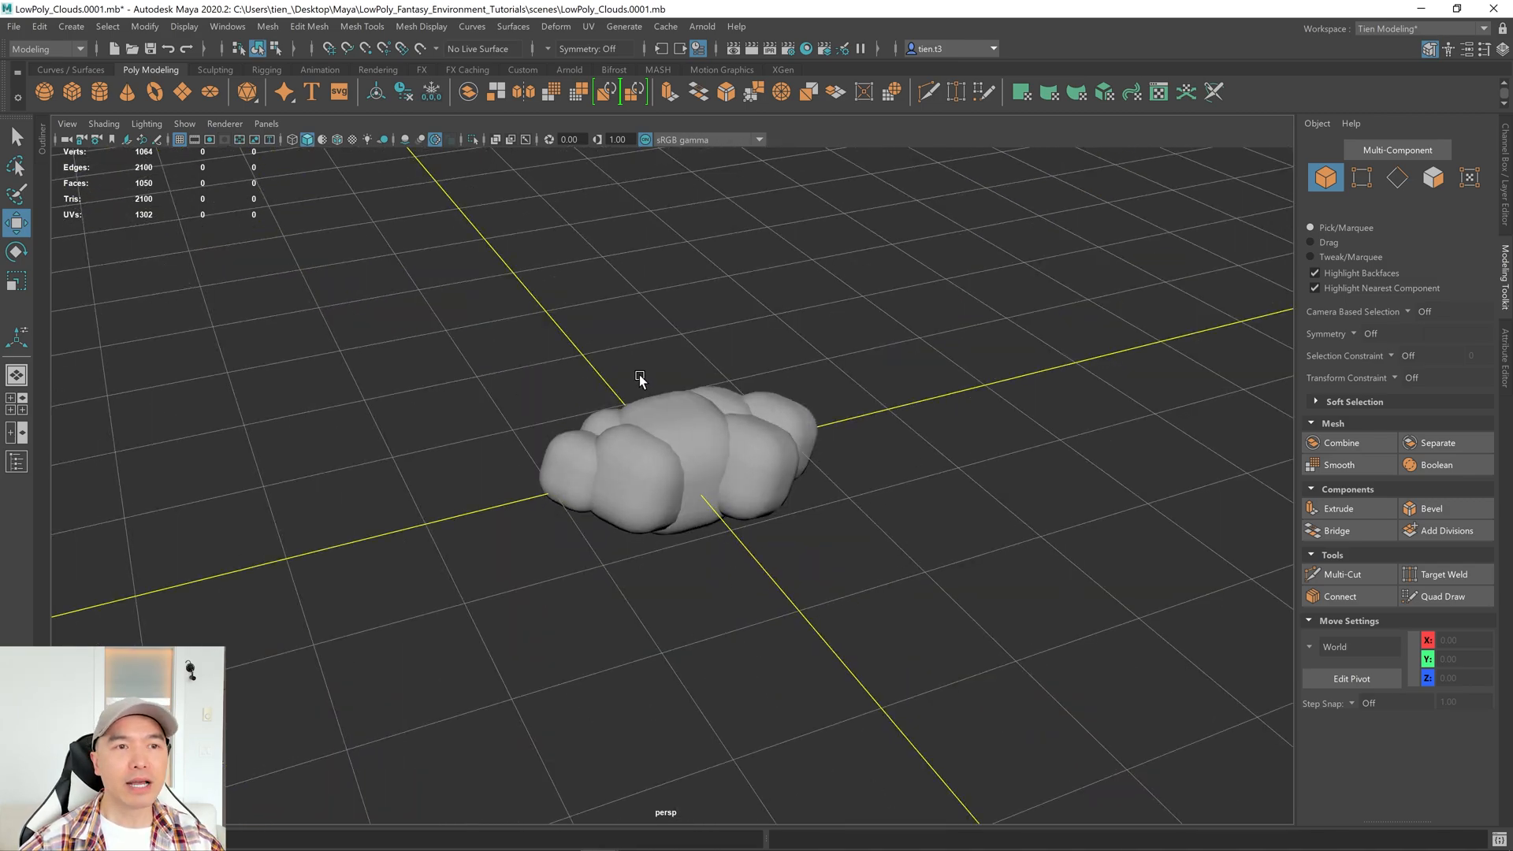
mouse_move(676, 363)
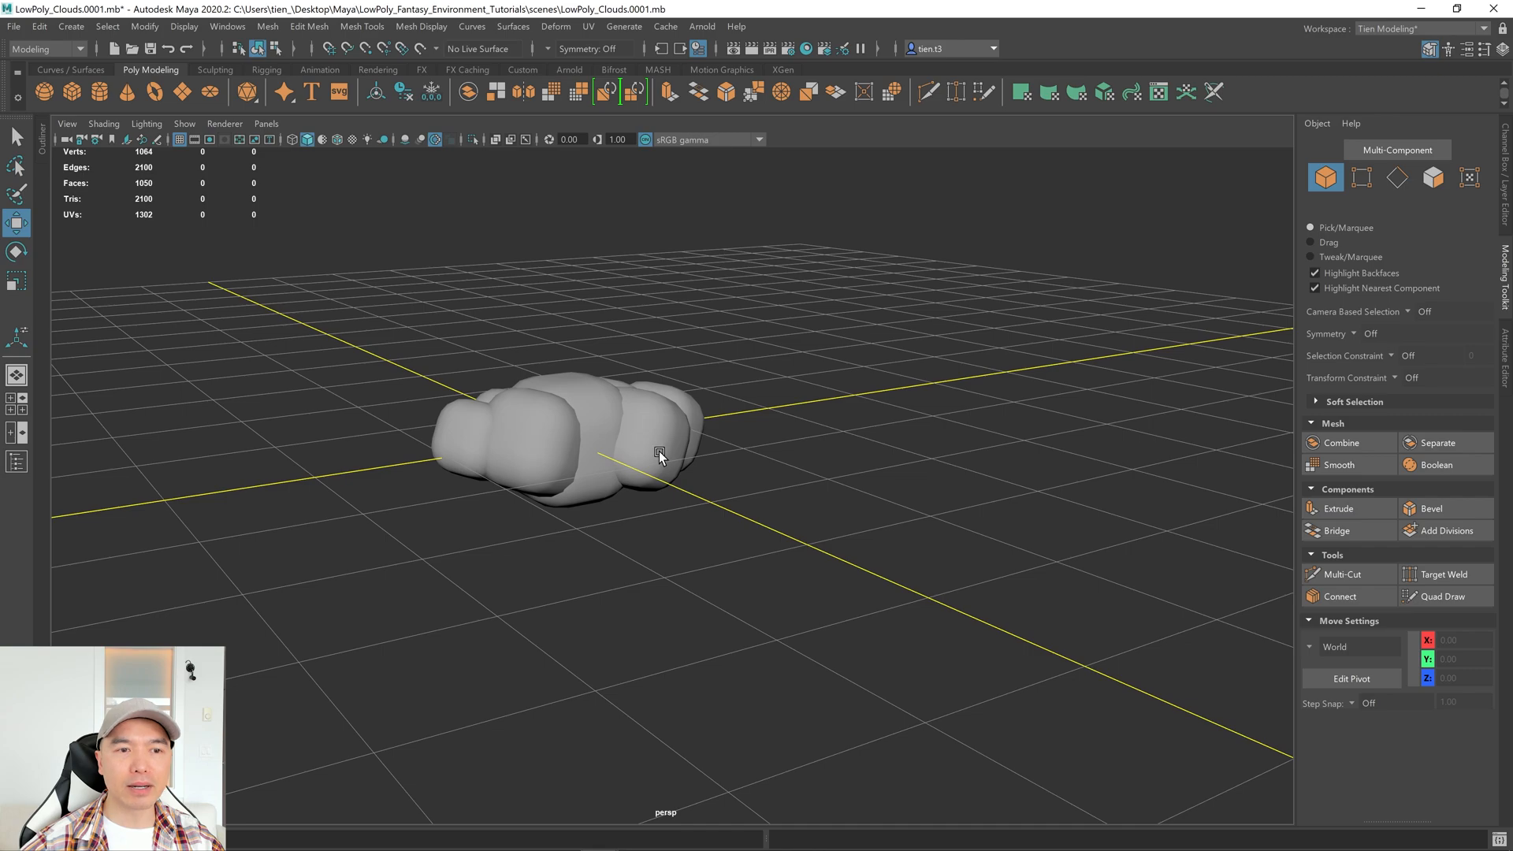
mouse_move(630, 506)
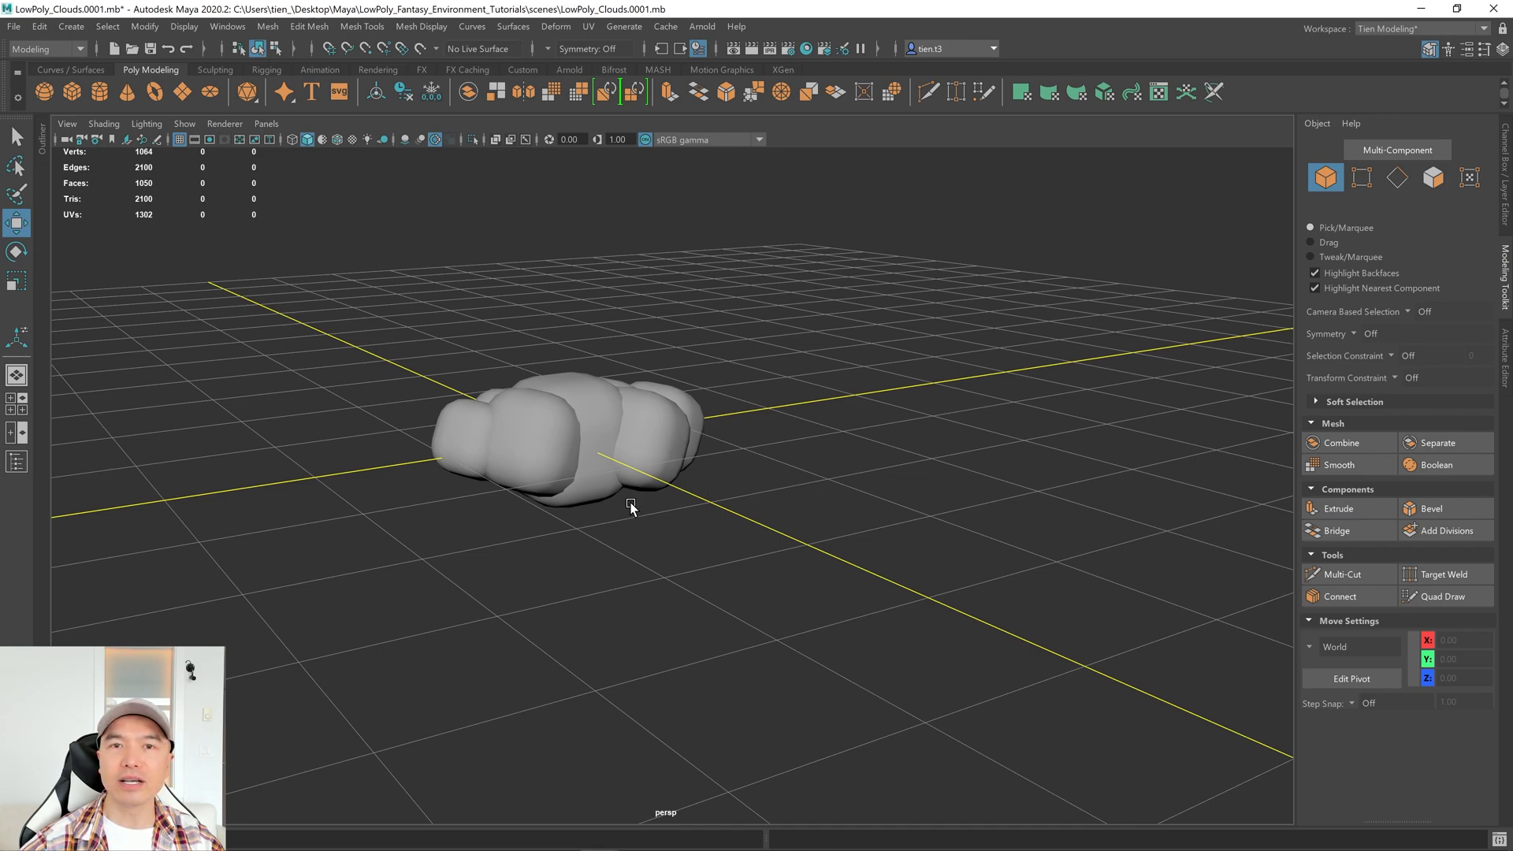
mouse_move(501, 479)
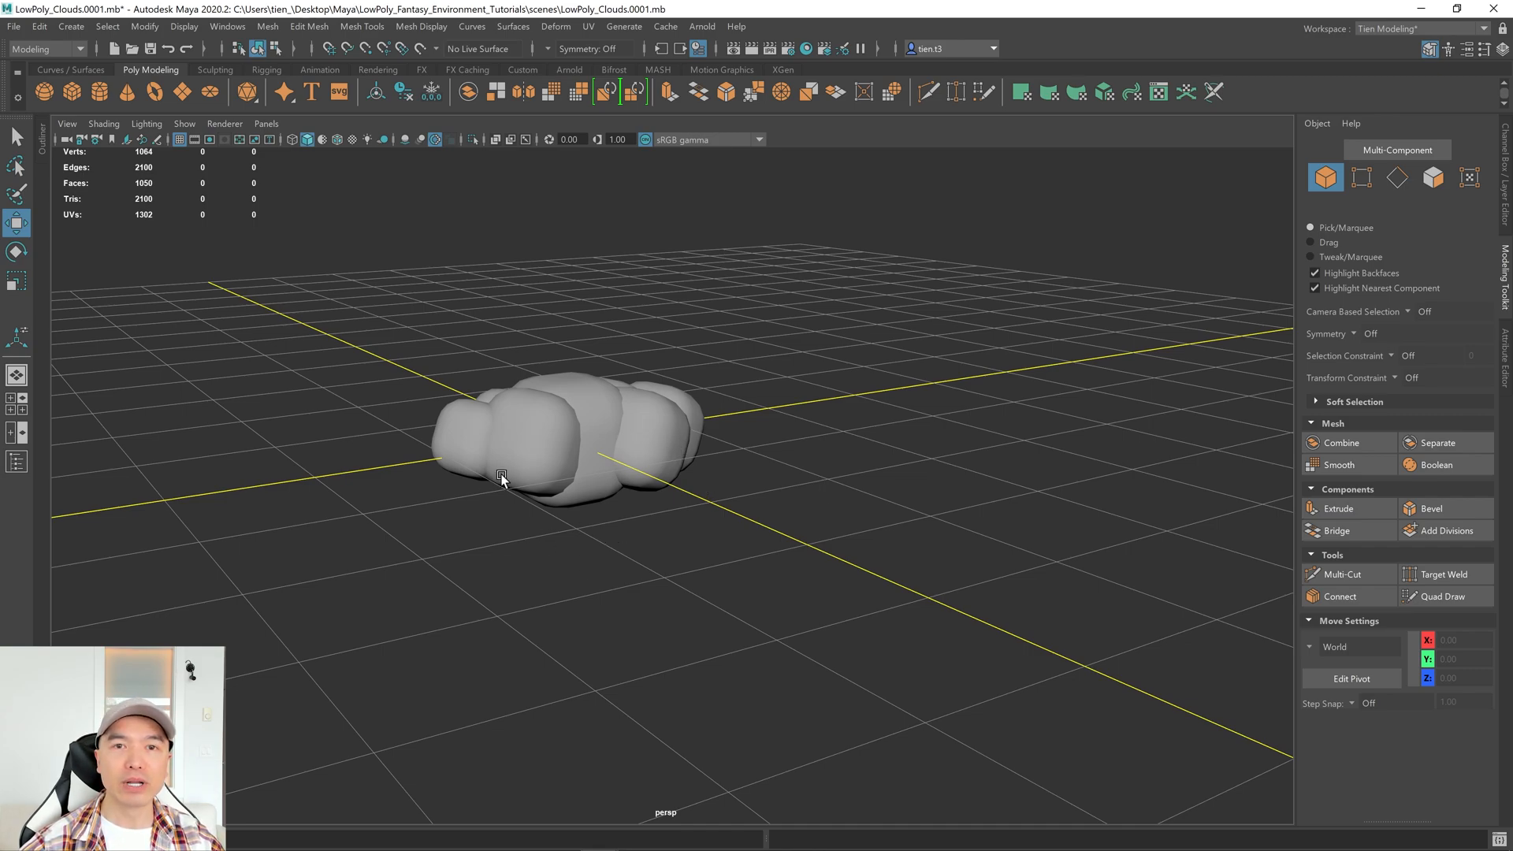
mouse_move(611, 449)
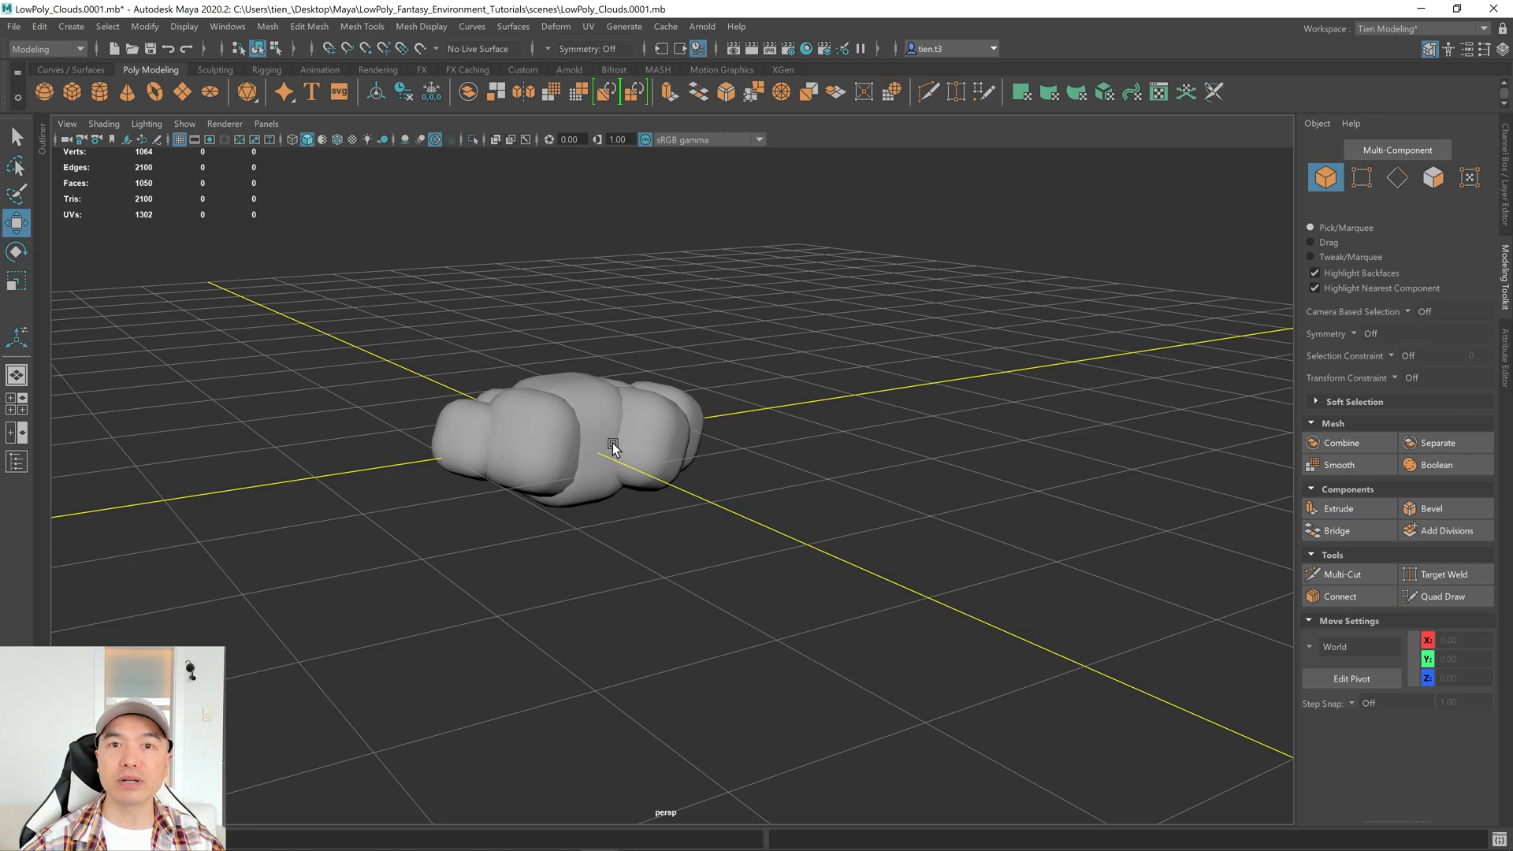
mouse_move(496, 145)
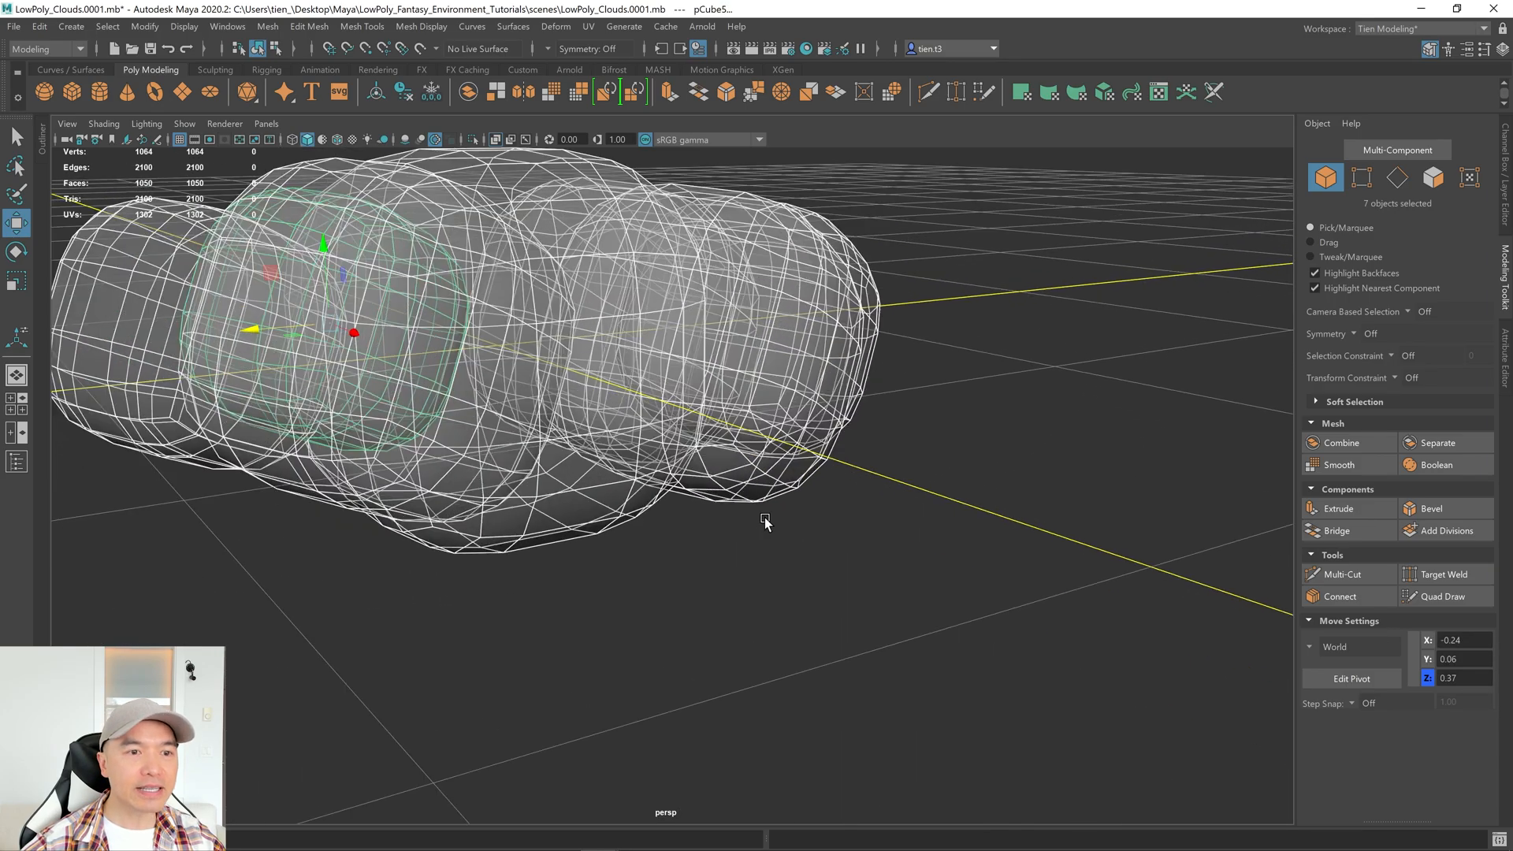
Step: Union the seven selected blocks with Mesh > Booleans into one cloud mesh
left_click_drag(766, 523, 683, 397)
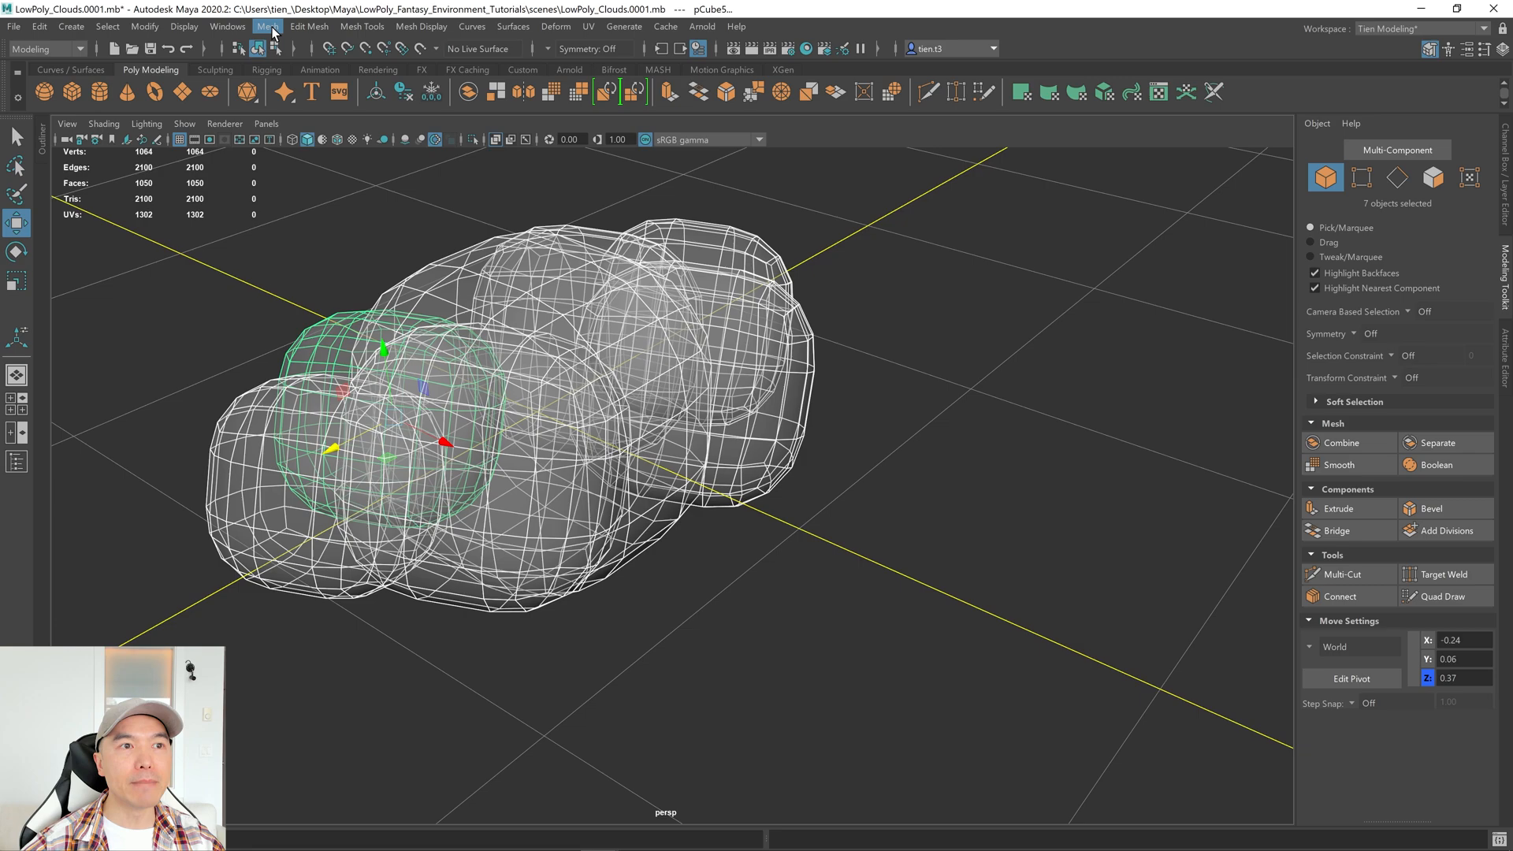
left_click(268, 26)
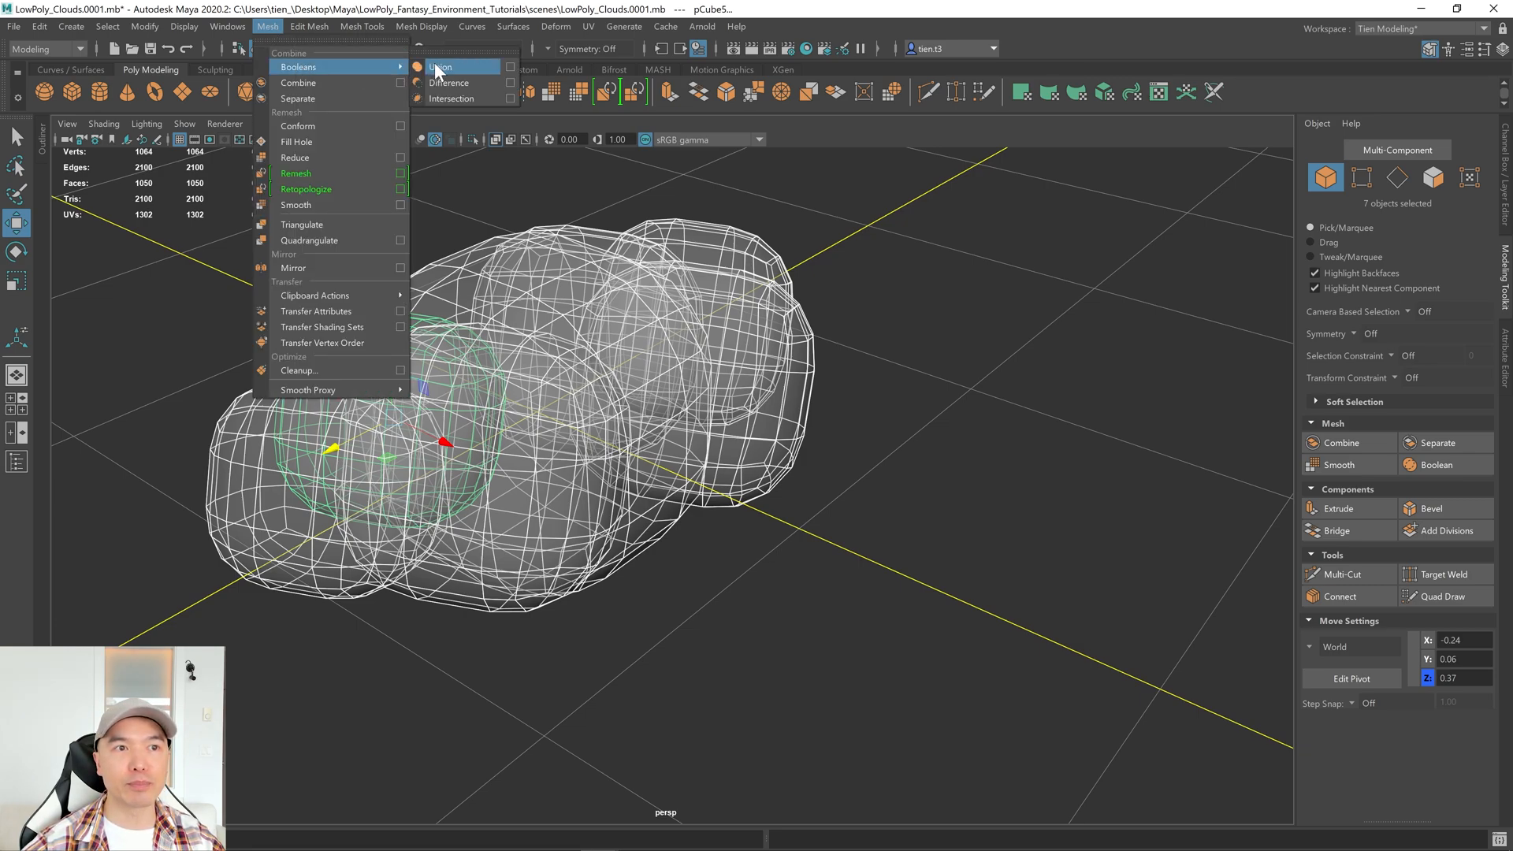
left_click(441, 66)
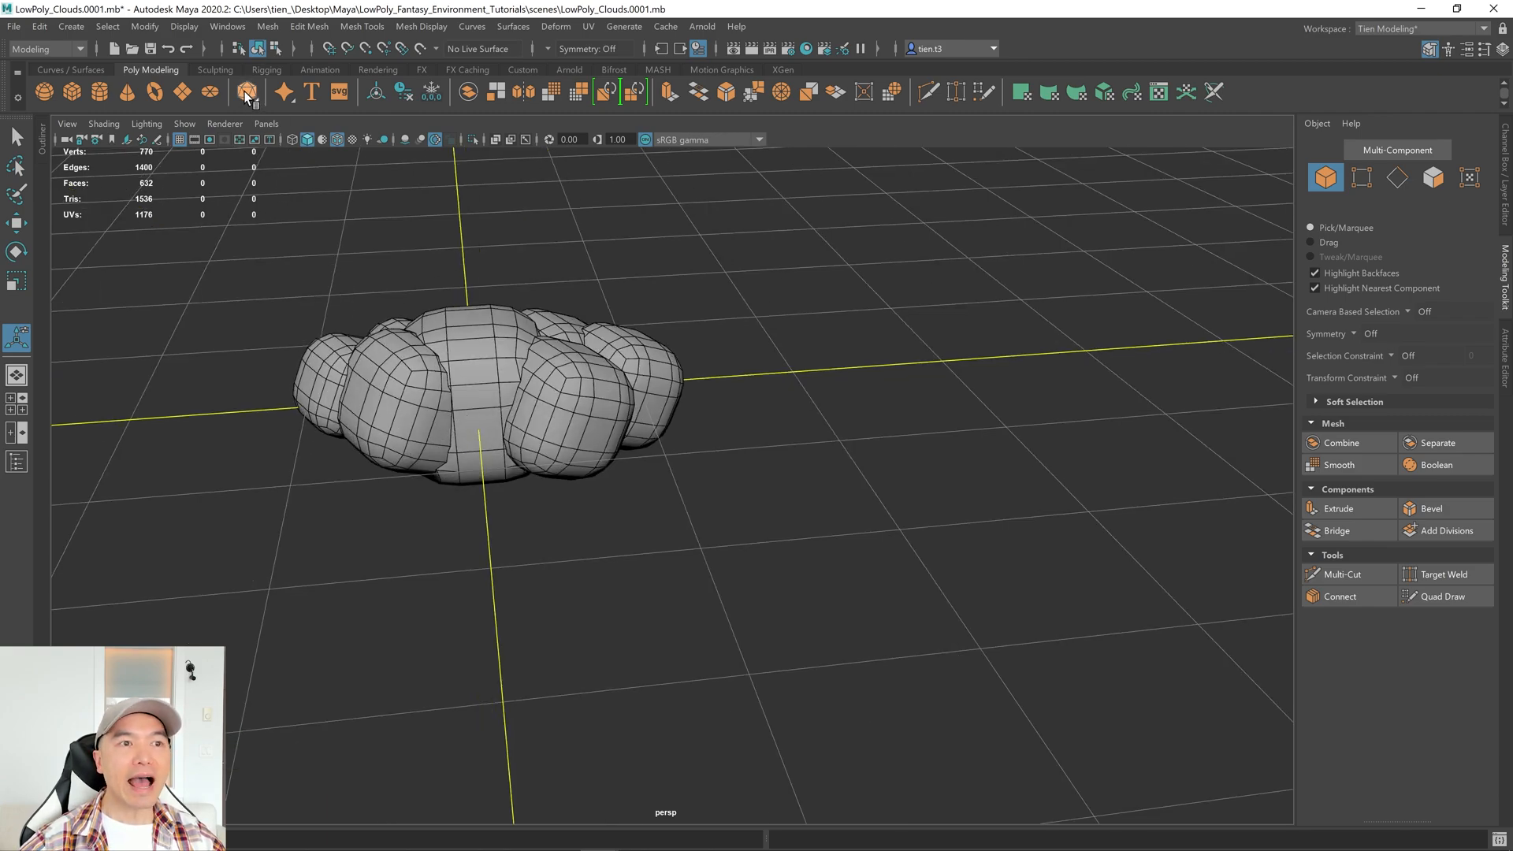
mouse_move(247, 92)
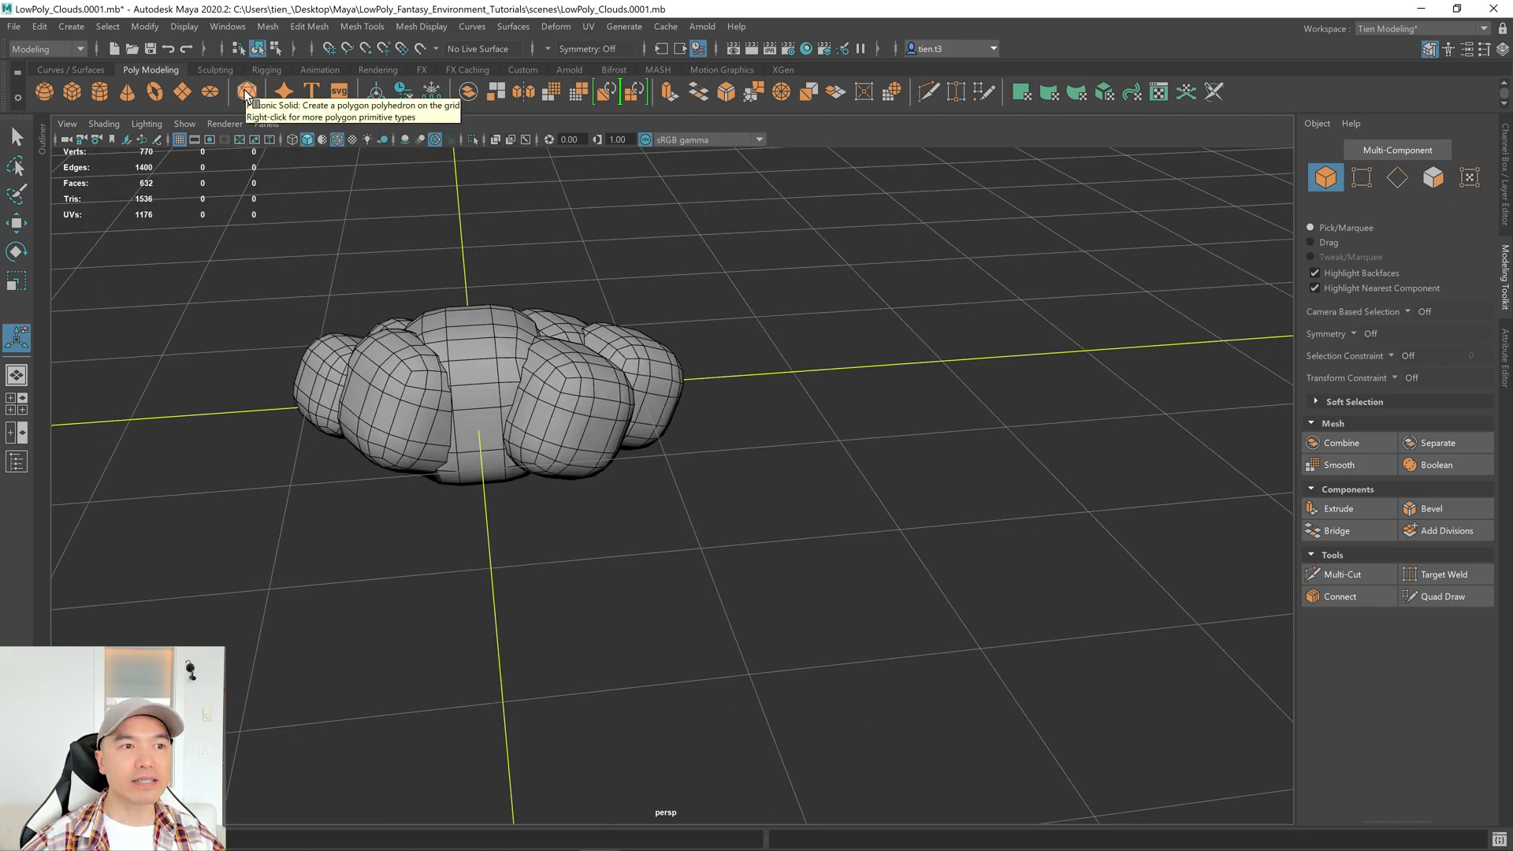
Step: Create an icosahedron and set its polyPlatonic1 Subdivisions to 3 to make it a round sphere
left_click(246, 92)
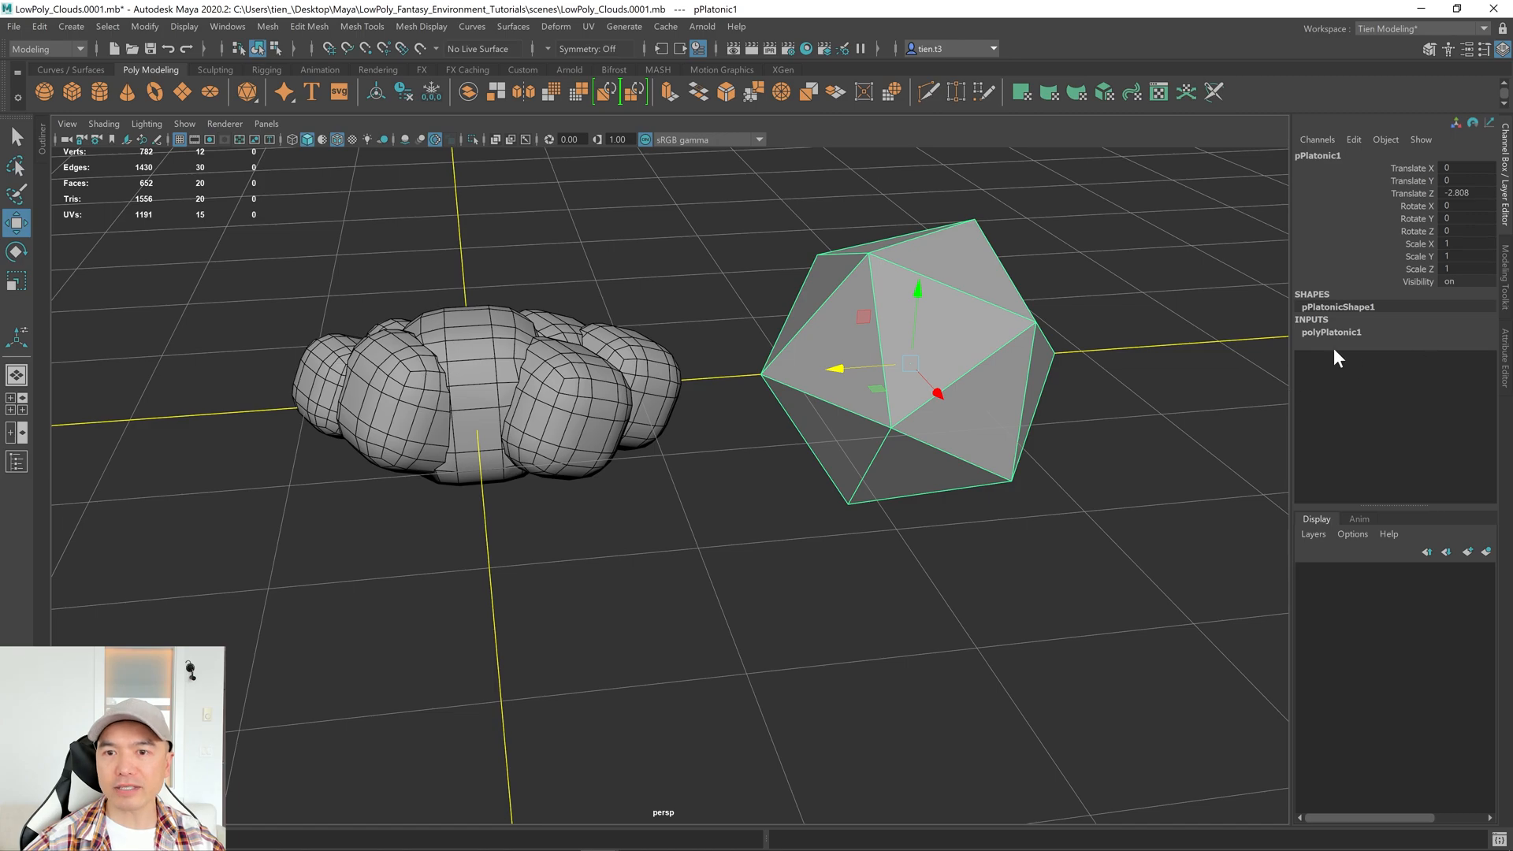
left_click(1331, 332)
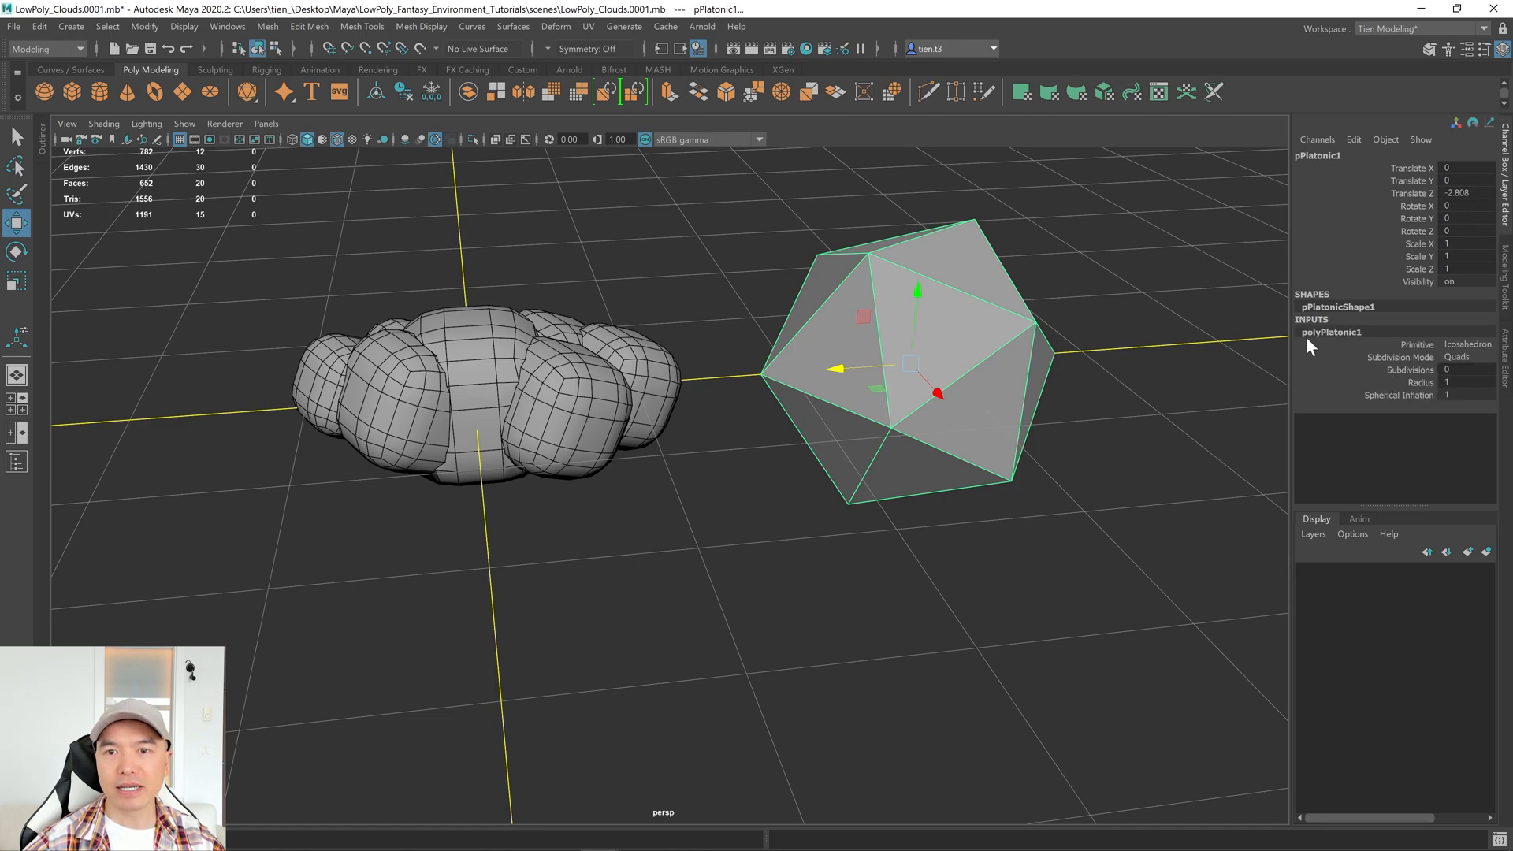
mouse_move(1431, 367)
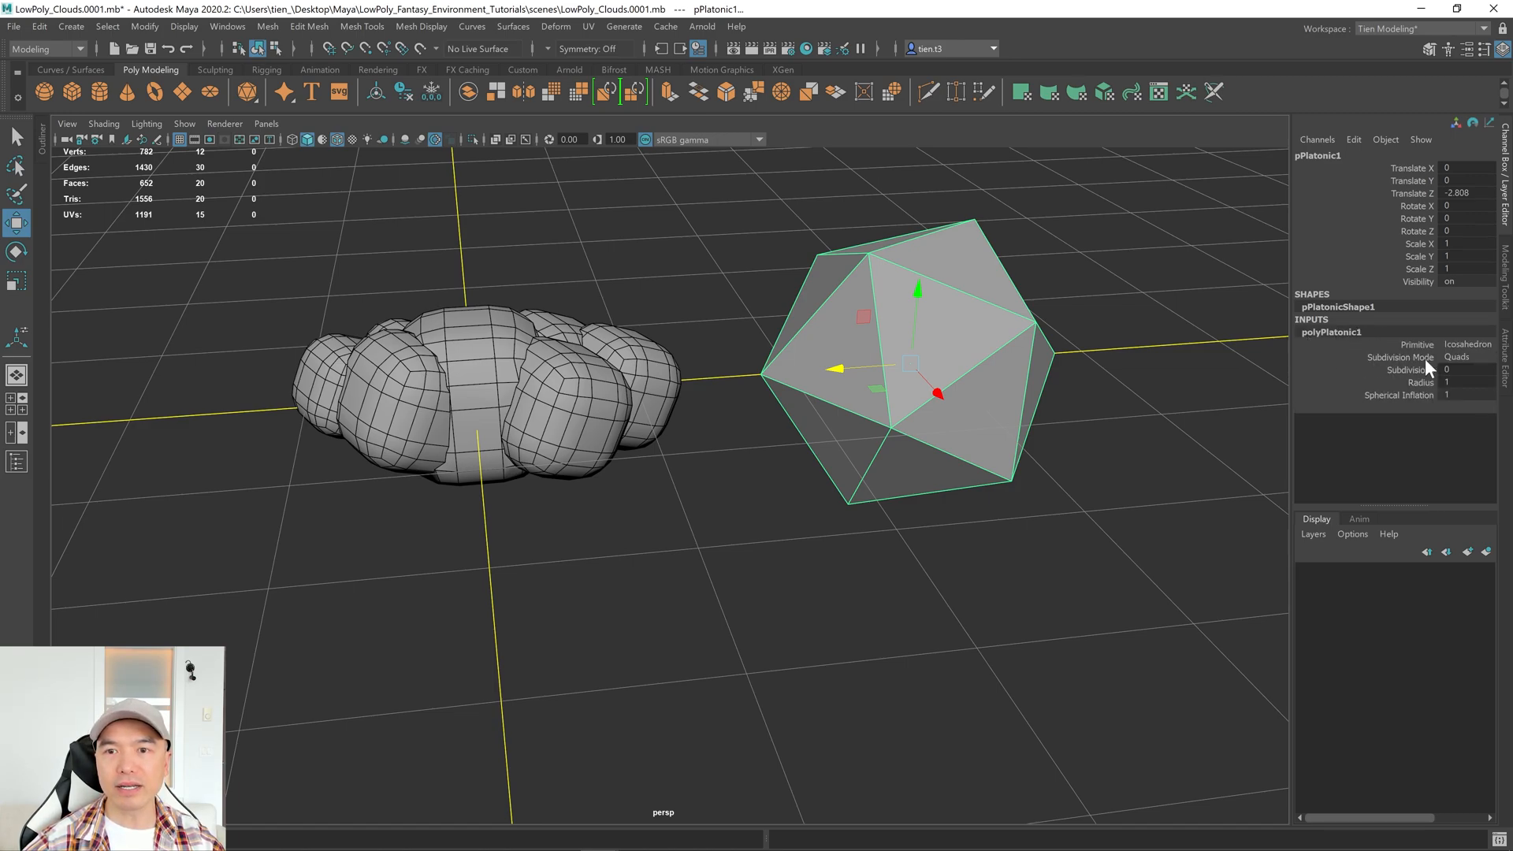
left_click(1463, 369)
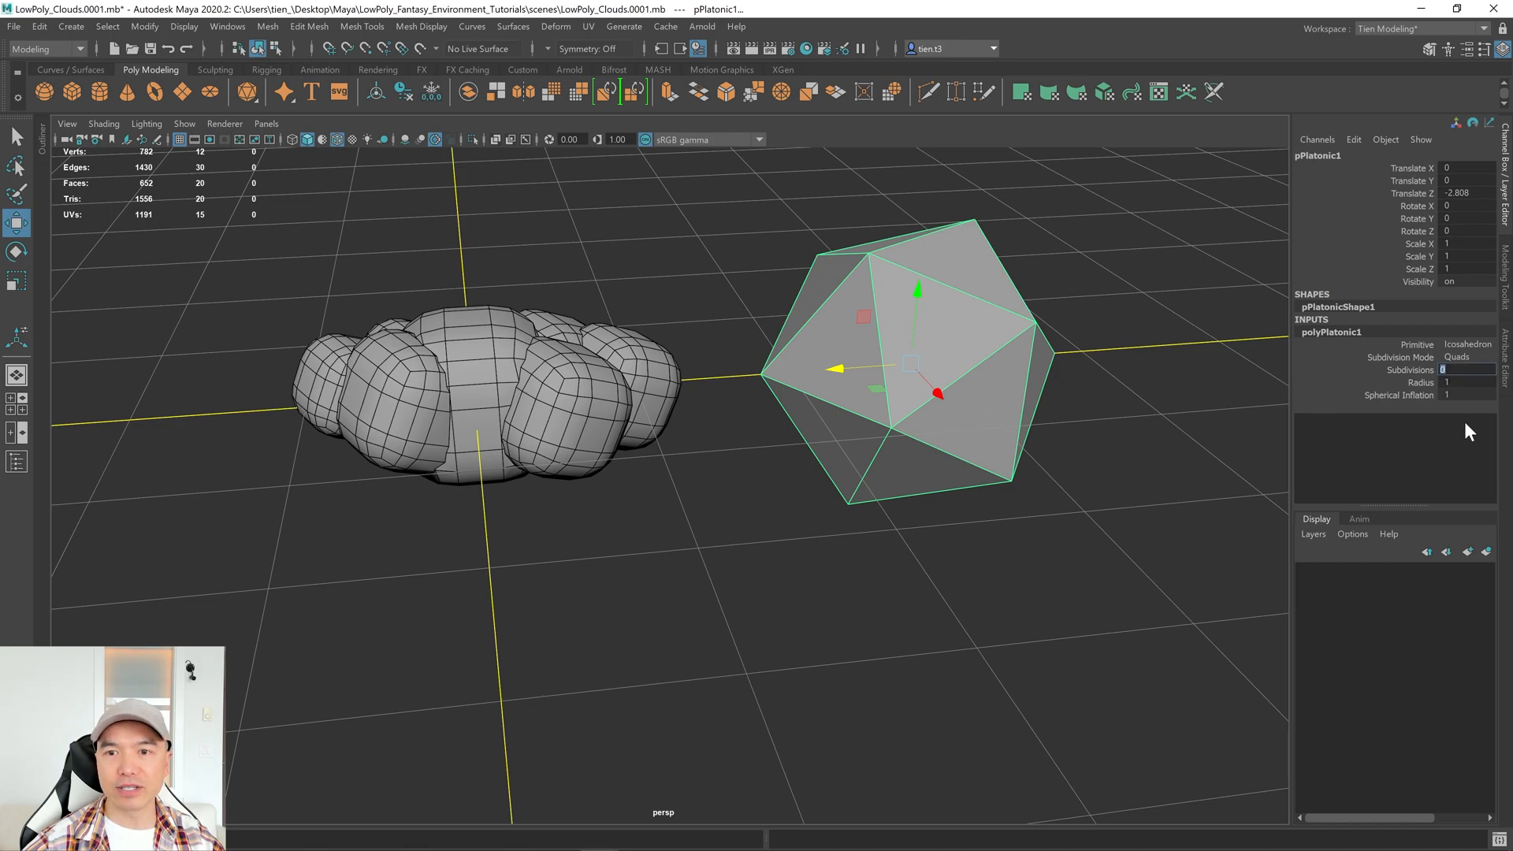
type("3")
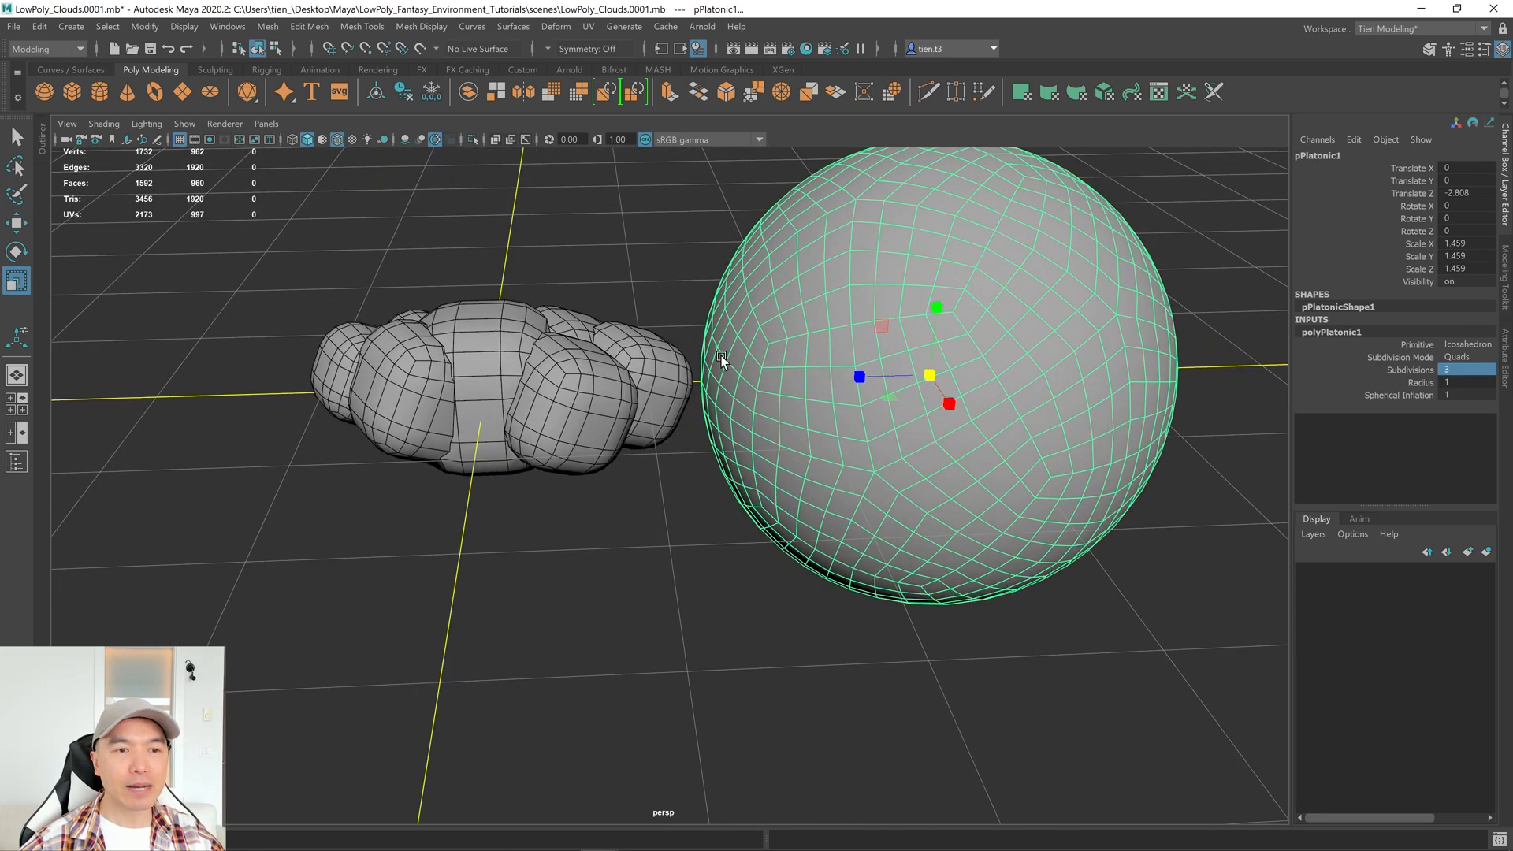
mouse_move(364, 428)
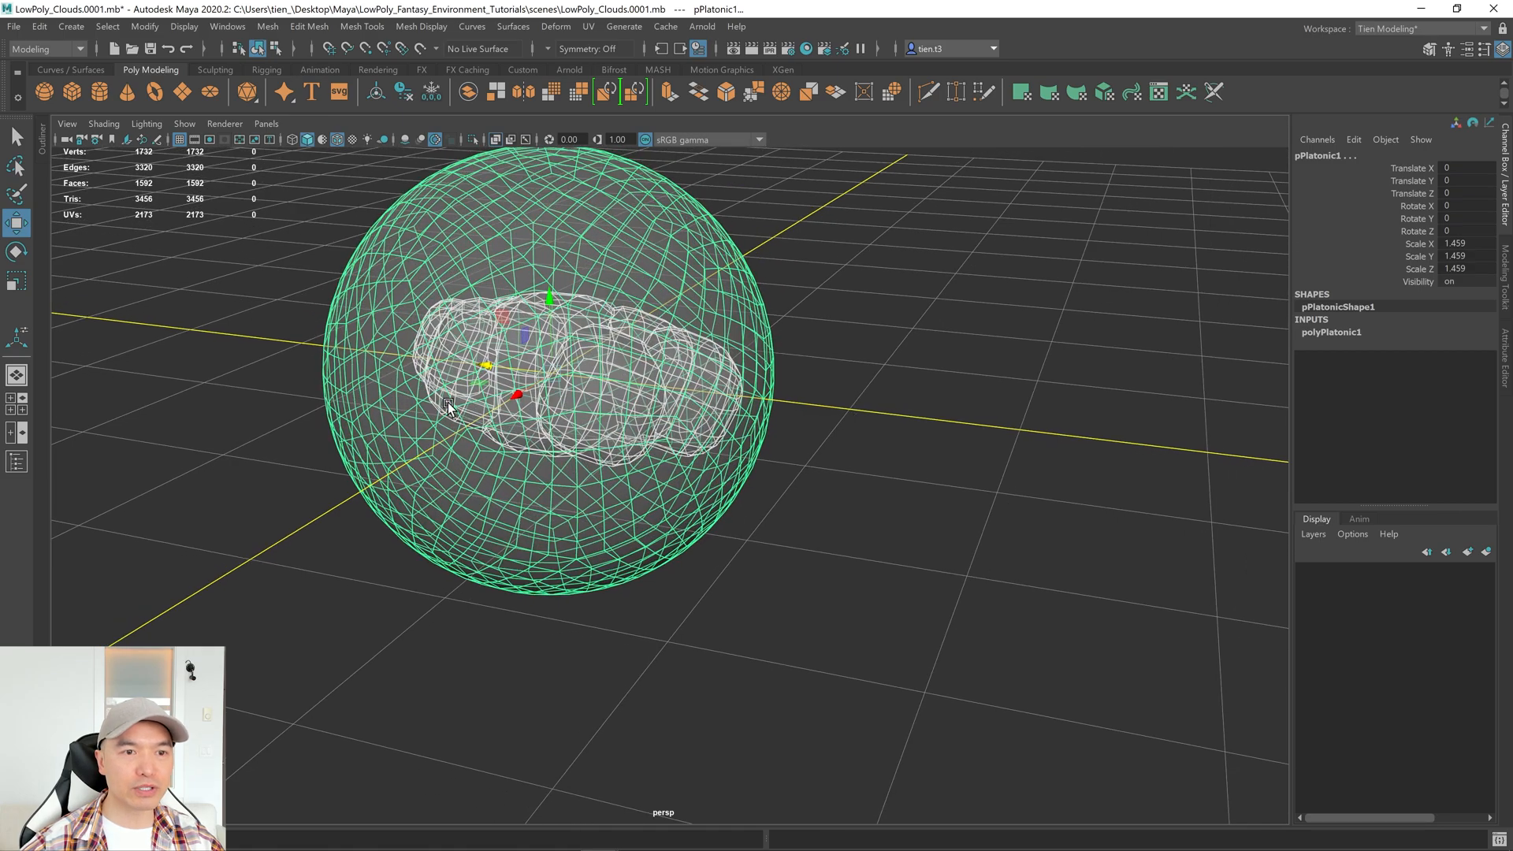
Step: Shrink Wrap the sphere pPlatonic1 onto the boolean cloud pCube8 so it takes its shape
left_click_drag(449, 405, 691, 386)
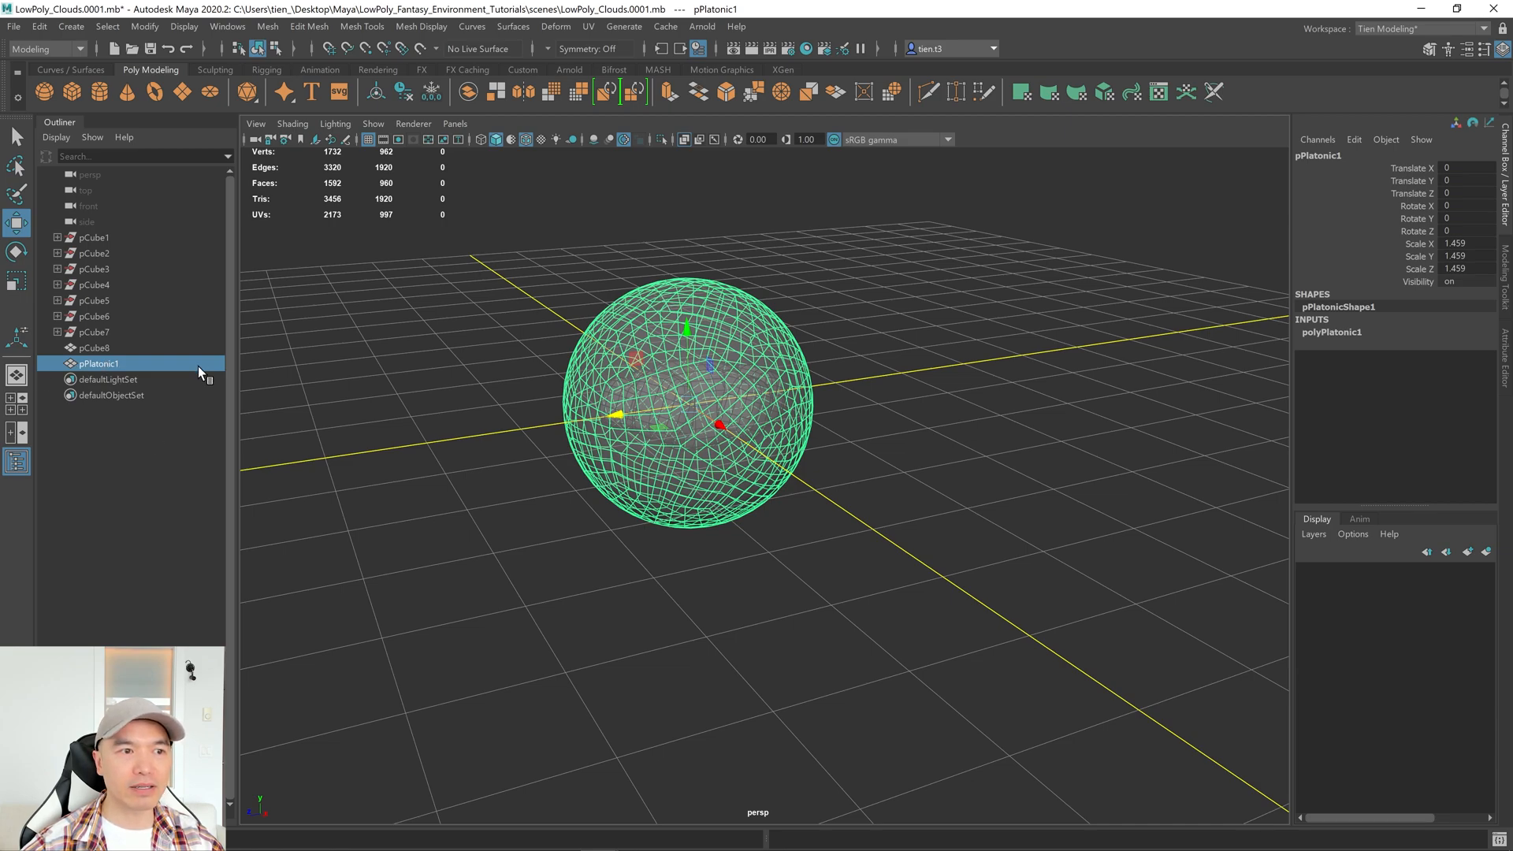
mouse_move(96, 364)
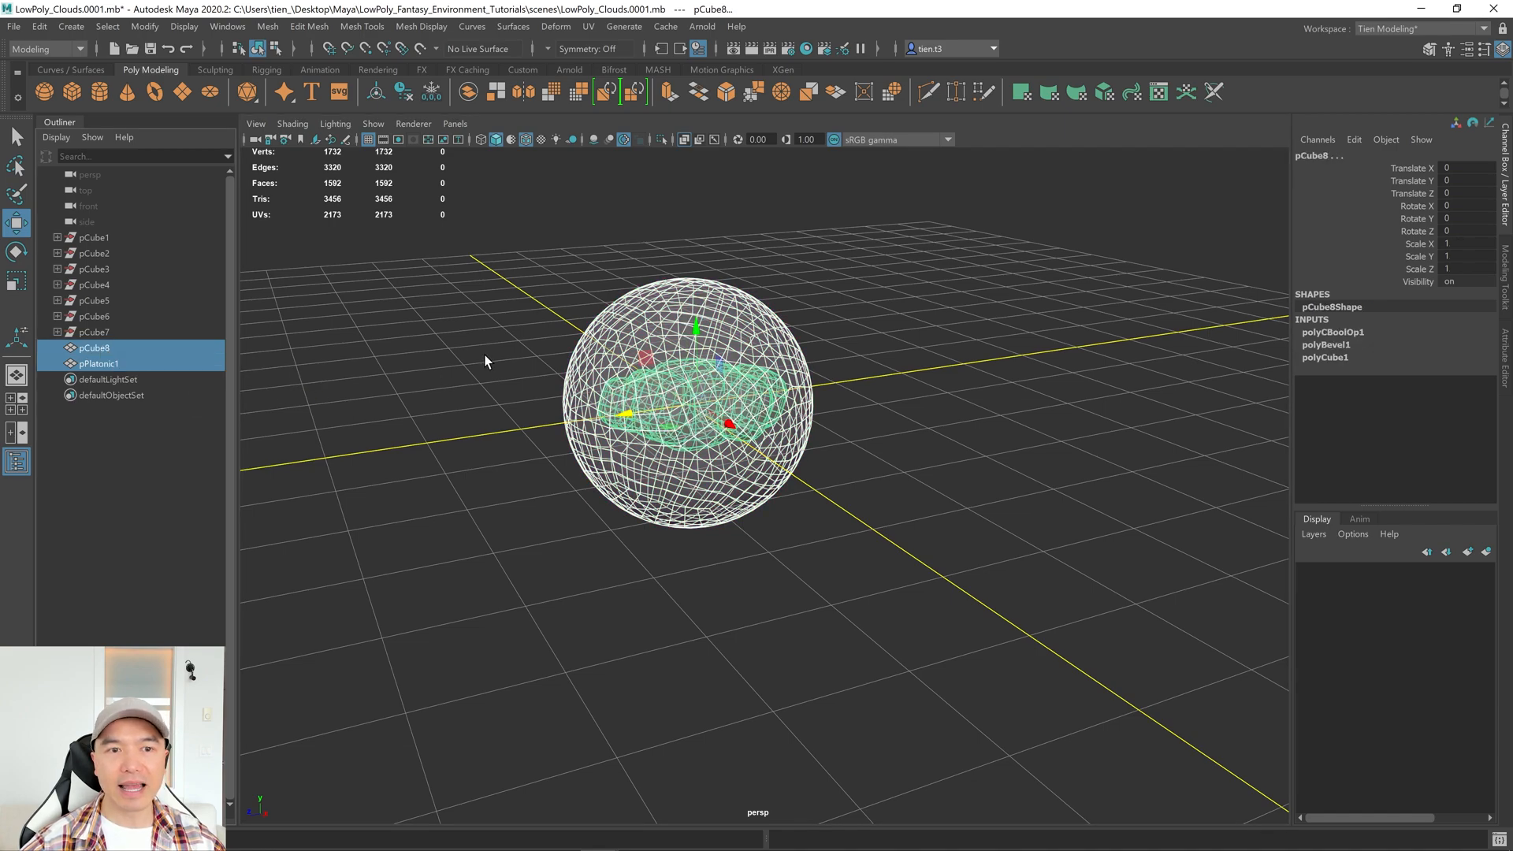
mouse_move(555, 27)
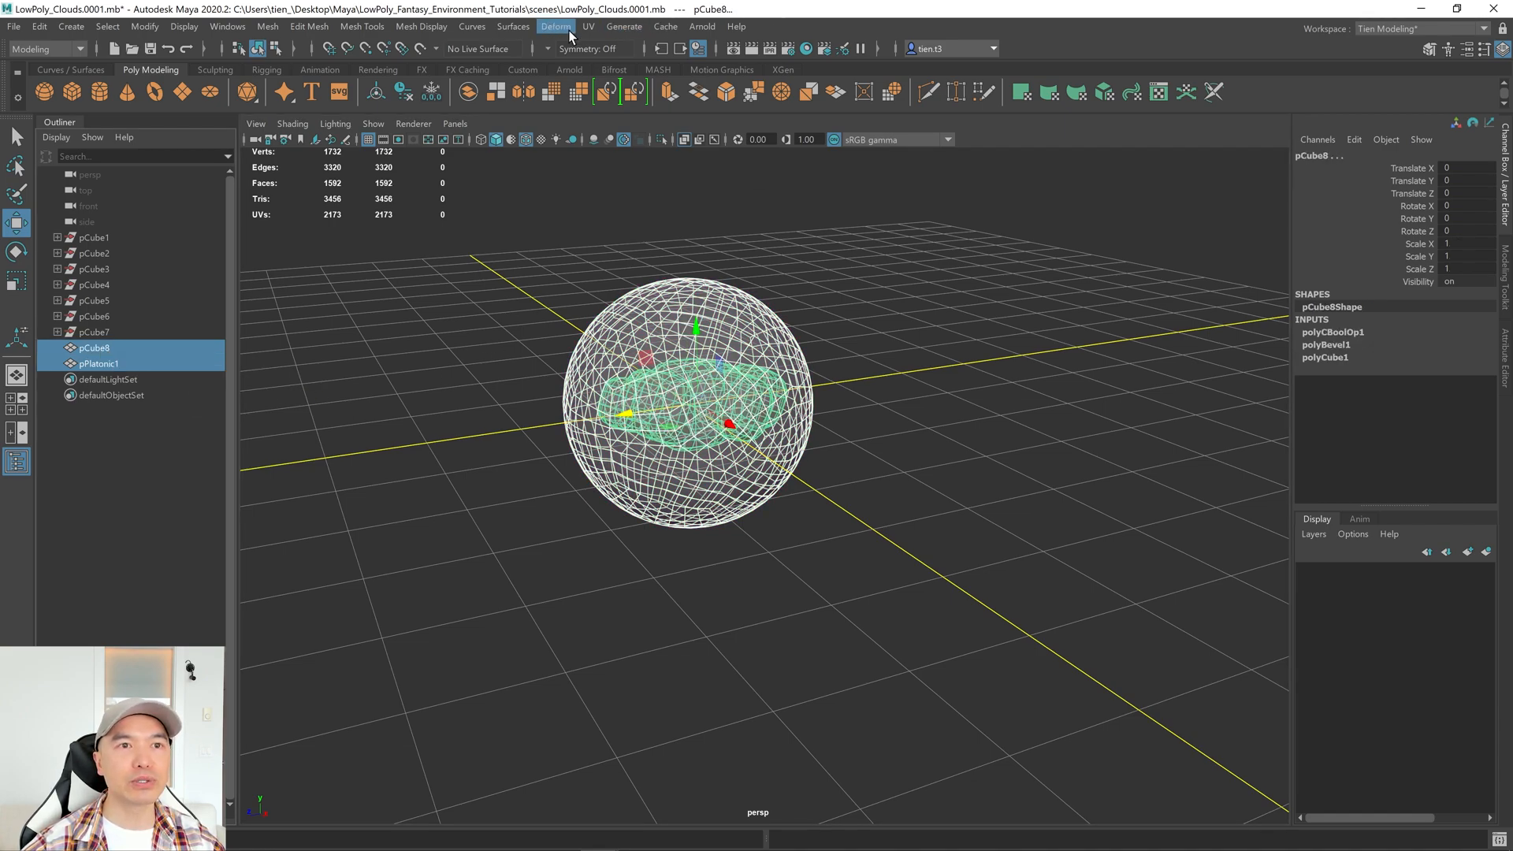
left_click(555, 27)
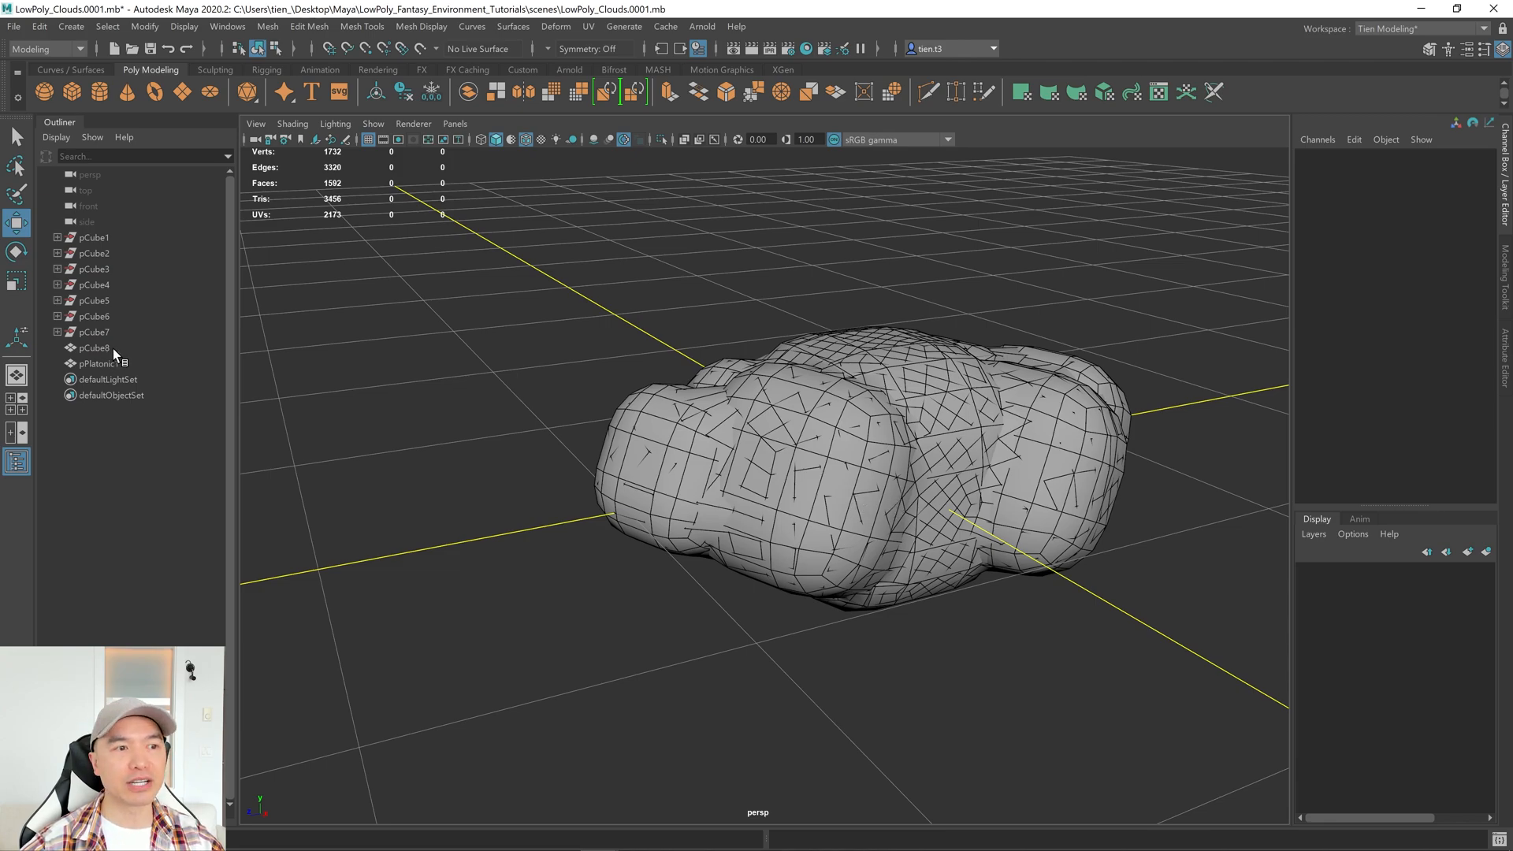
Step: Select the boolean cloud pCube8 to hide it, leaving only the wrapped sphere visible
left_click(93, 347)
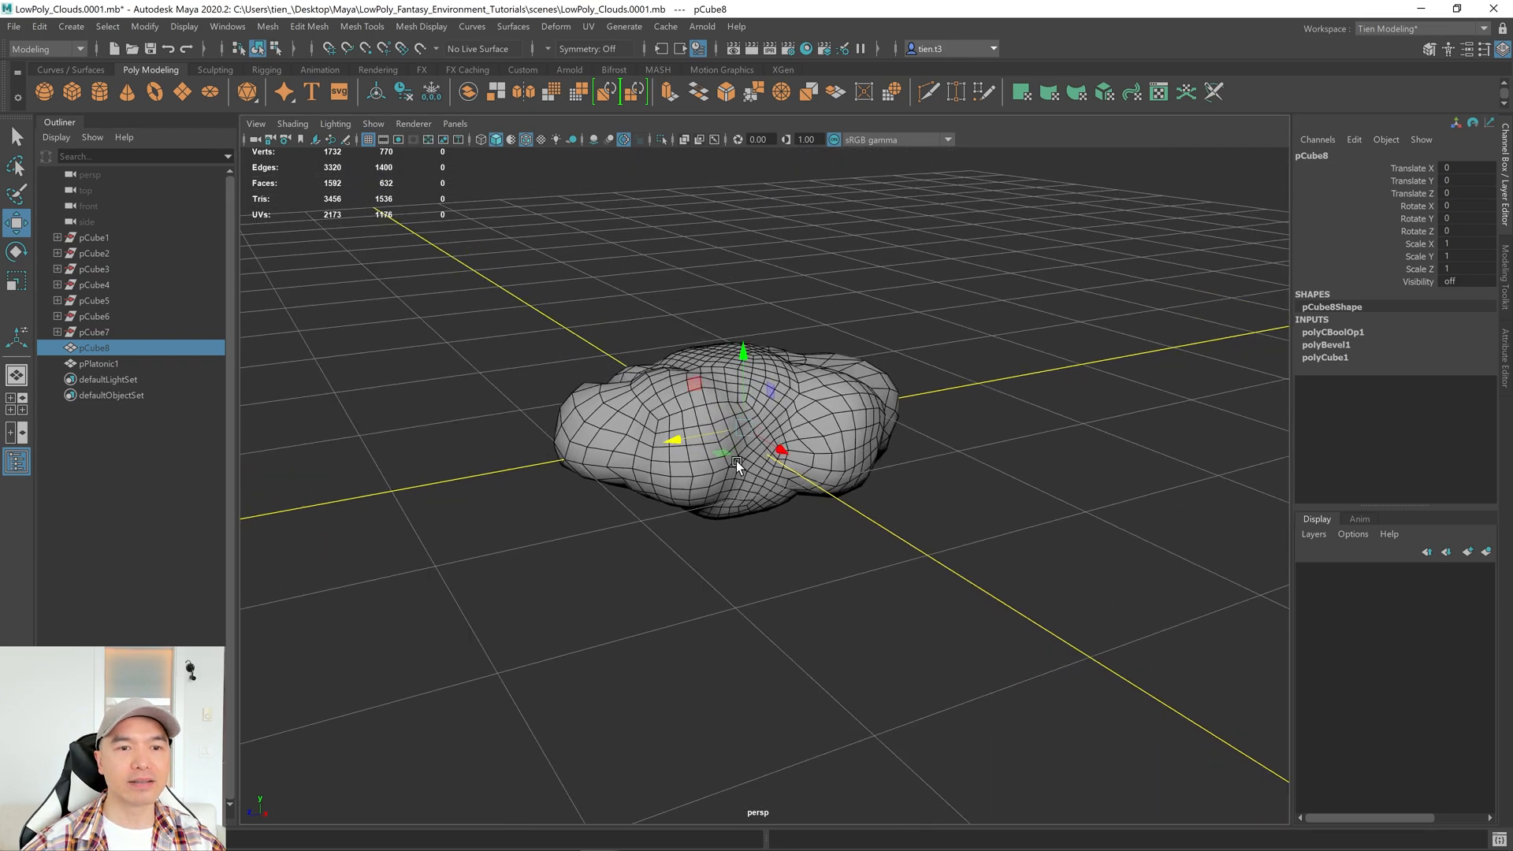
left_click_drag(733, 464, 831, 420)
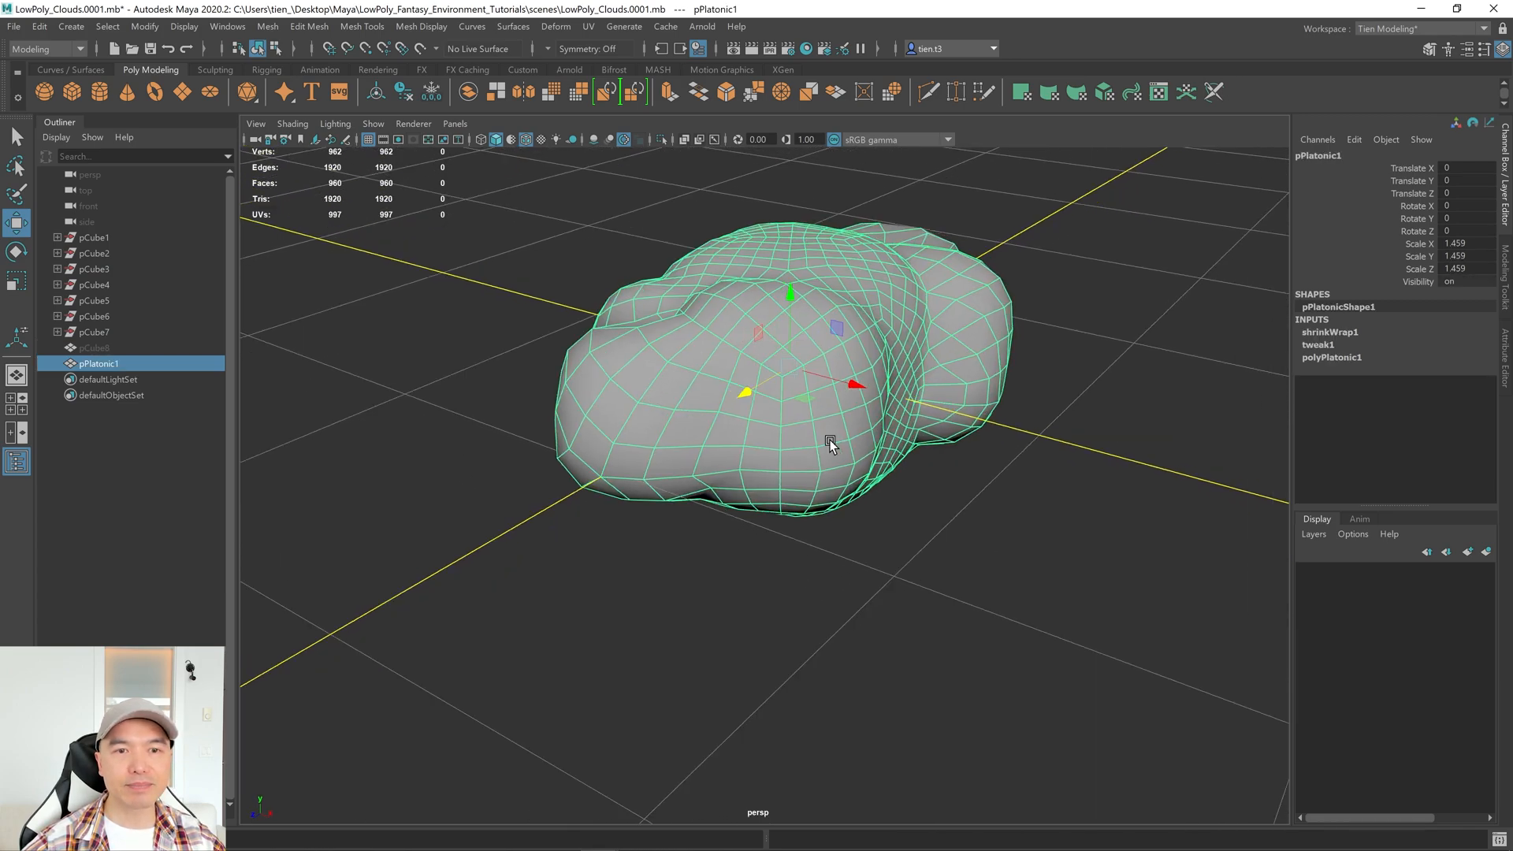
Step: Assign a new Lambert material to the wrapped cloud and tint its colour a pale blue-grey
right_click(830, 444)
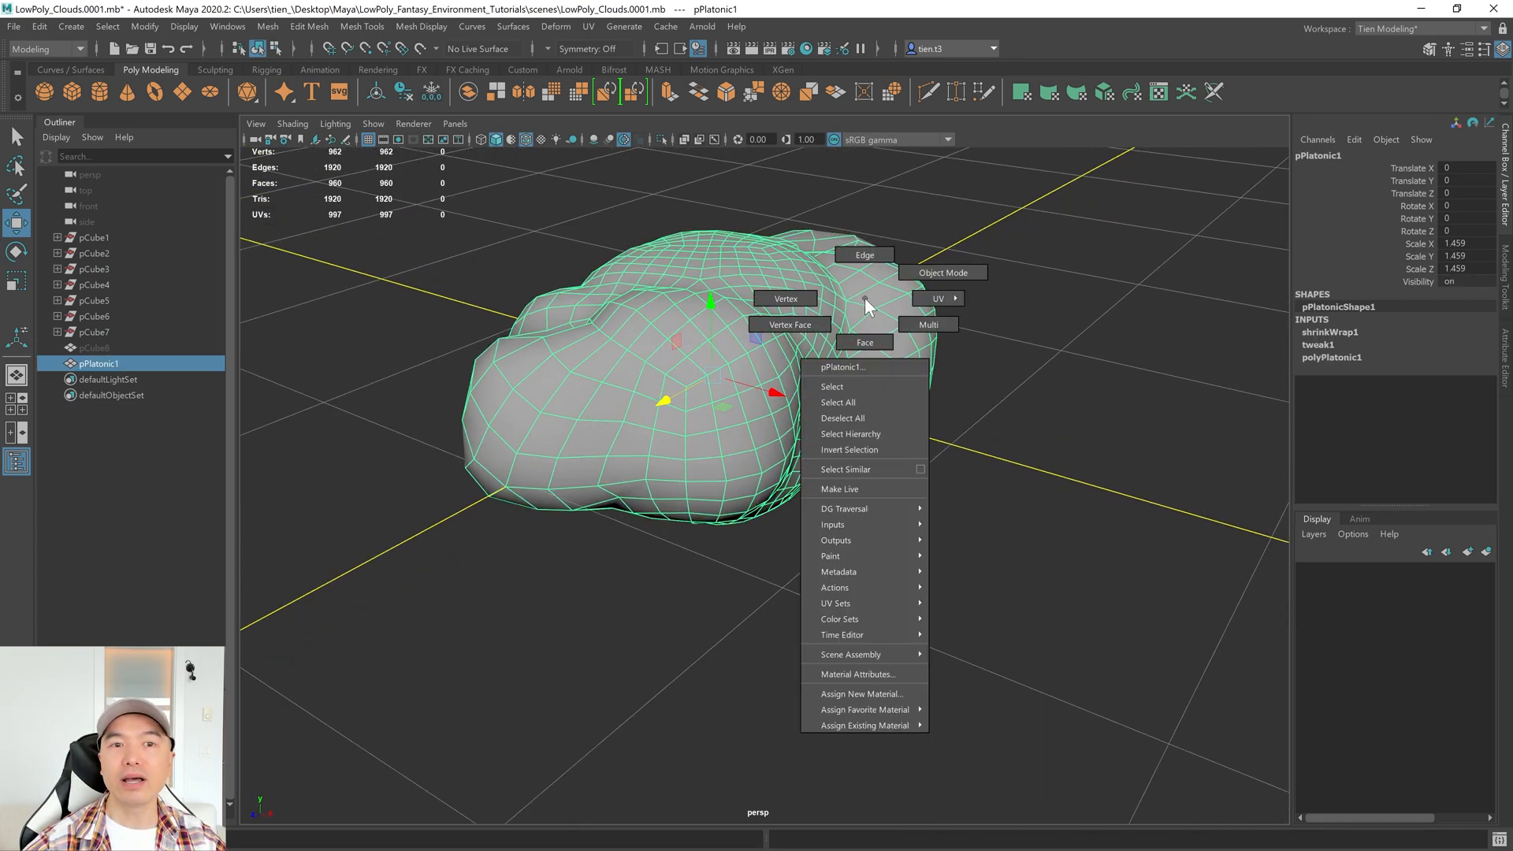
mouse_move(862, 694)
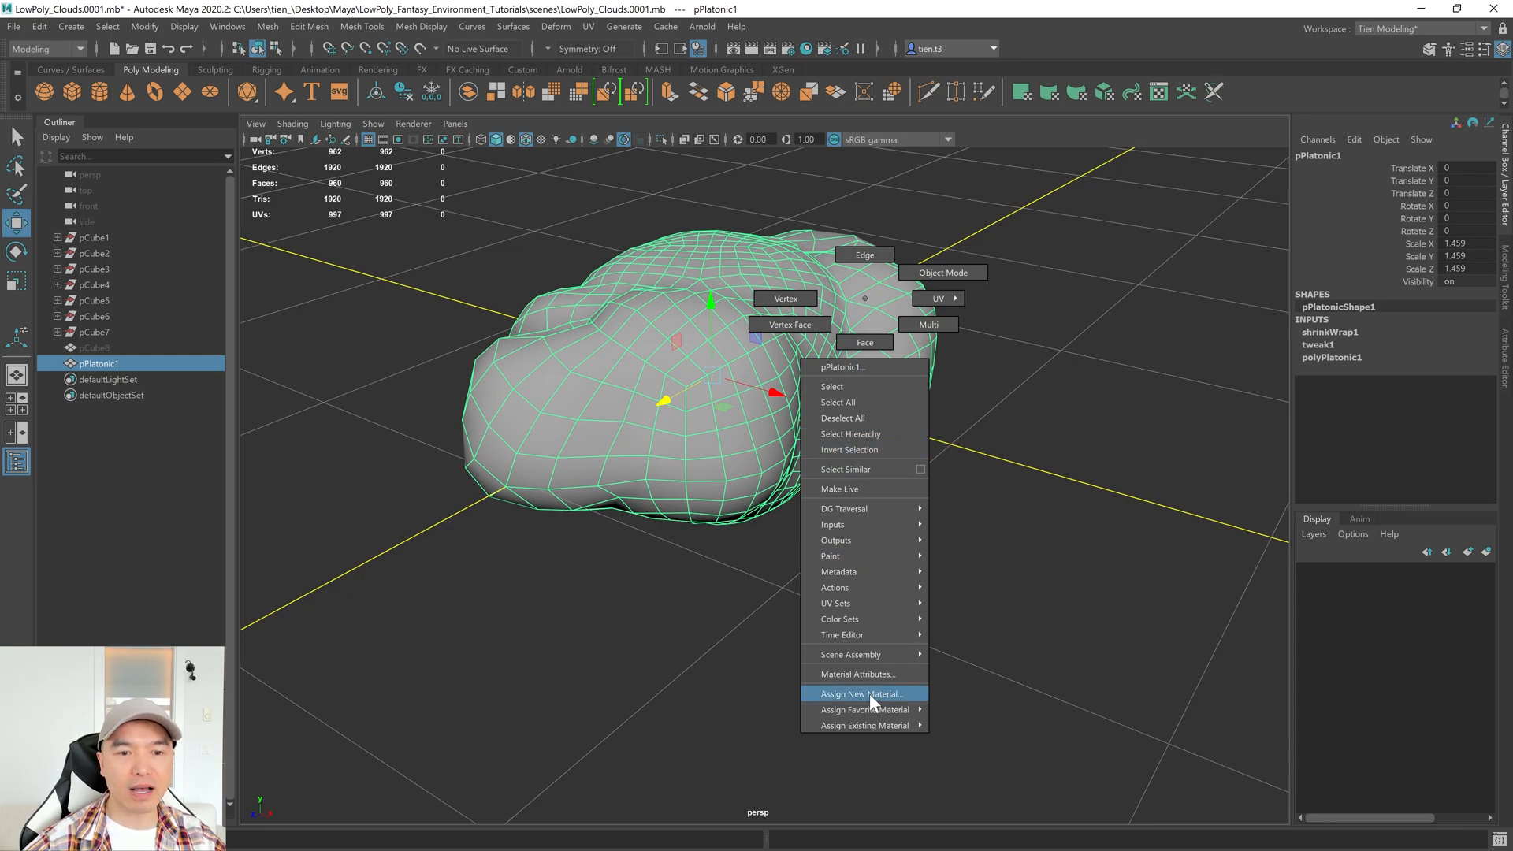
left_click(860, 693)
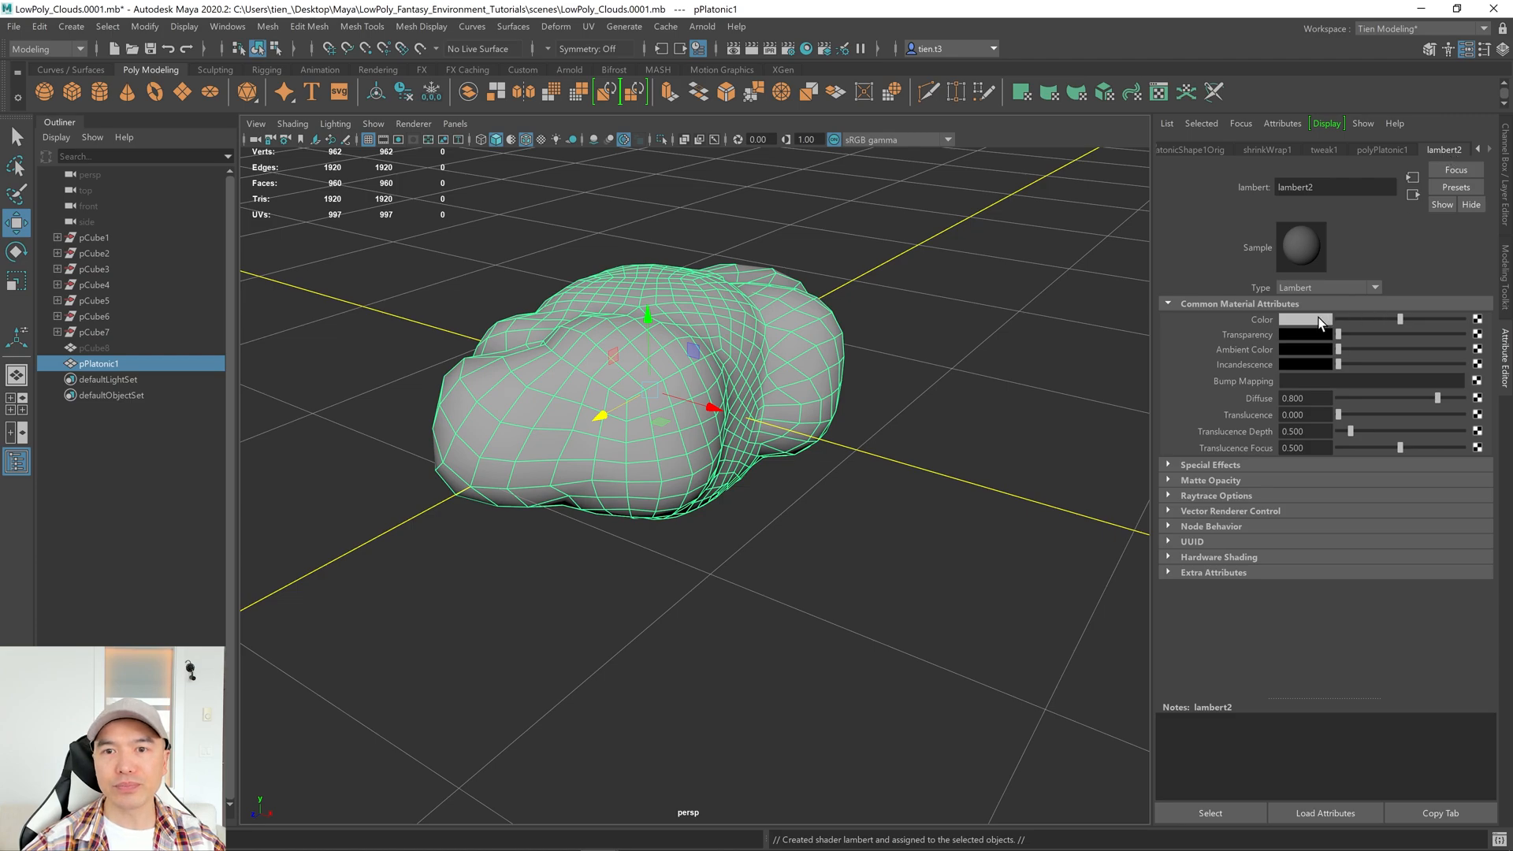
left_click(1304, 320)
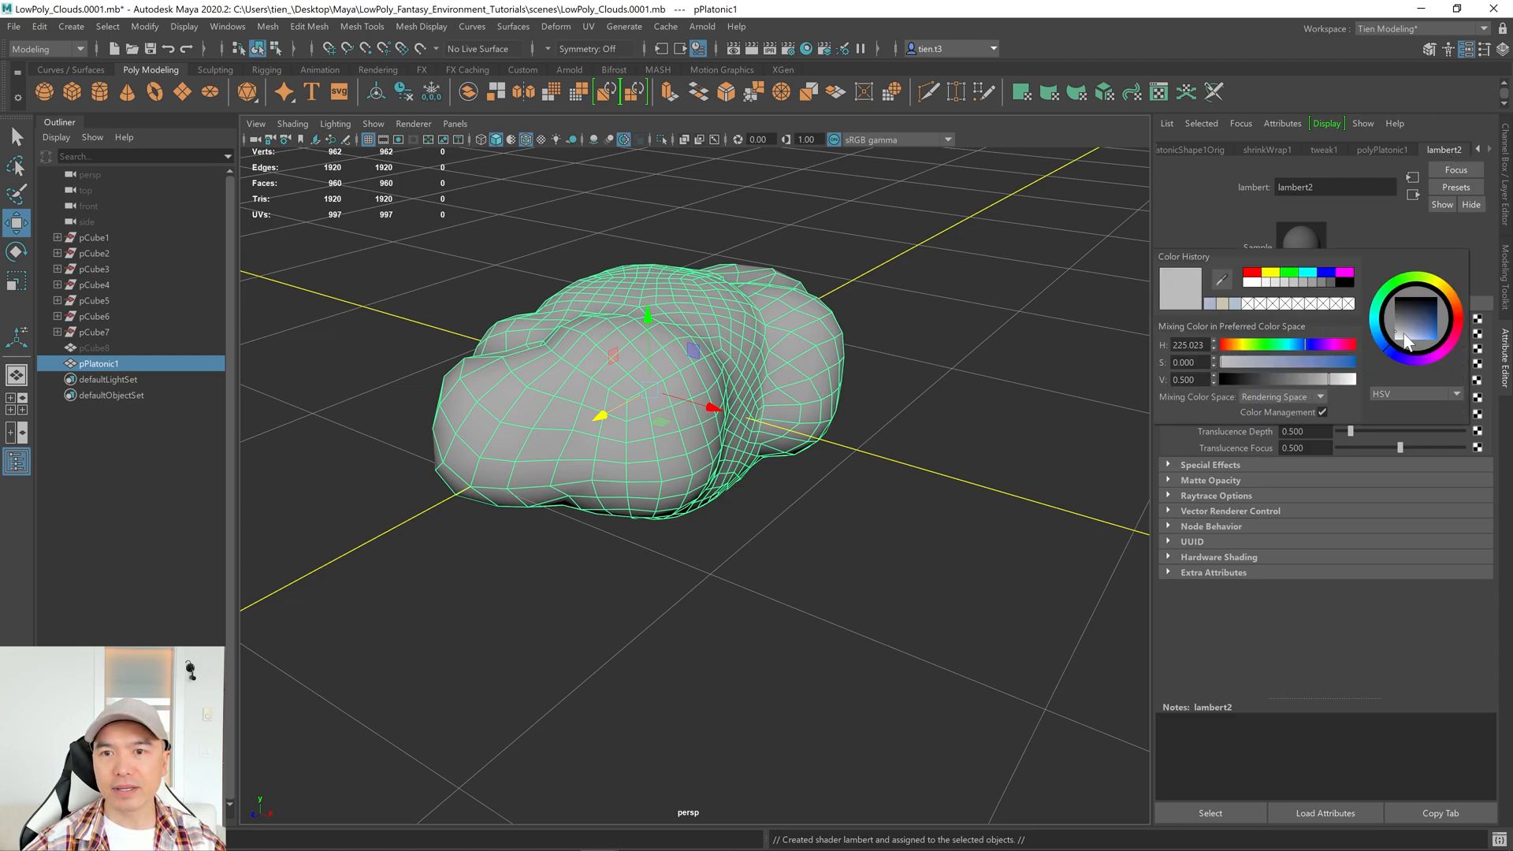
left_click(1409, 337)
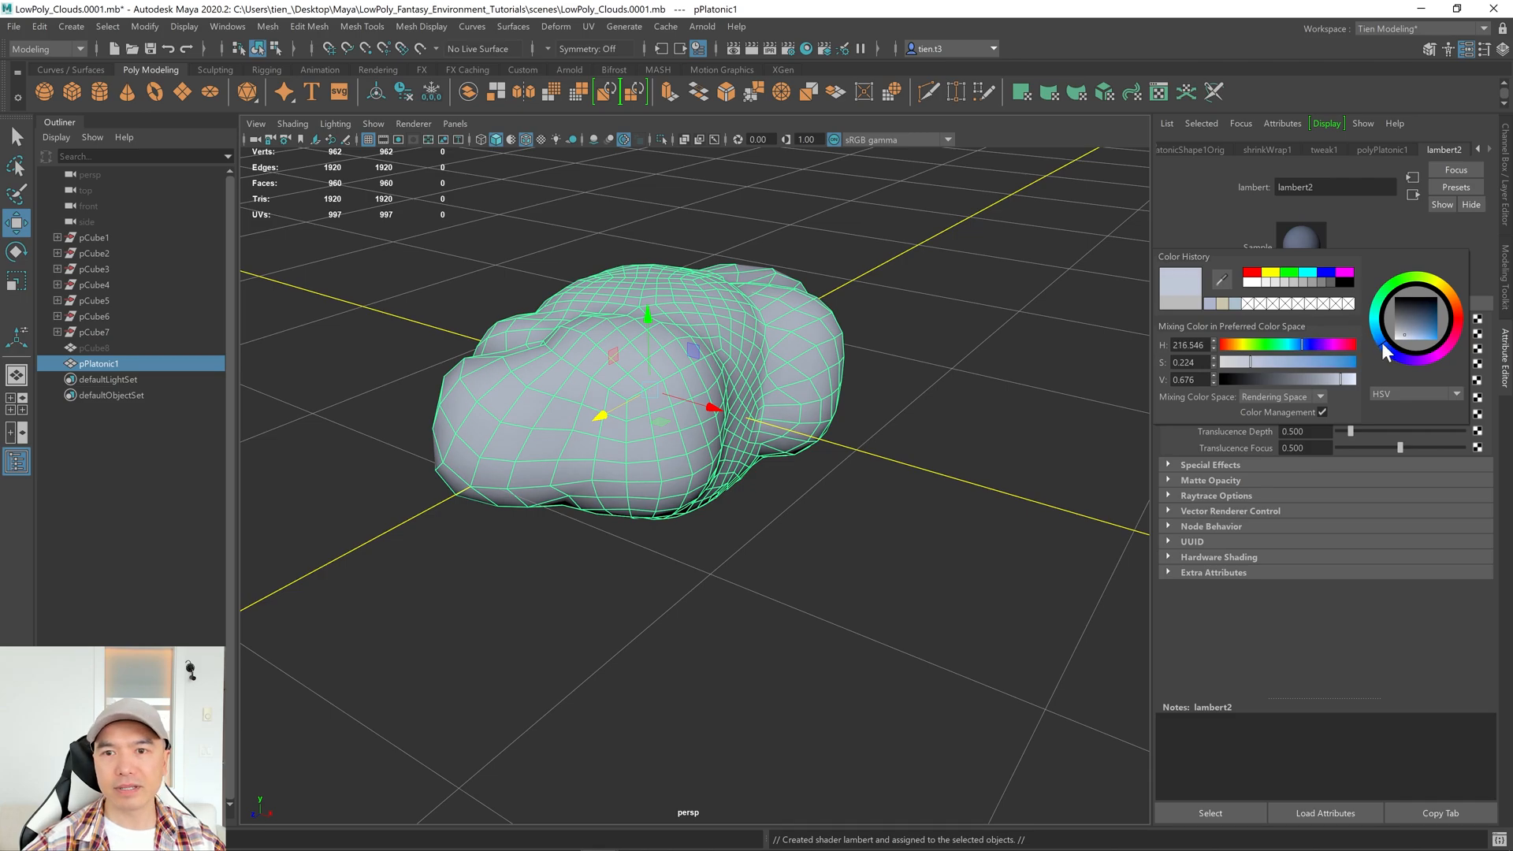
left_click(965, 331)
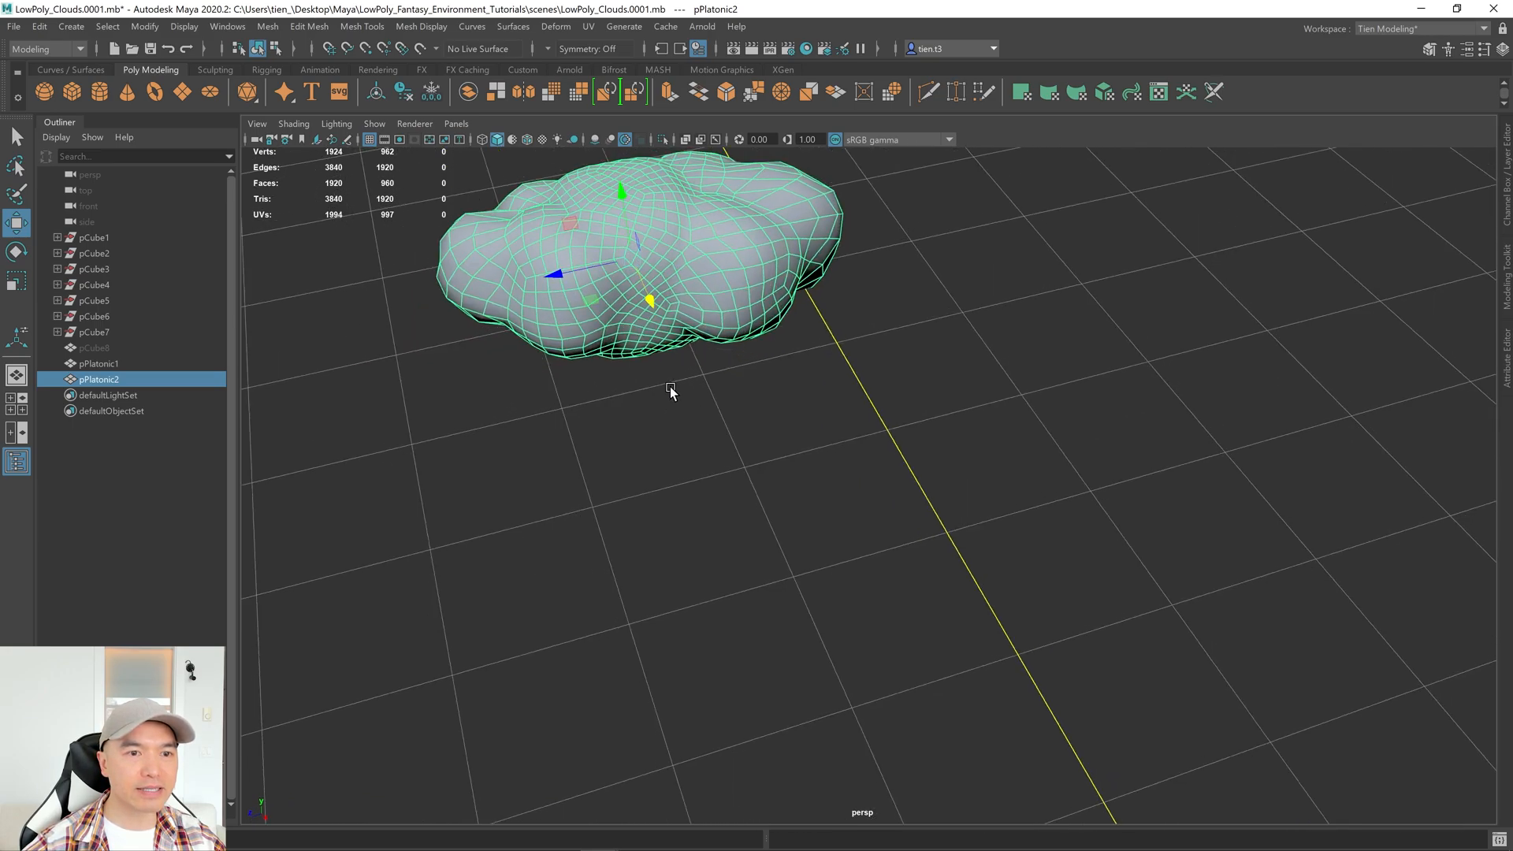
Step: Orbit below and above the duplicated cloud pPlatonic2 to inspect it
left_click_drag(672, 391, 753, 432)
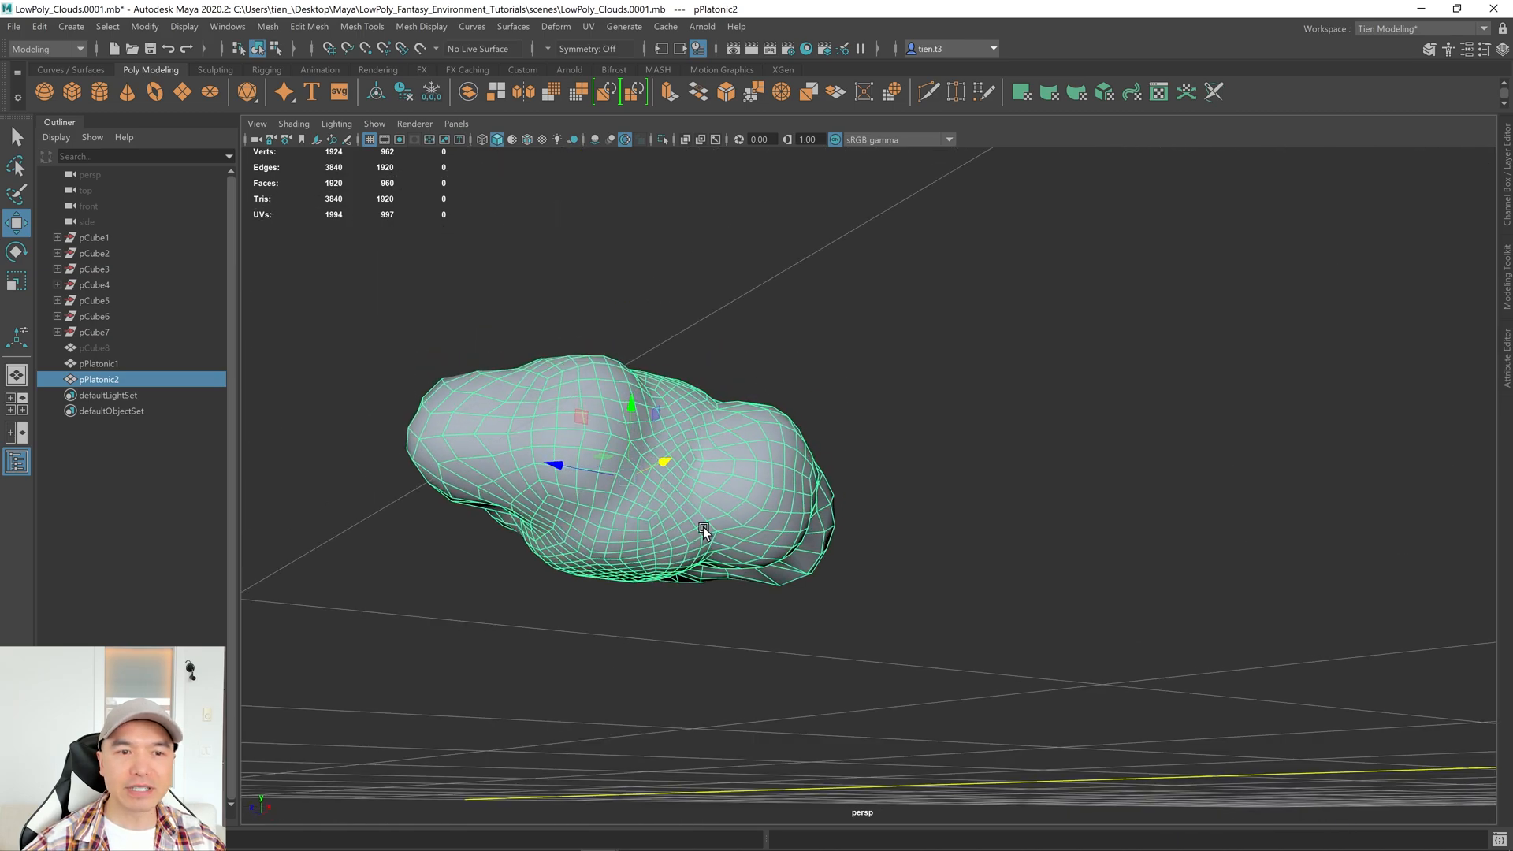
left_click_drag(705, 531, 743, 290)
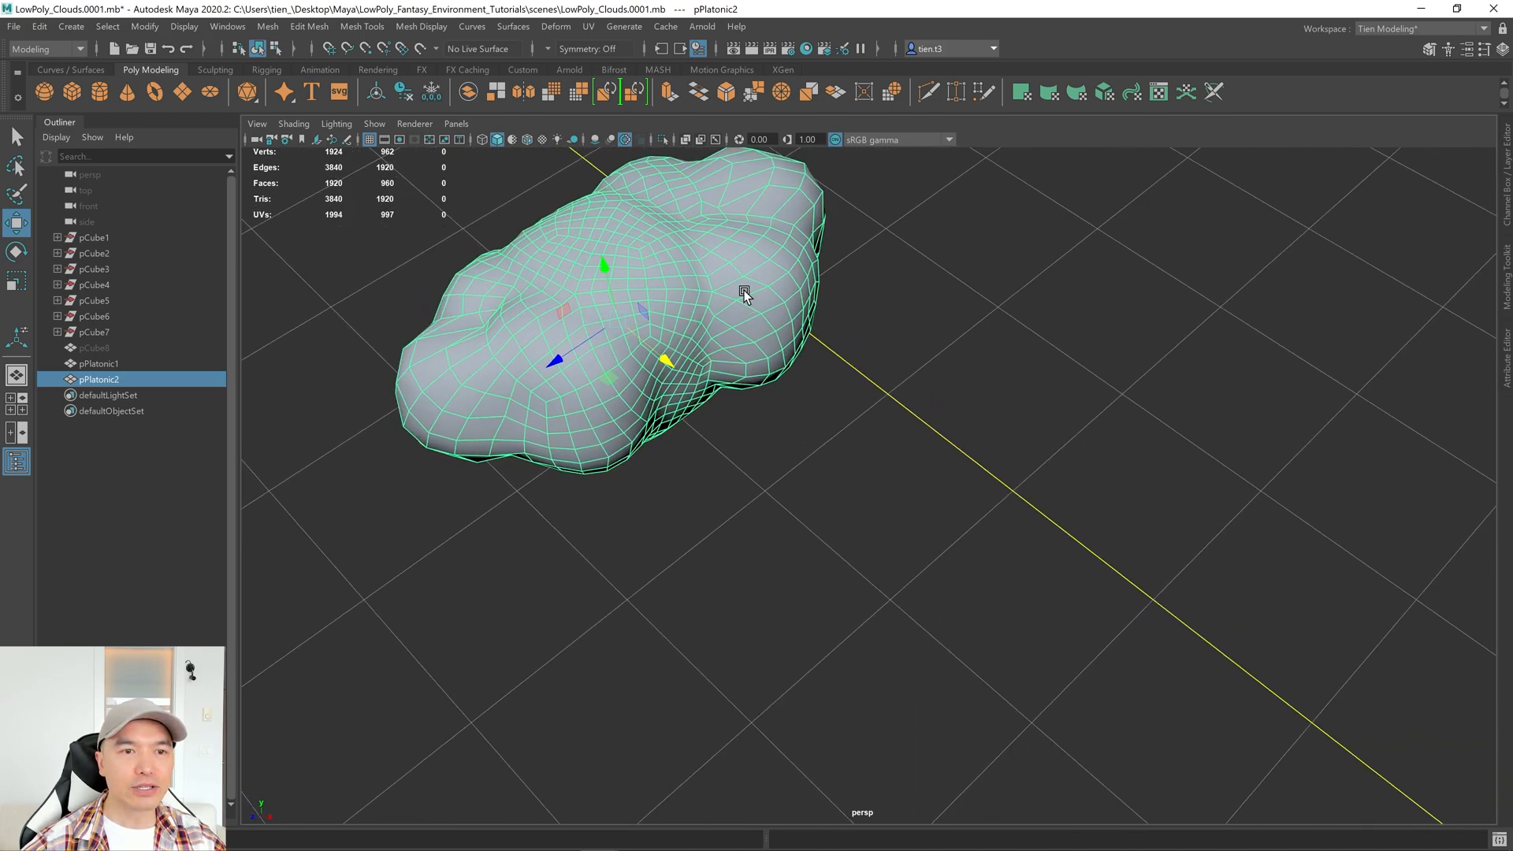
Step: Retopologize the cloud copy with Face uniformity 1.0 into an even all-quad mesh of about 960 faces
left_click(268, 27)
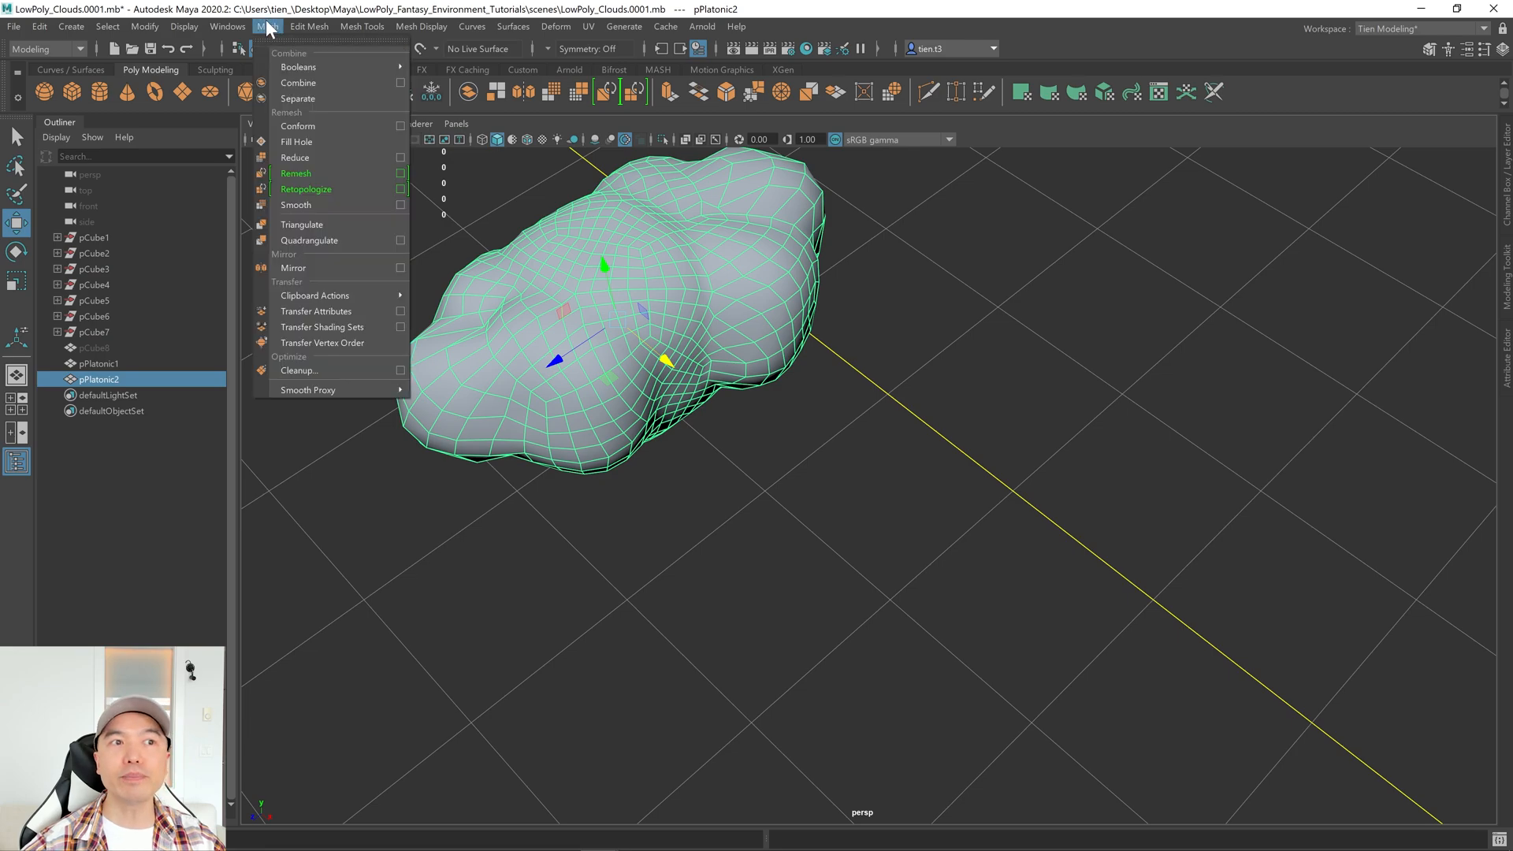
mouse_move(328, 188)
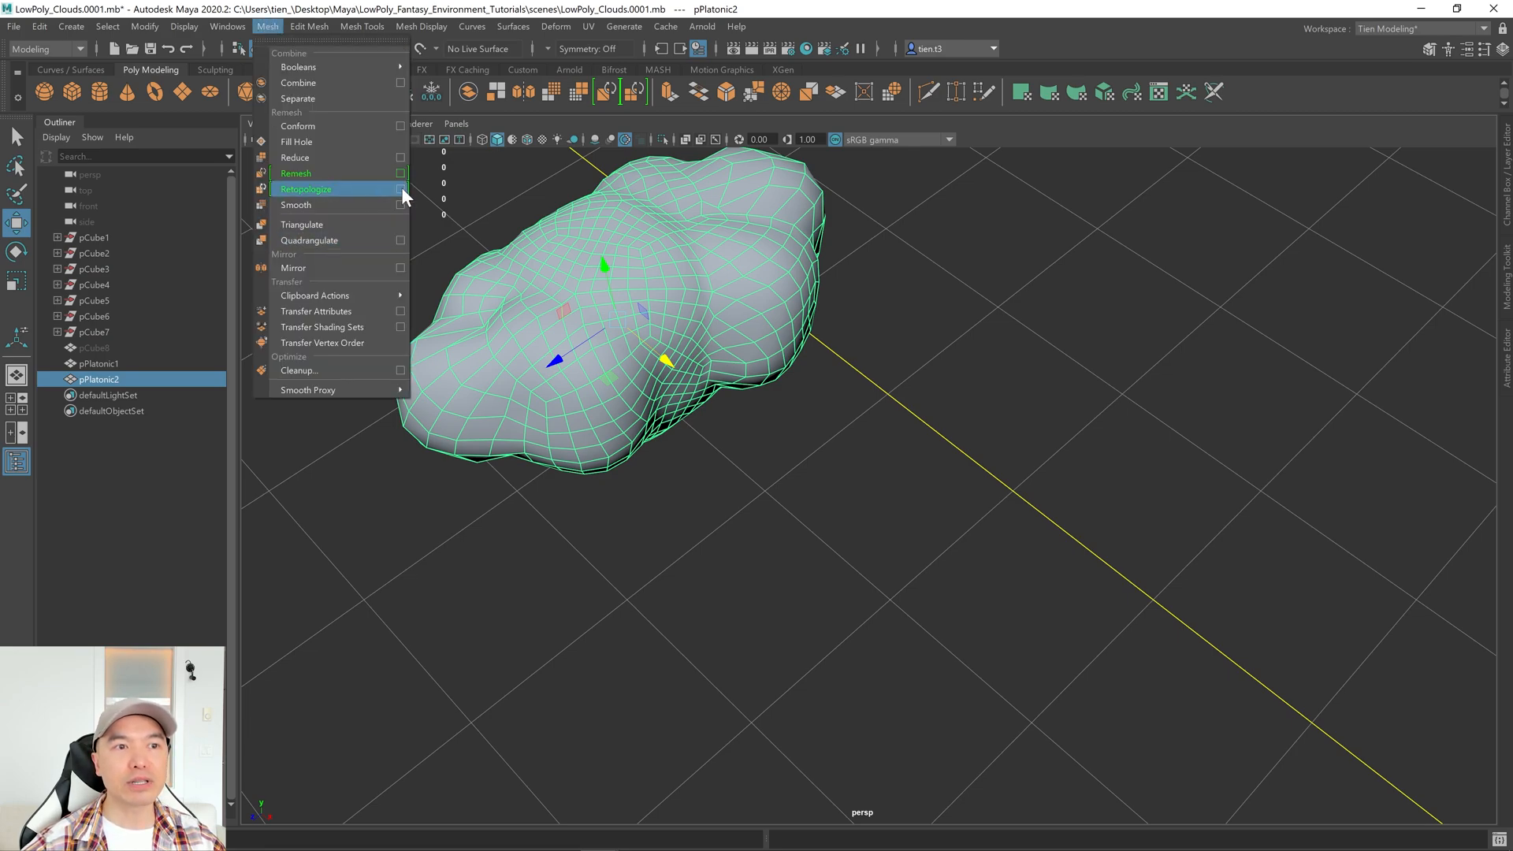
left_click(400, 189)
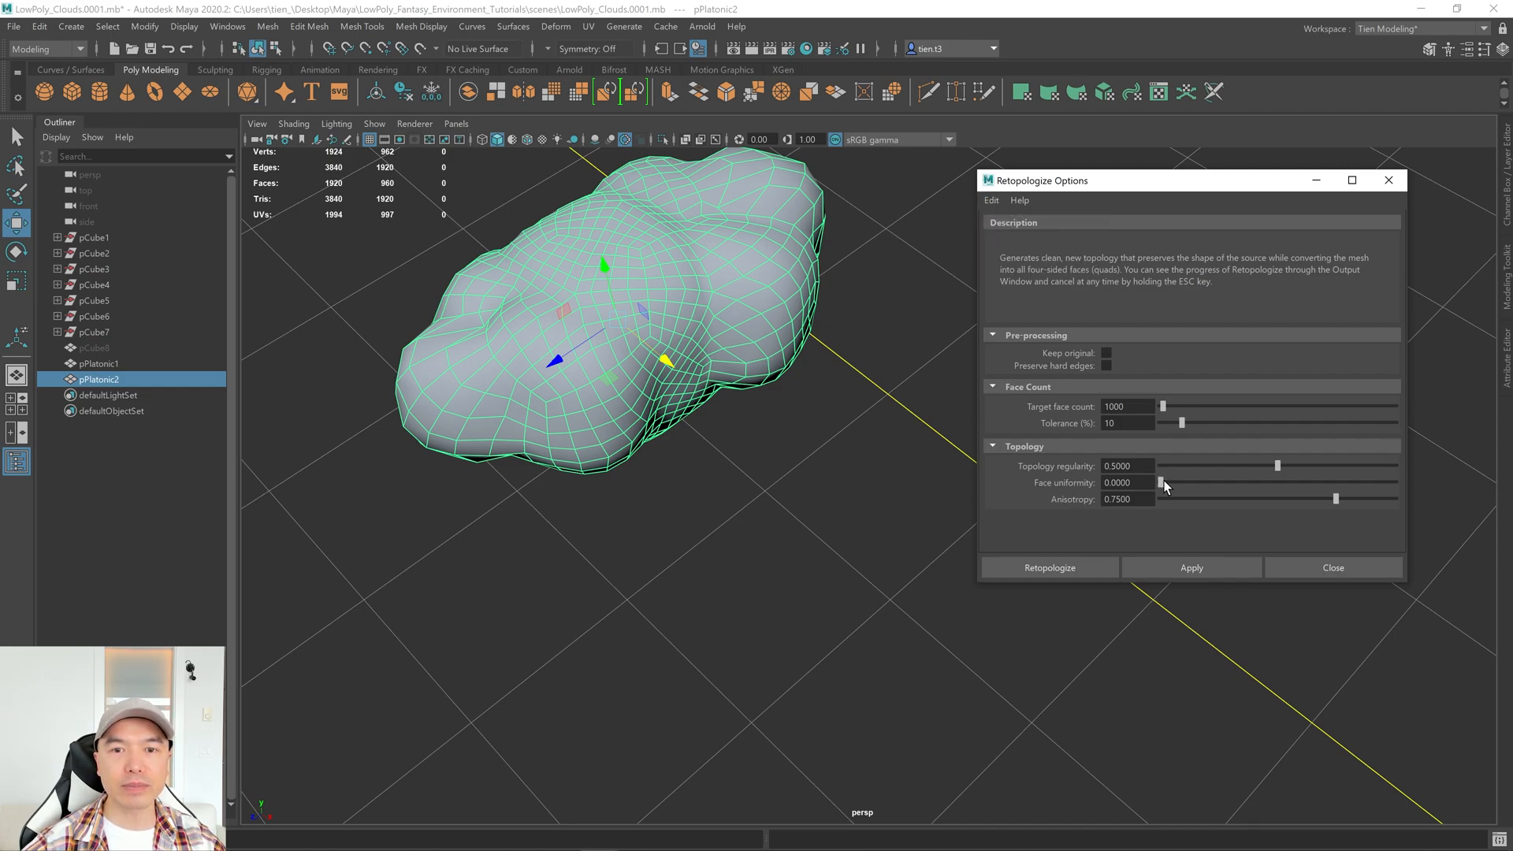
left_click_drag(1163, 482, 1395, 482)
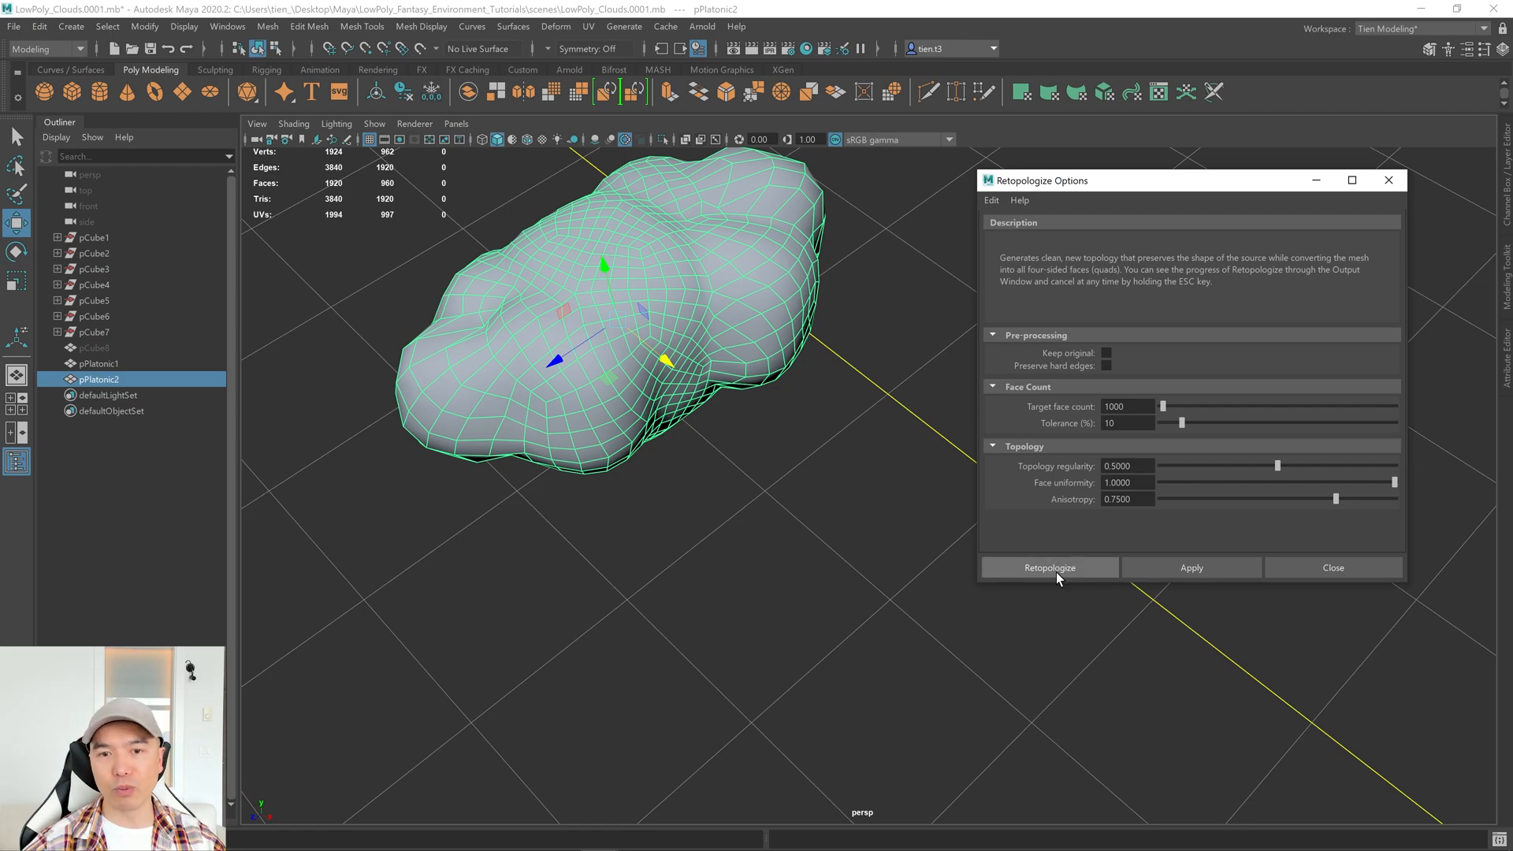
left_click(1050, 567)
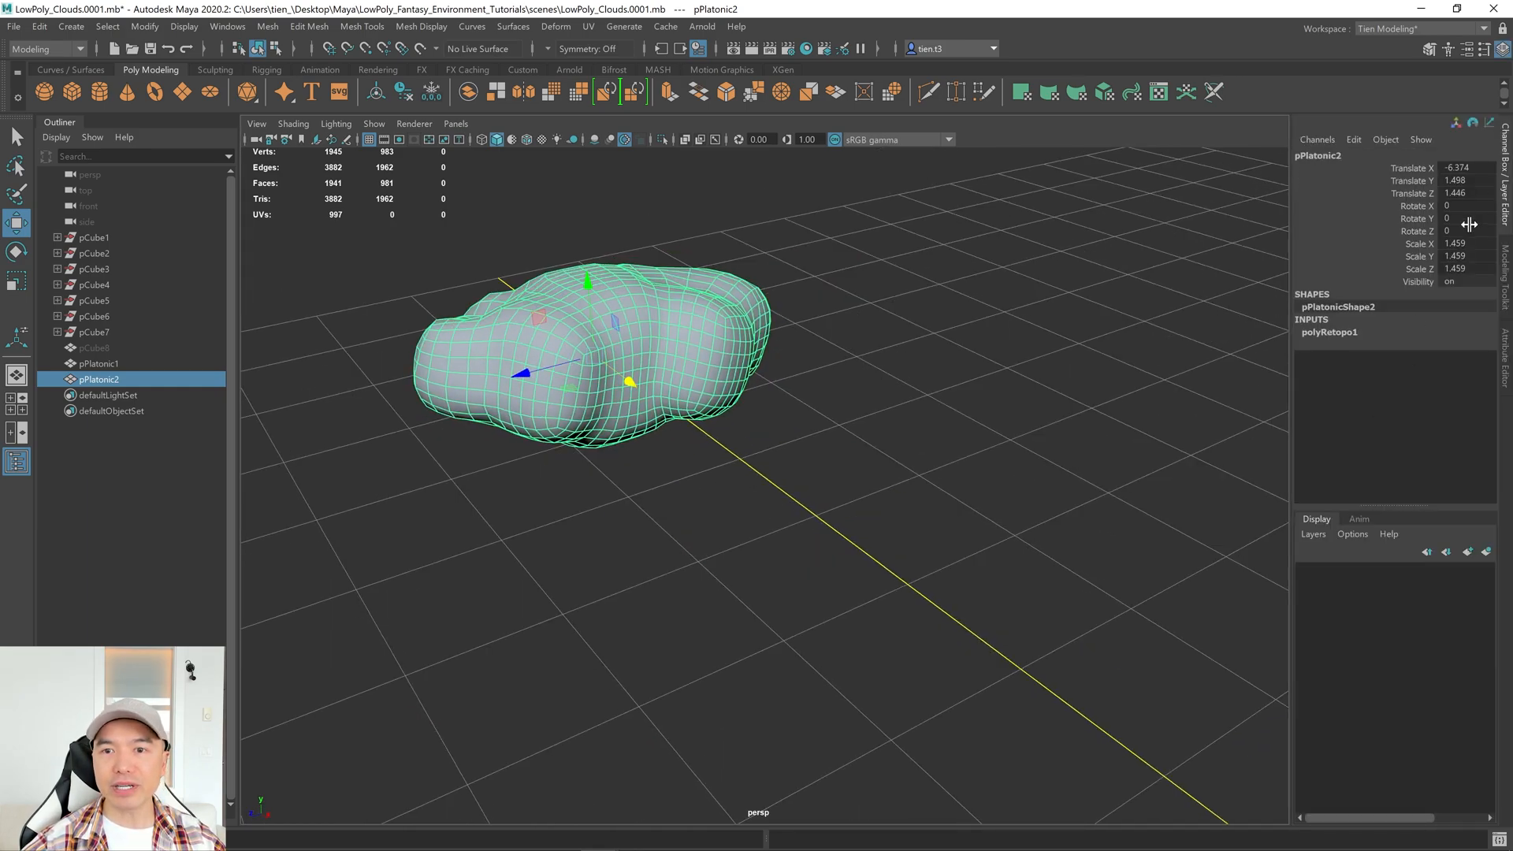
mouse_move(725, 364)
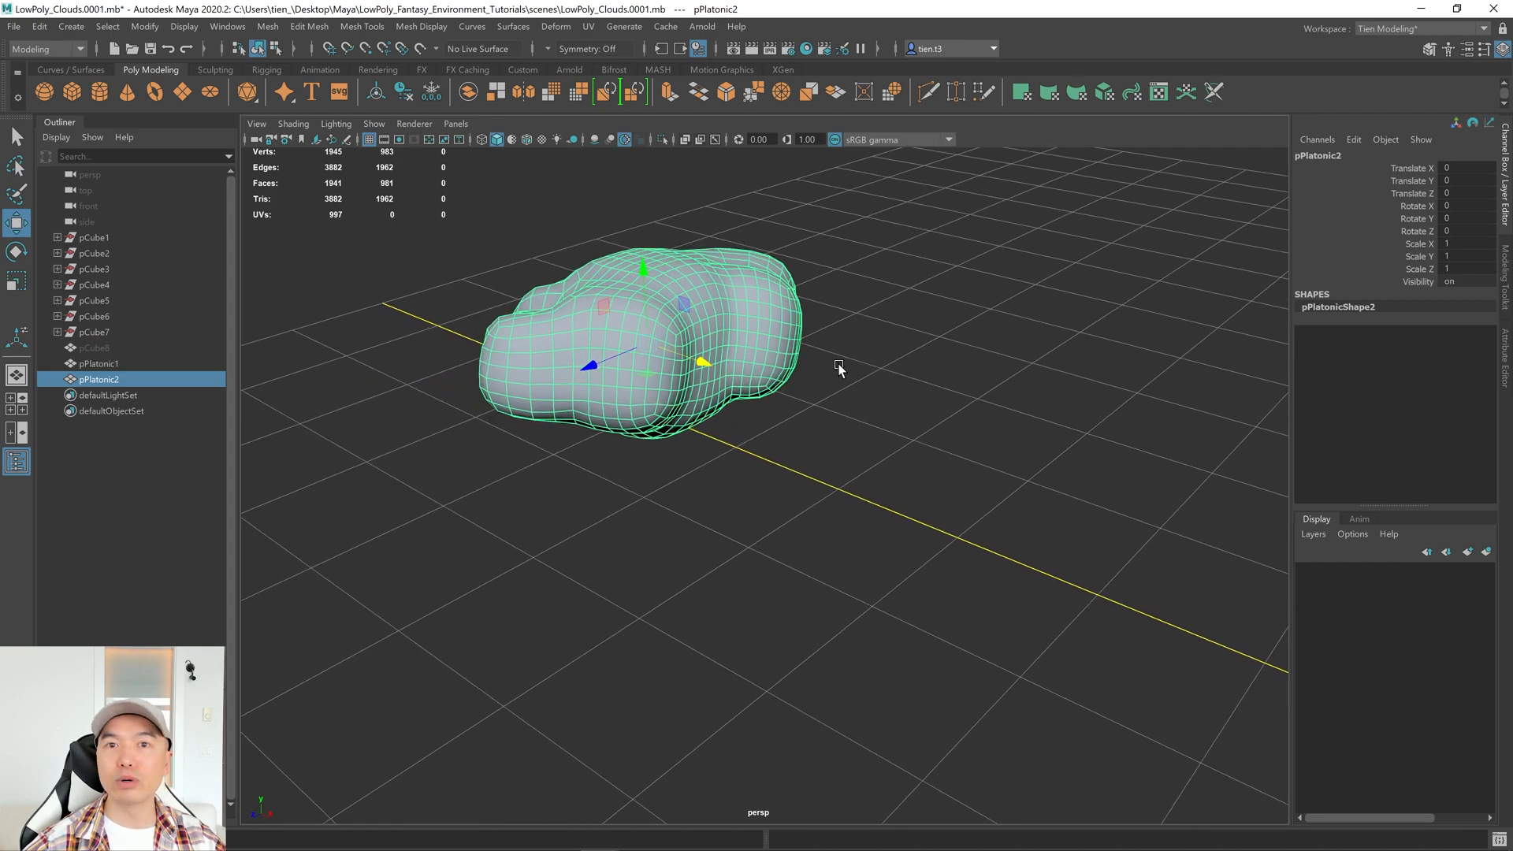
mouse_move(400, 210)
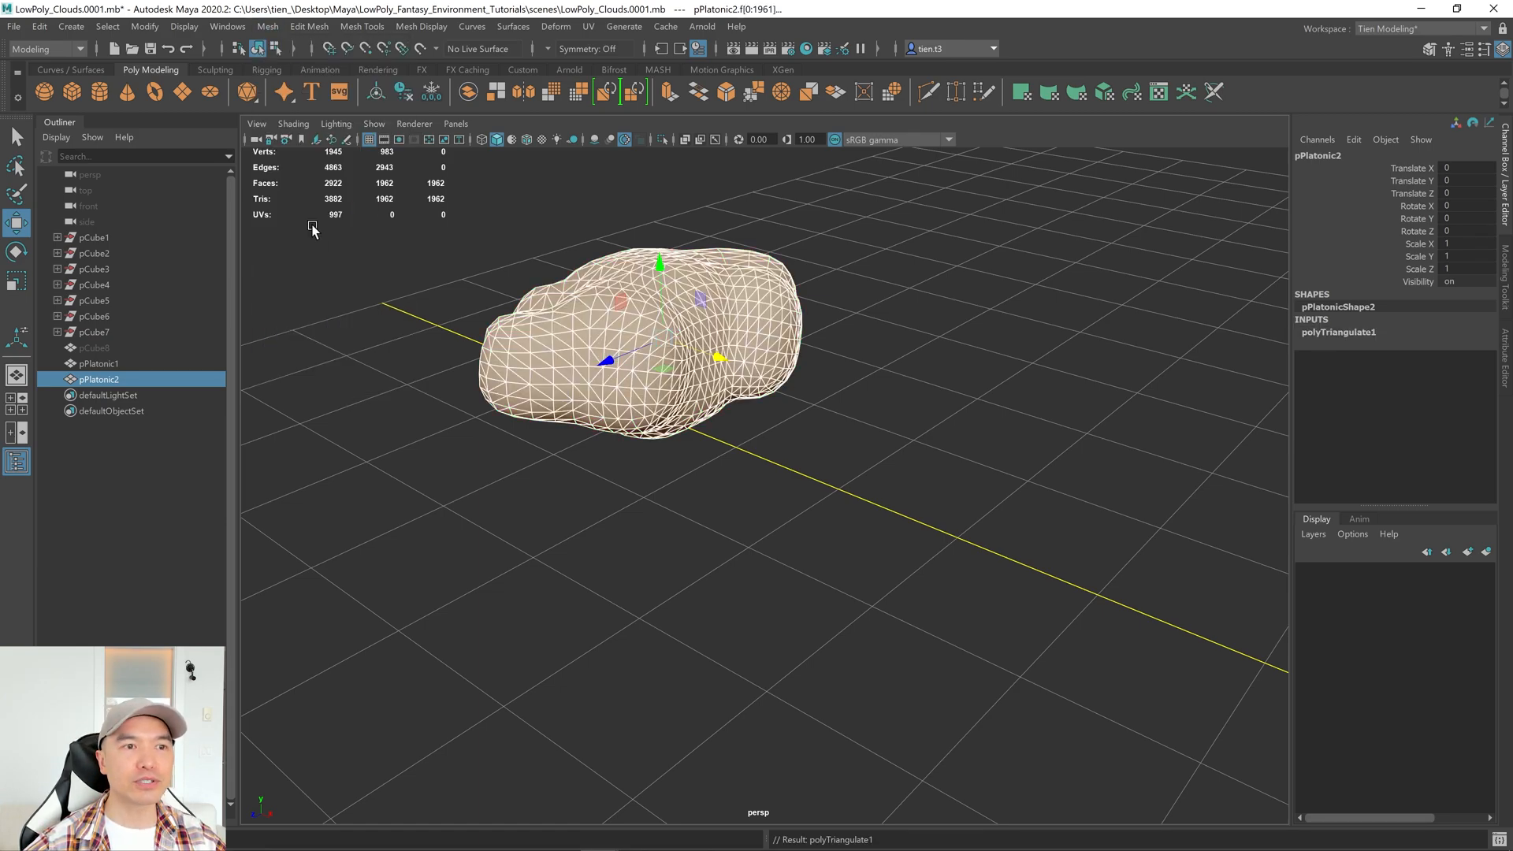
Step: Harden the cloud's edges and Reduce it to about 88 percent, leaving roughly 230 faces
left_click(419, 27)
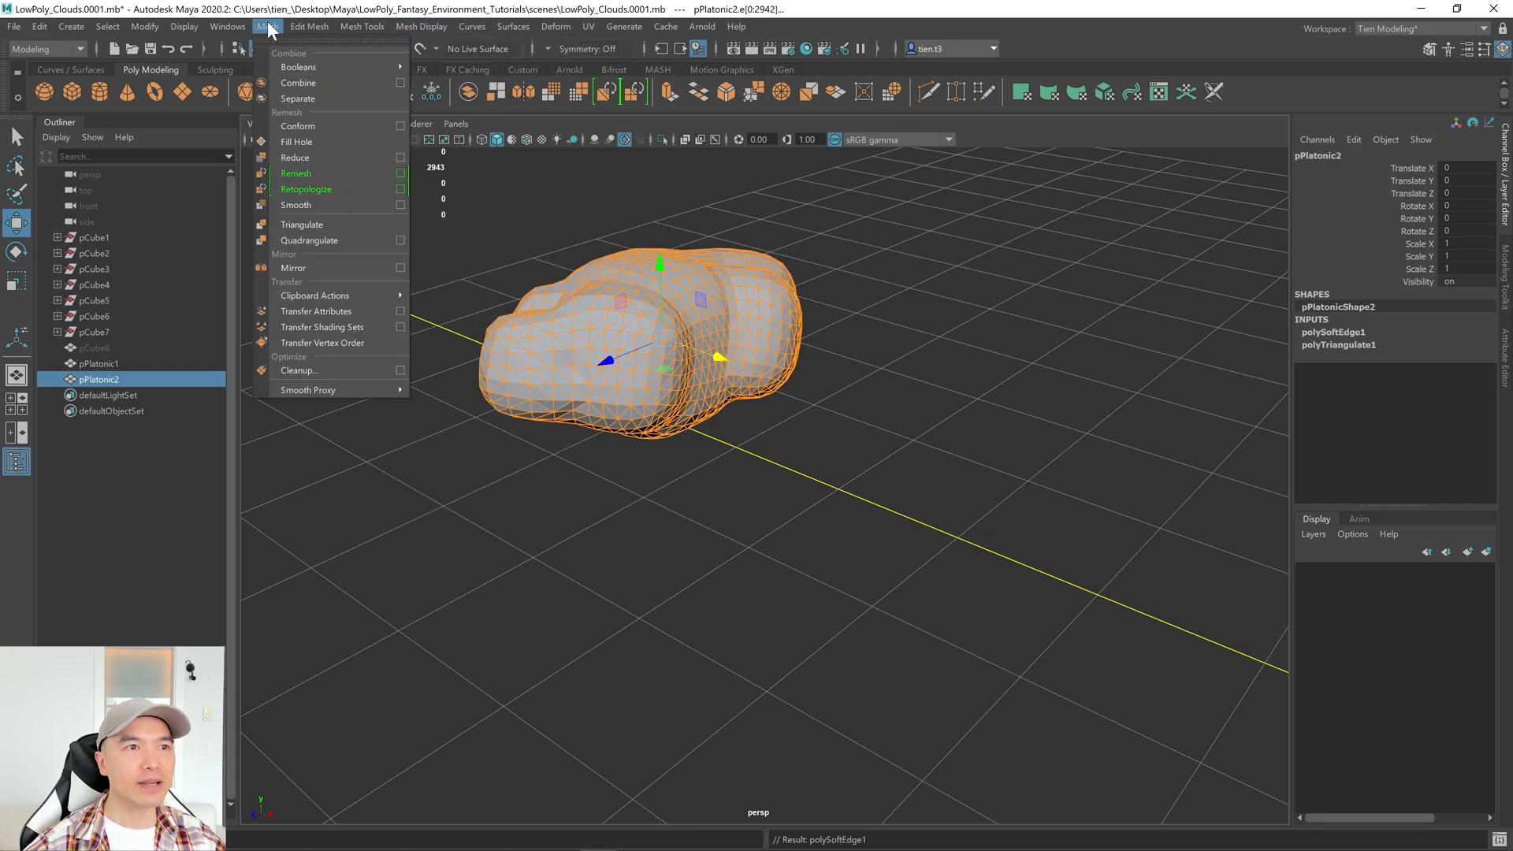
left_click(294, 157)
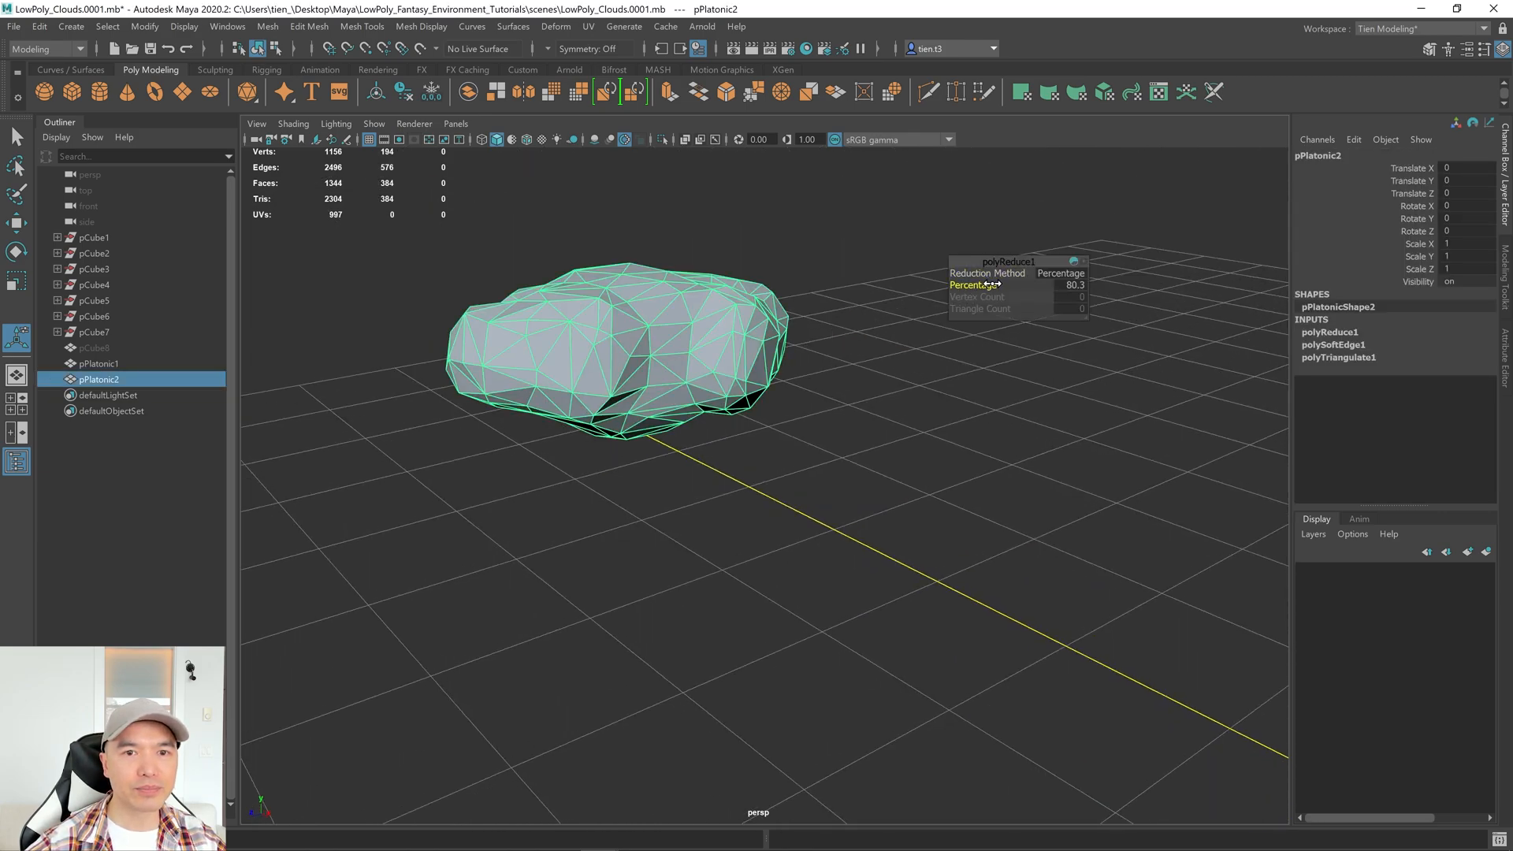
left_click_drag(995, 285, 1019, 286)
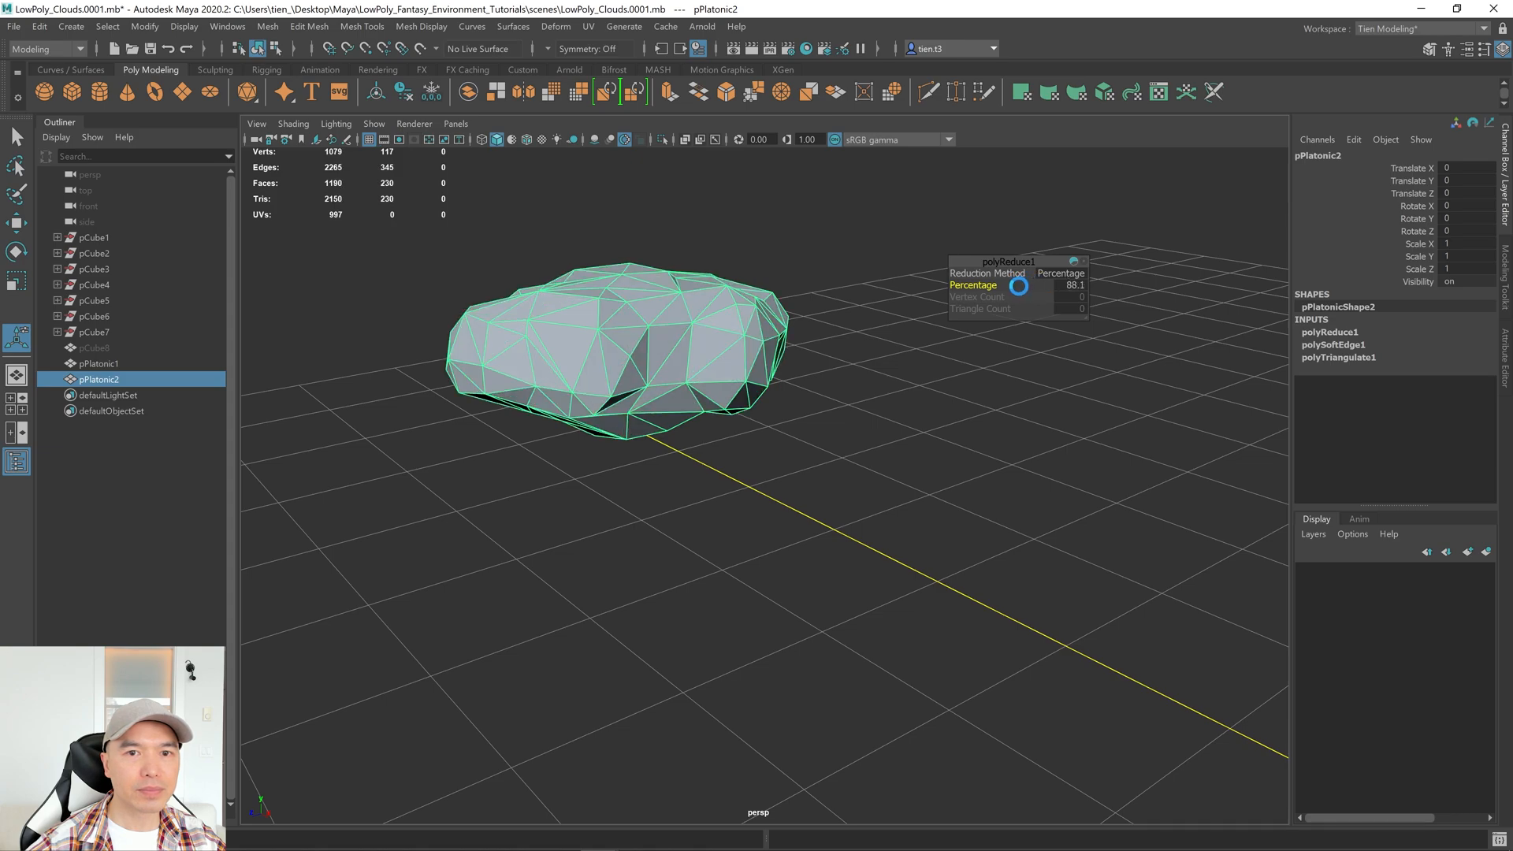
left_click_drag(1019, 286, 1025, 285)
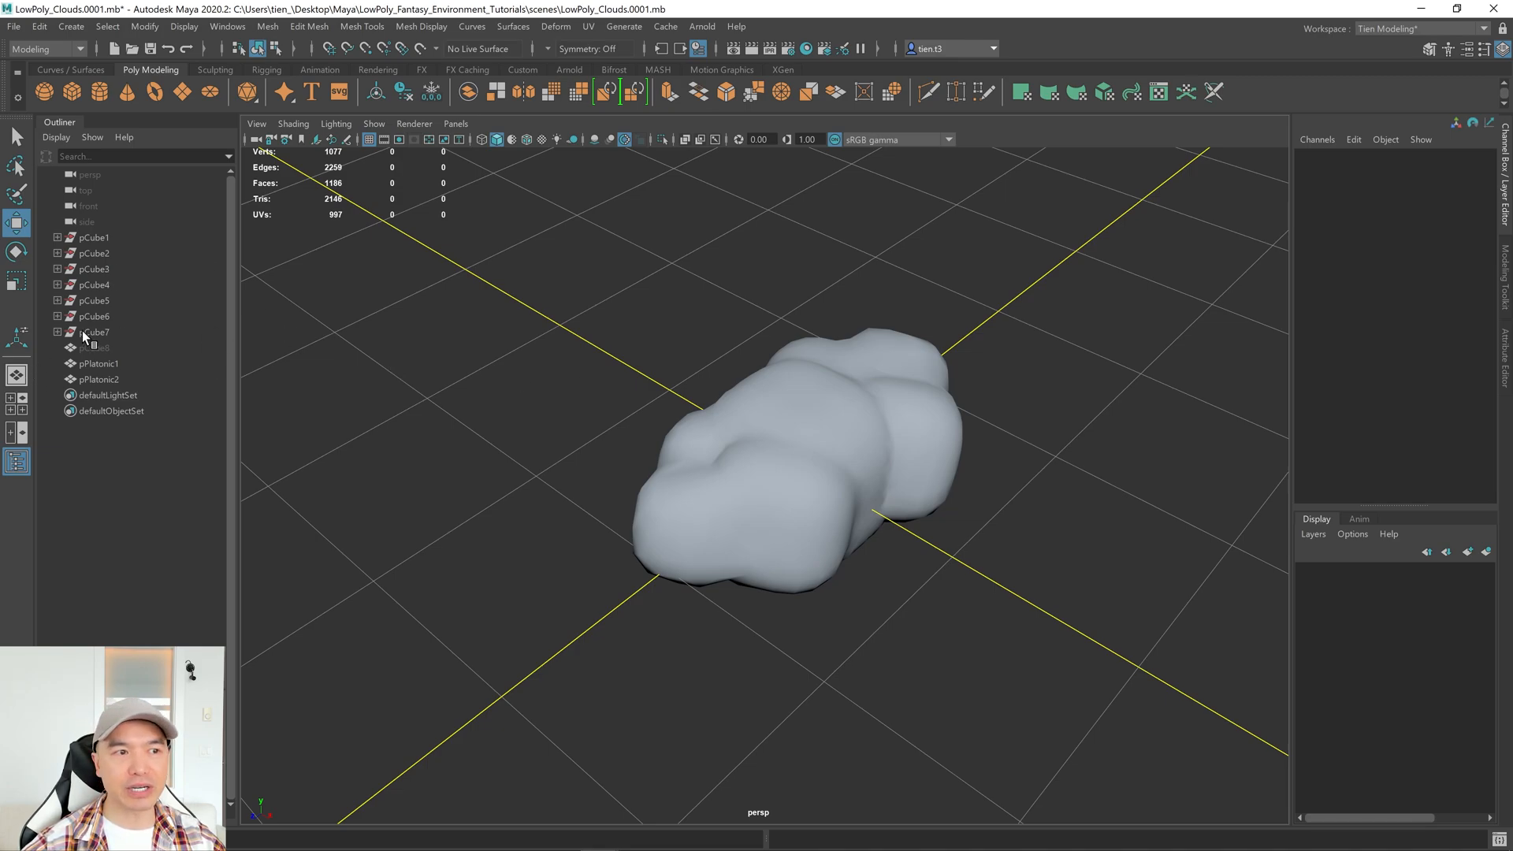
Step: Select the pCube7 lump, nudge it into place and enlarge it slightly
left_click(95, 331)
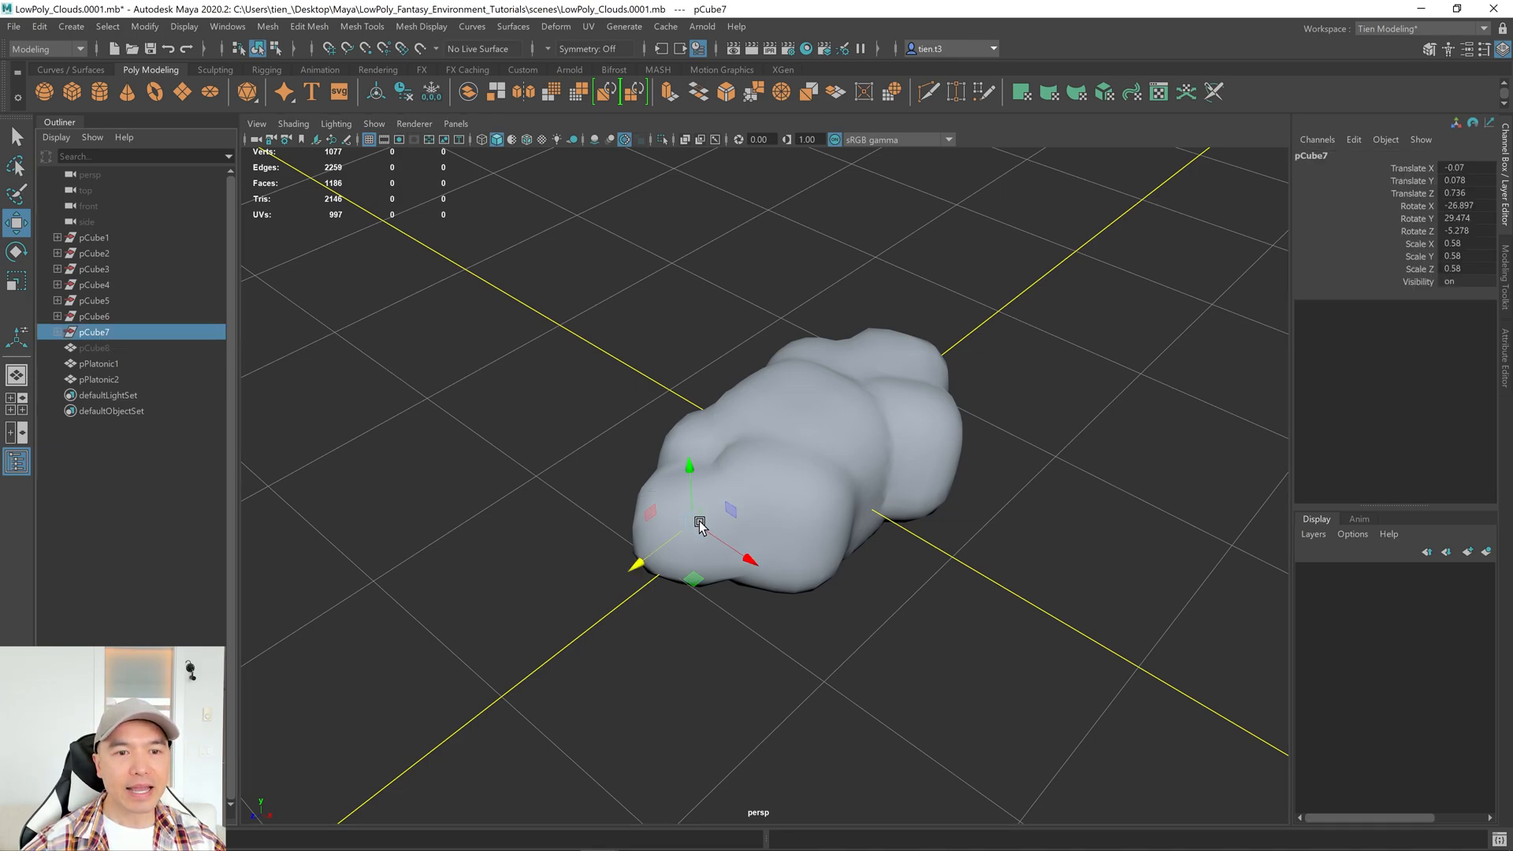
left_click_drag(700, 522, 714, 504)
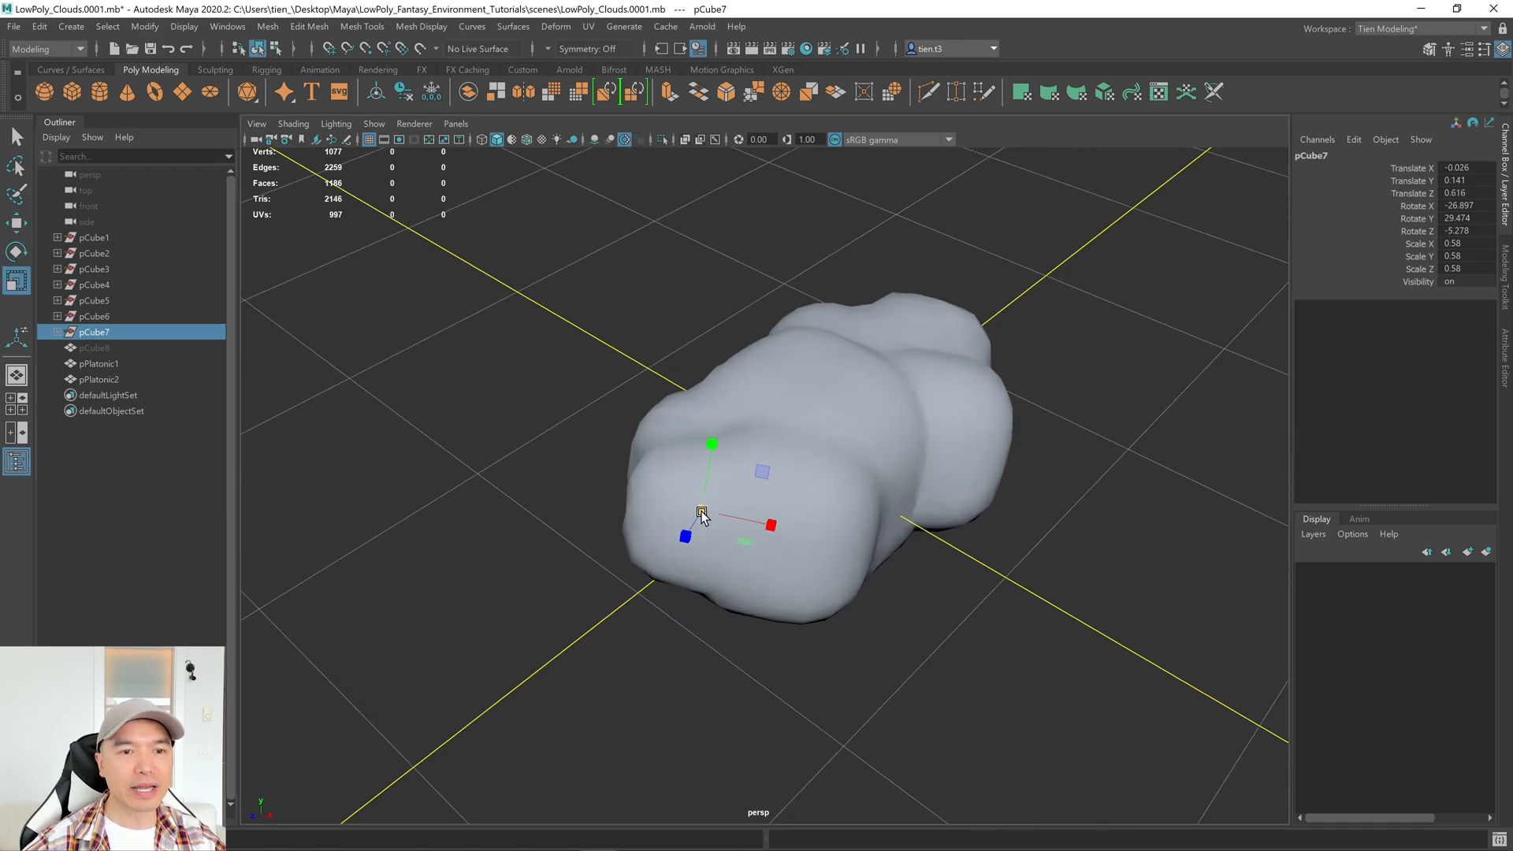
left_click_drag(702, 512, 710, 504)
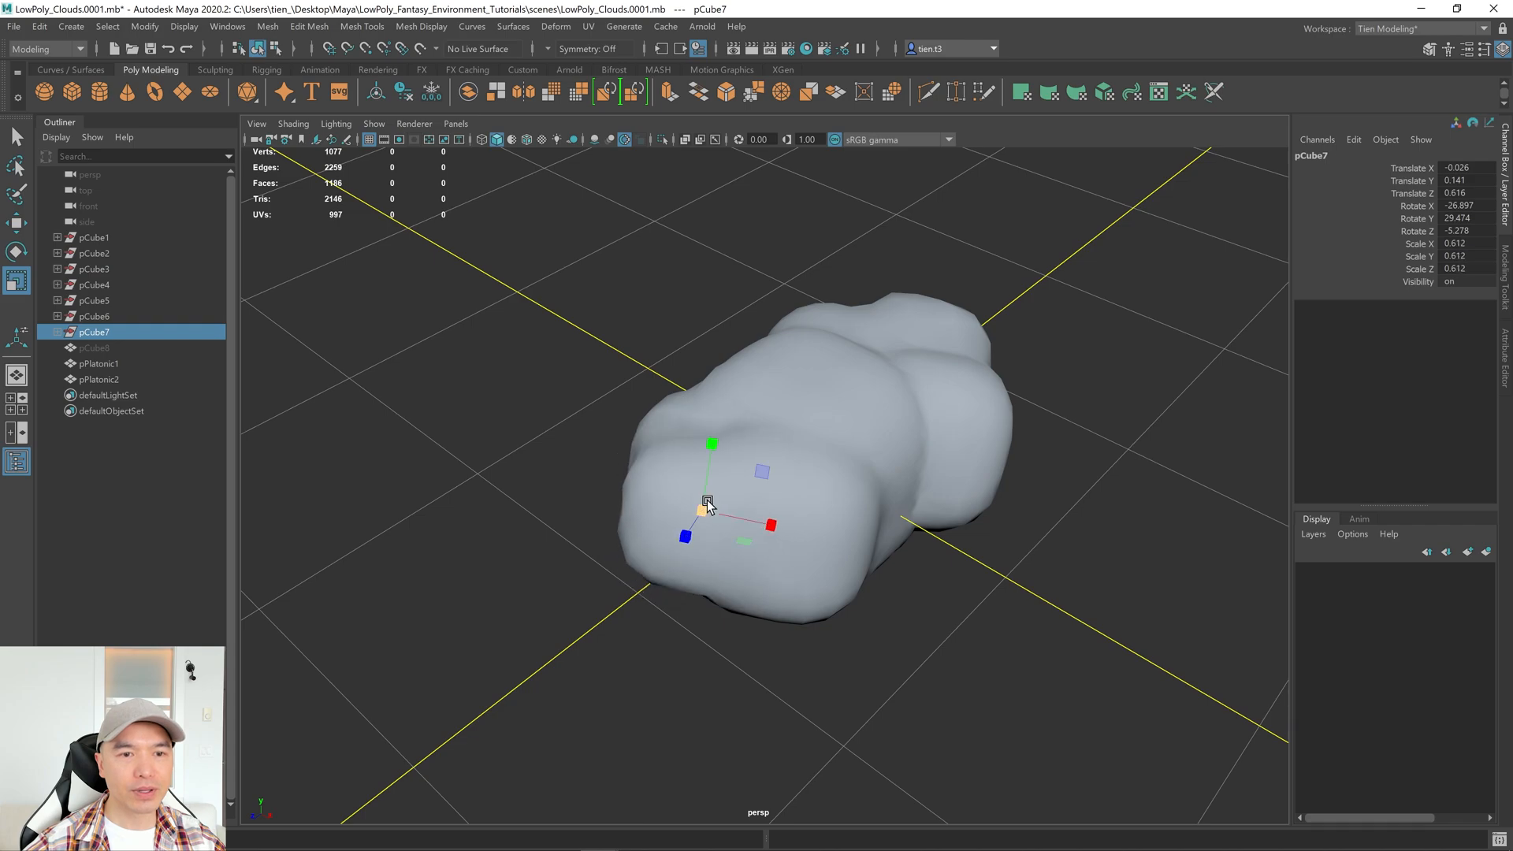
left_click_drag(711, 501, 696, 539)
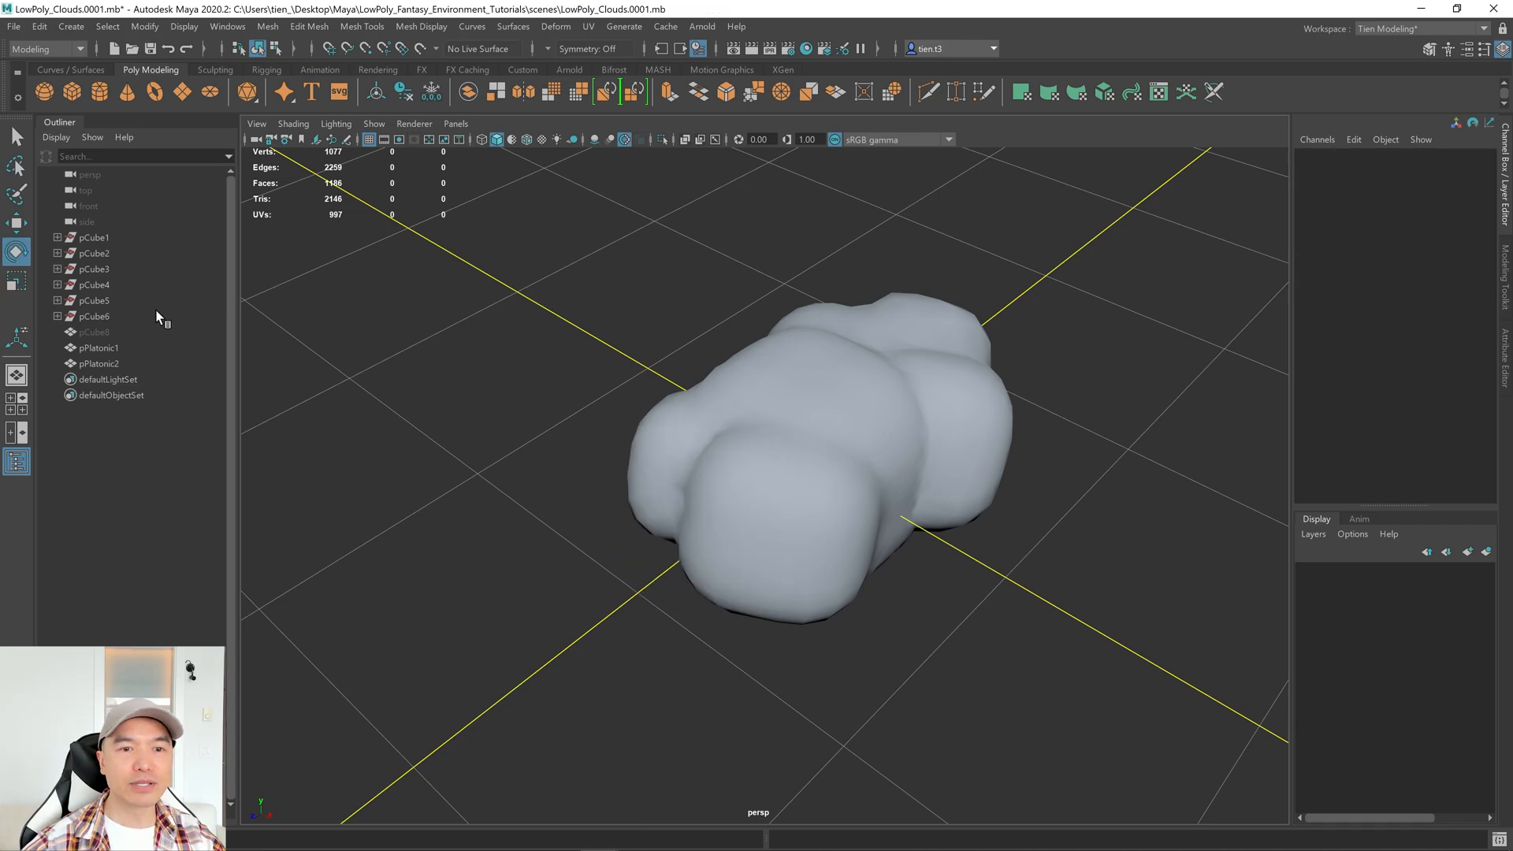
mouse_move(801, 364)
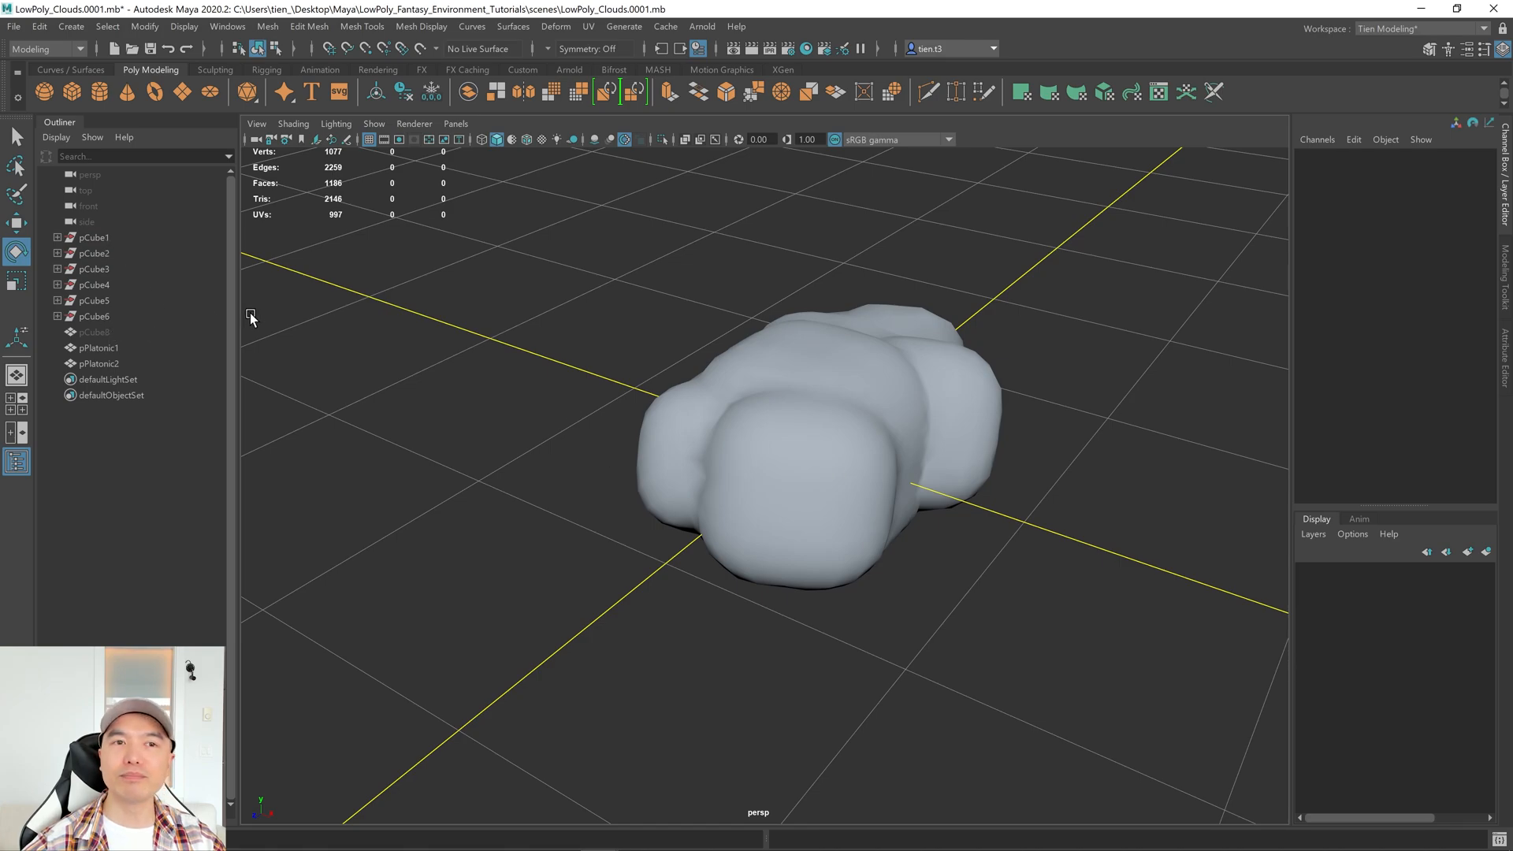
mouse_move(598, 336)
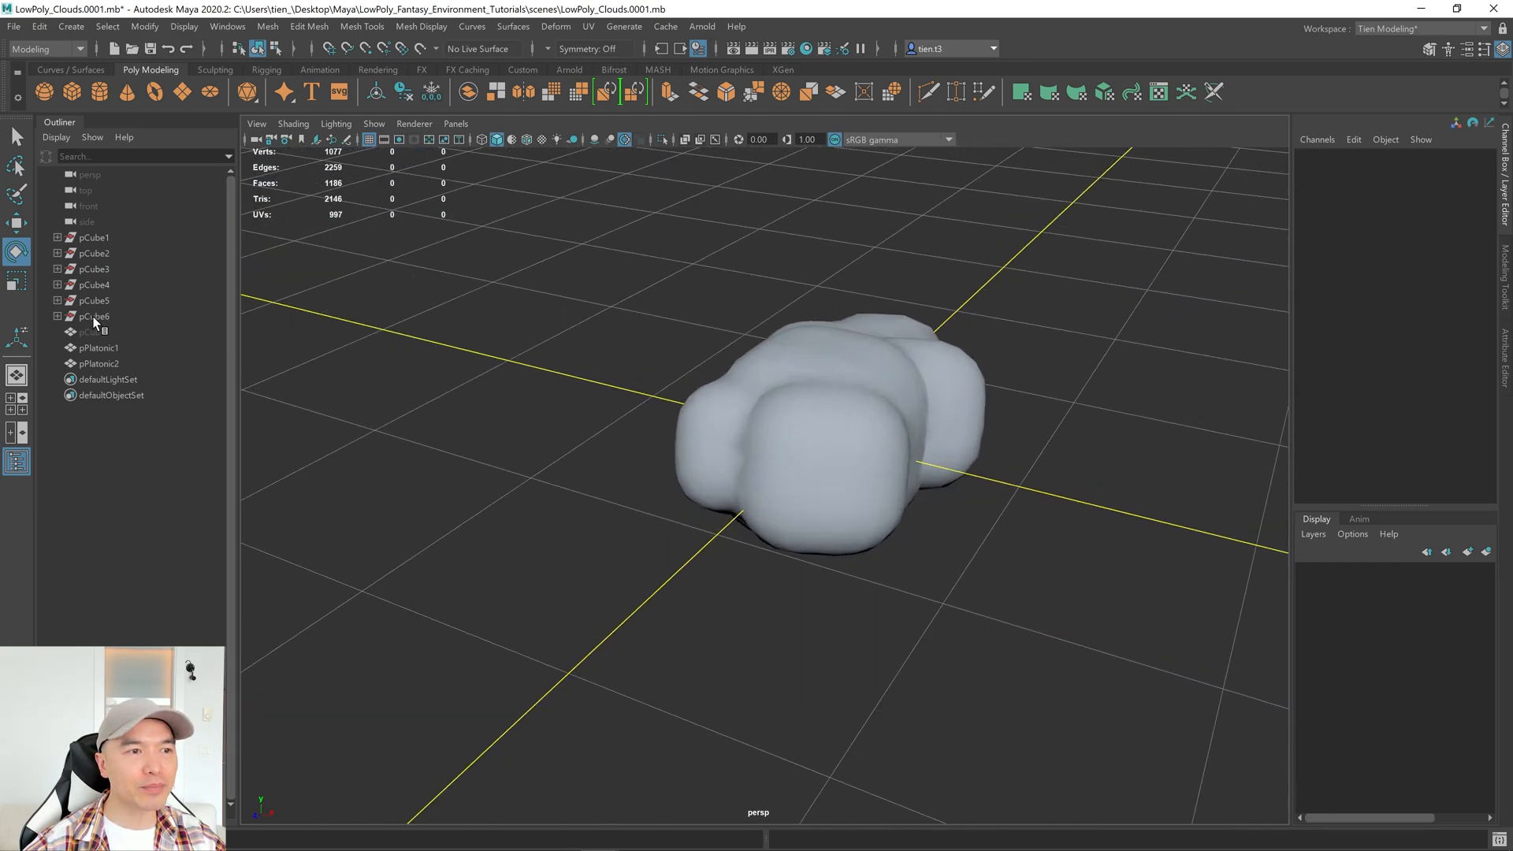
Step: Shrink the pCube6 lump to about half size and rotate the pCube1 lump
left_click(93, 315)
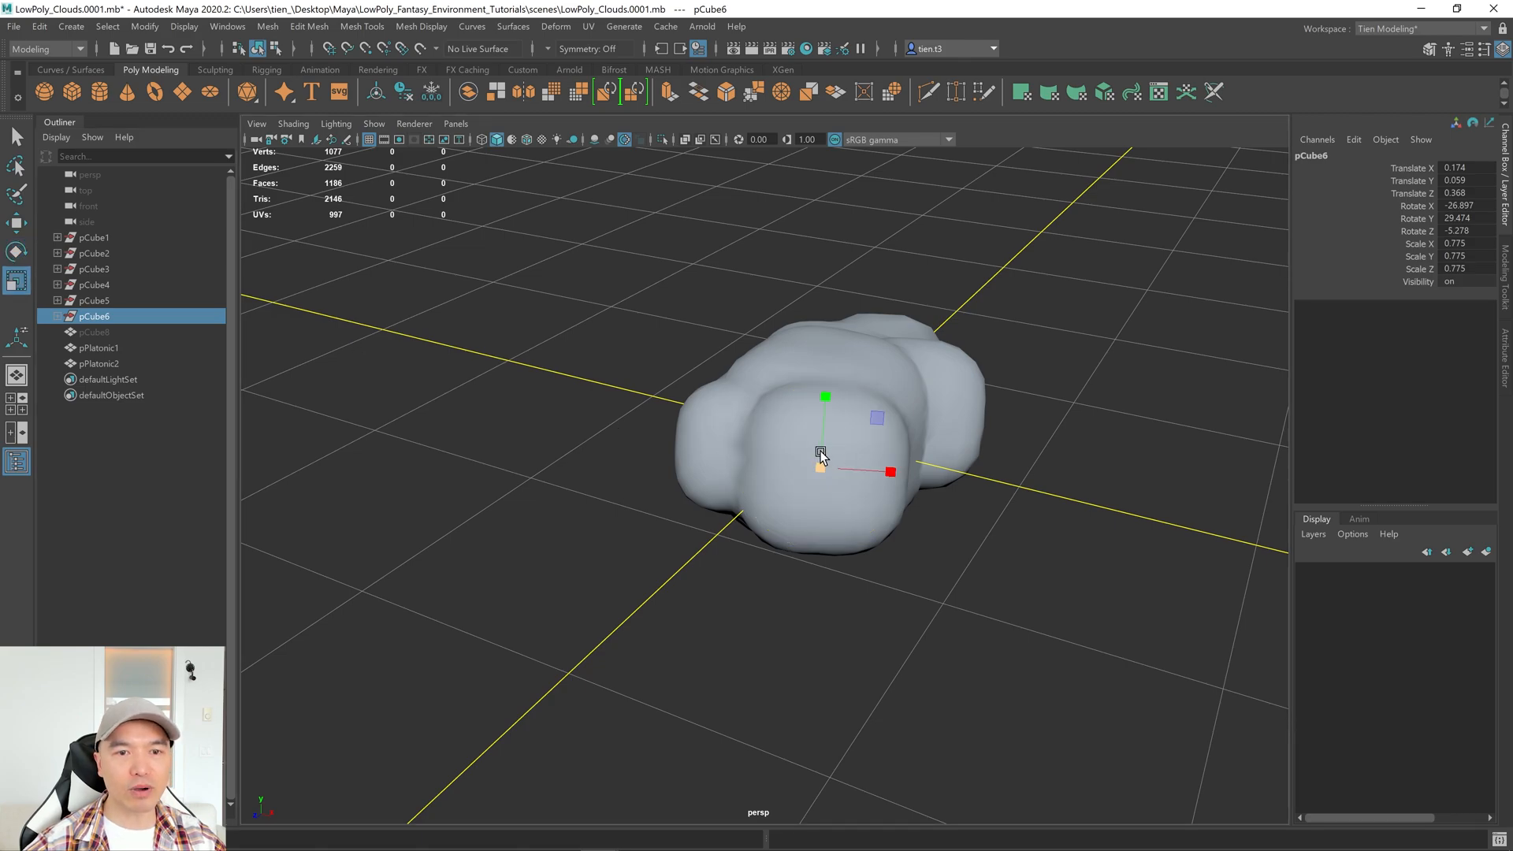
left_click_drag(820, 459, 965, 464)
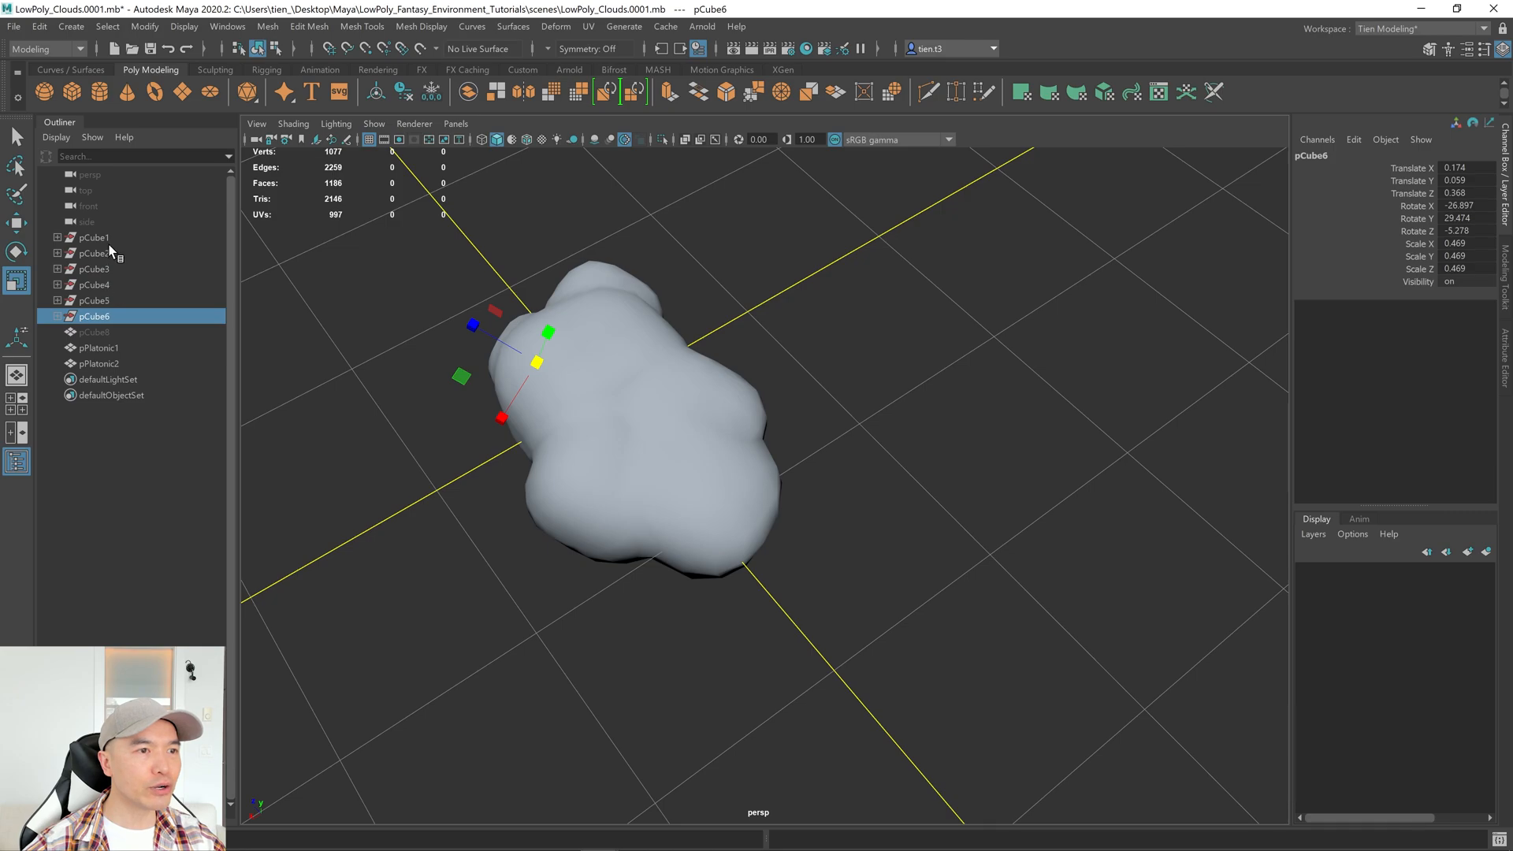
left_click(93, 238)
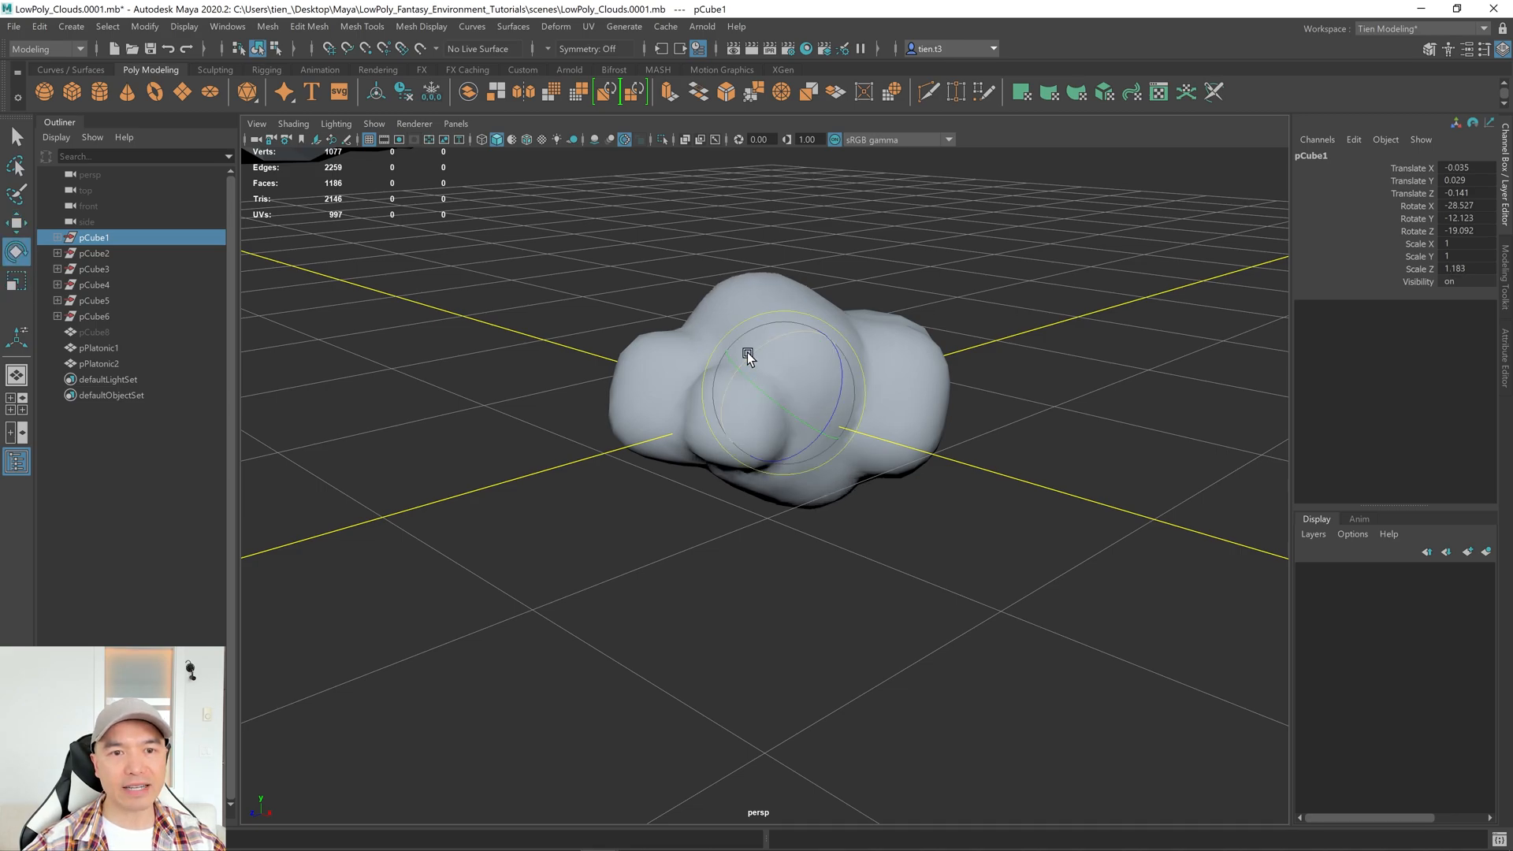
left_click_drag(747, 355, 777, 436)
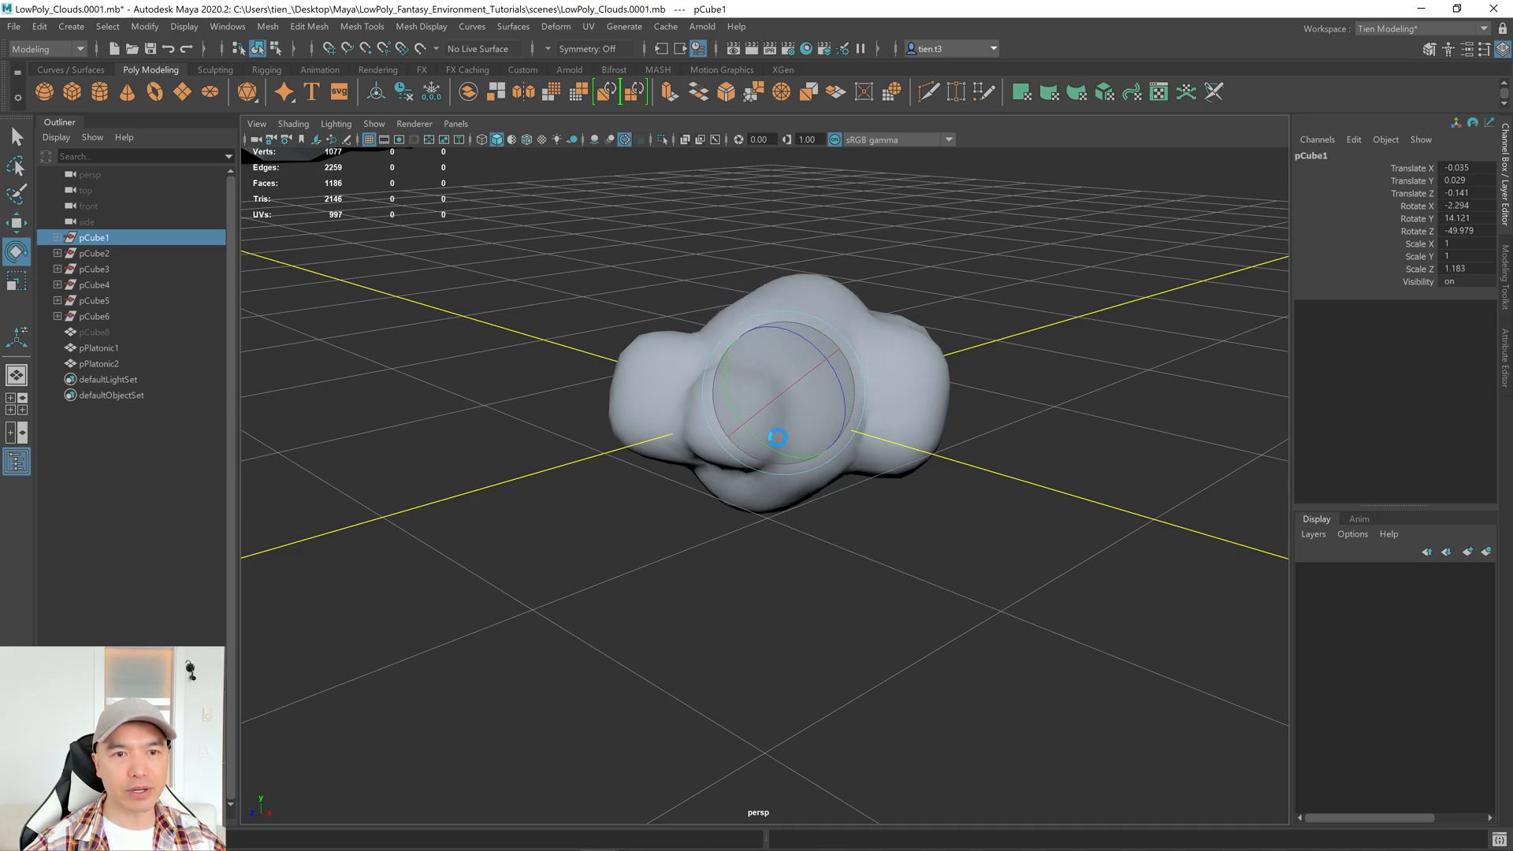
left_click_drag(777, 440, 815, 462)
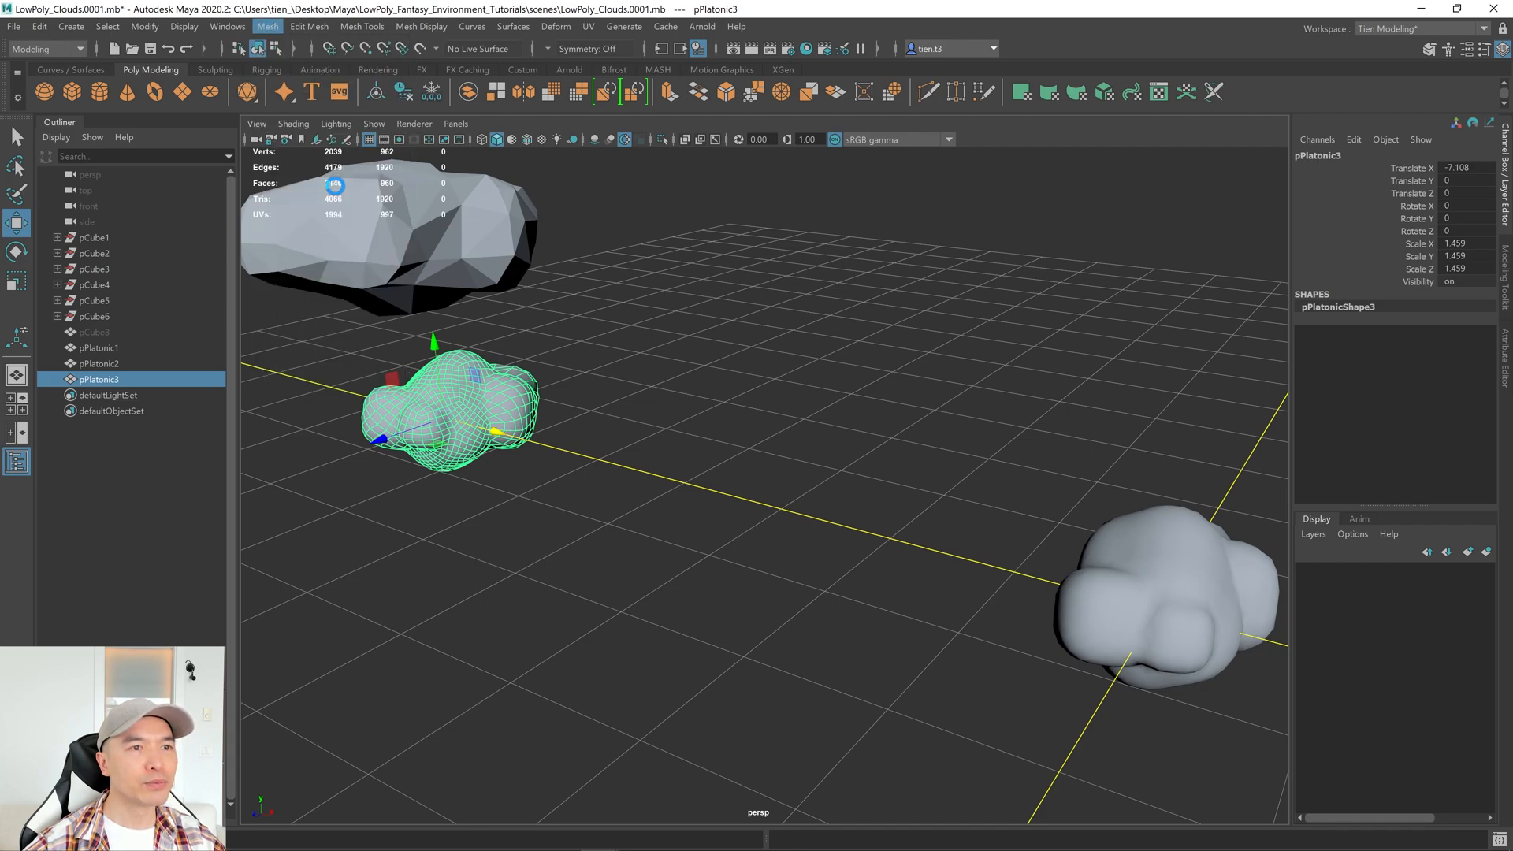
Step: Freeze the new pPlatonic3 cloud's transforms and triangulate it toward a faceted low-poly mesh
left_click(403, 92)
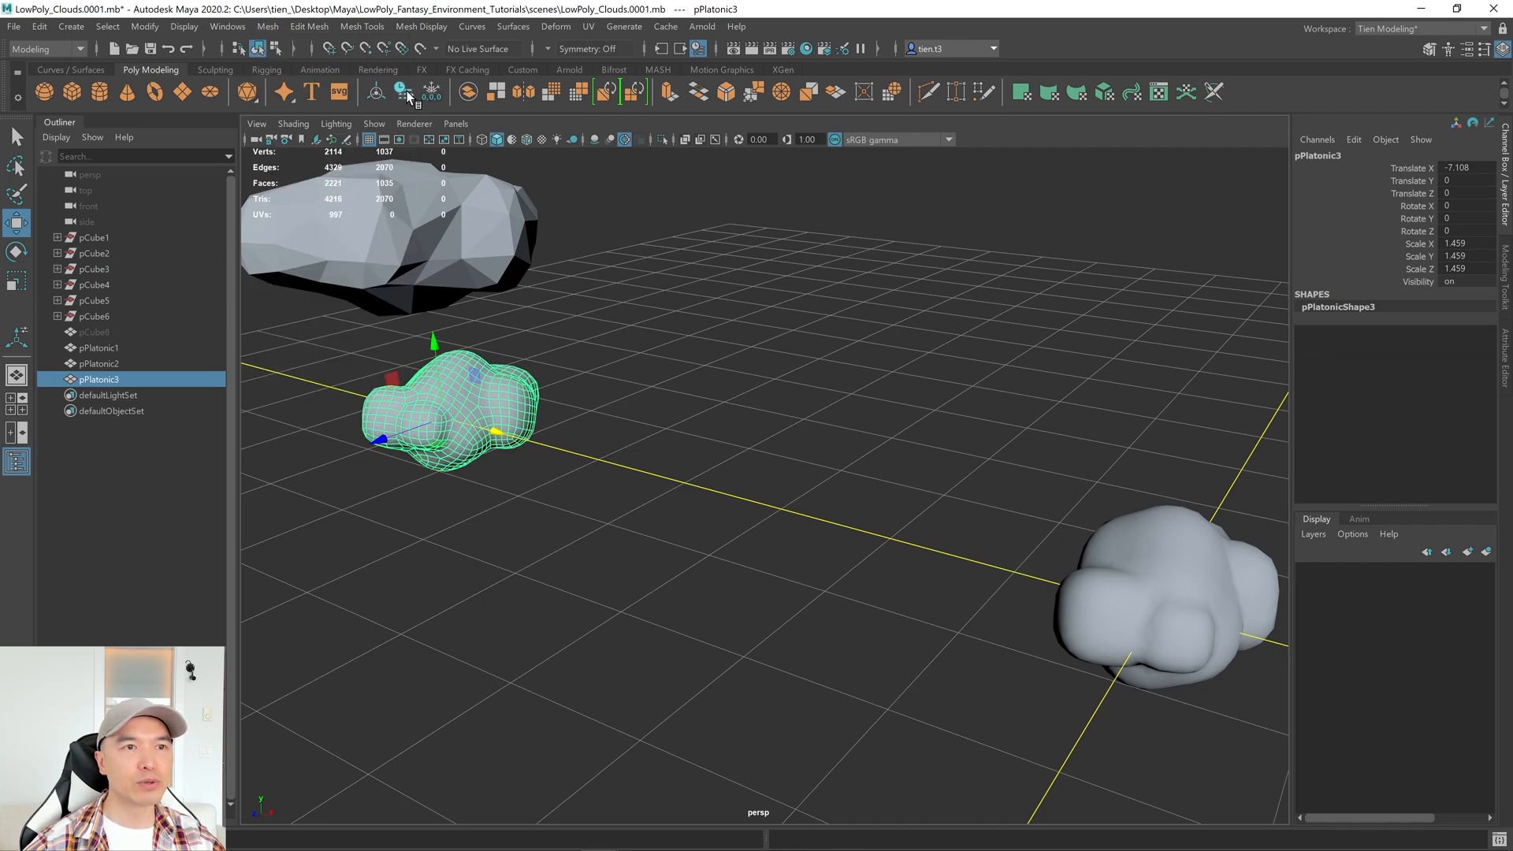
left_click(401, 91)
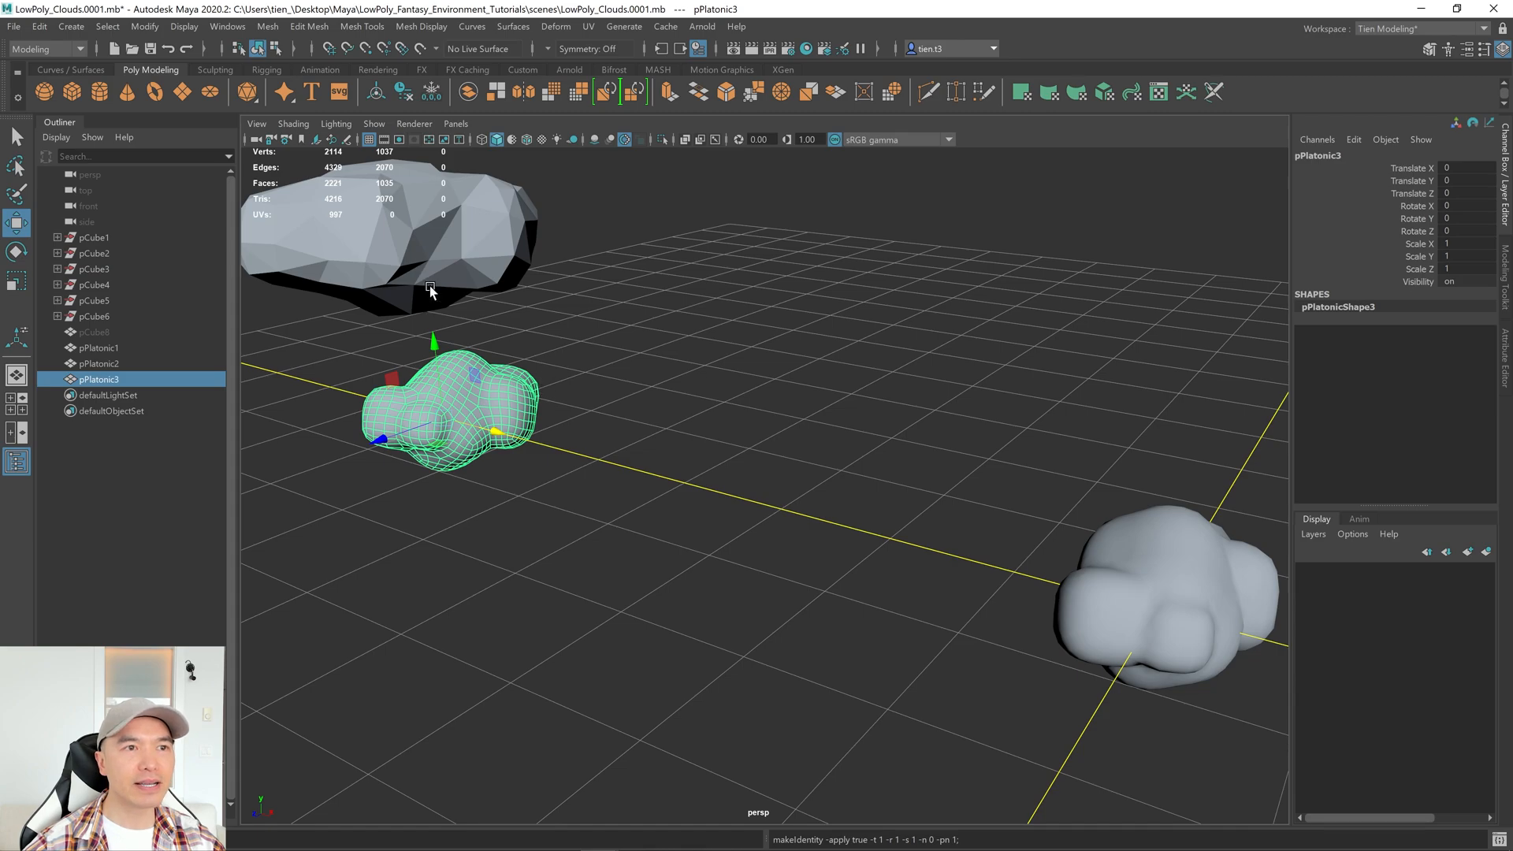
left_click(267, 26)
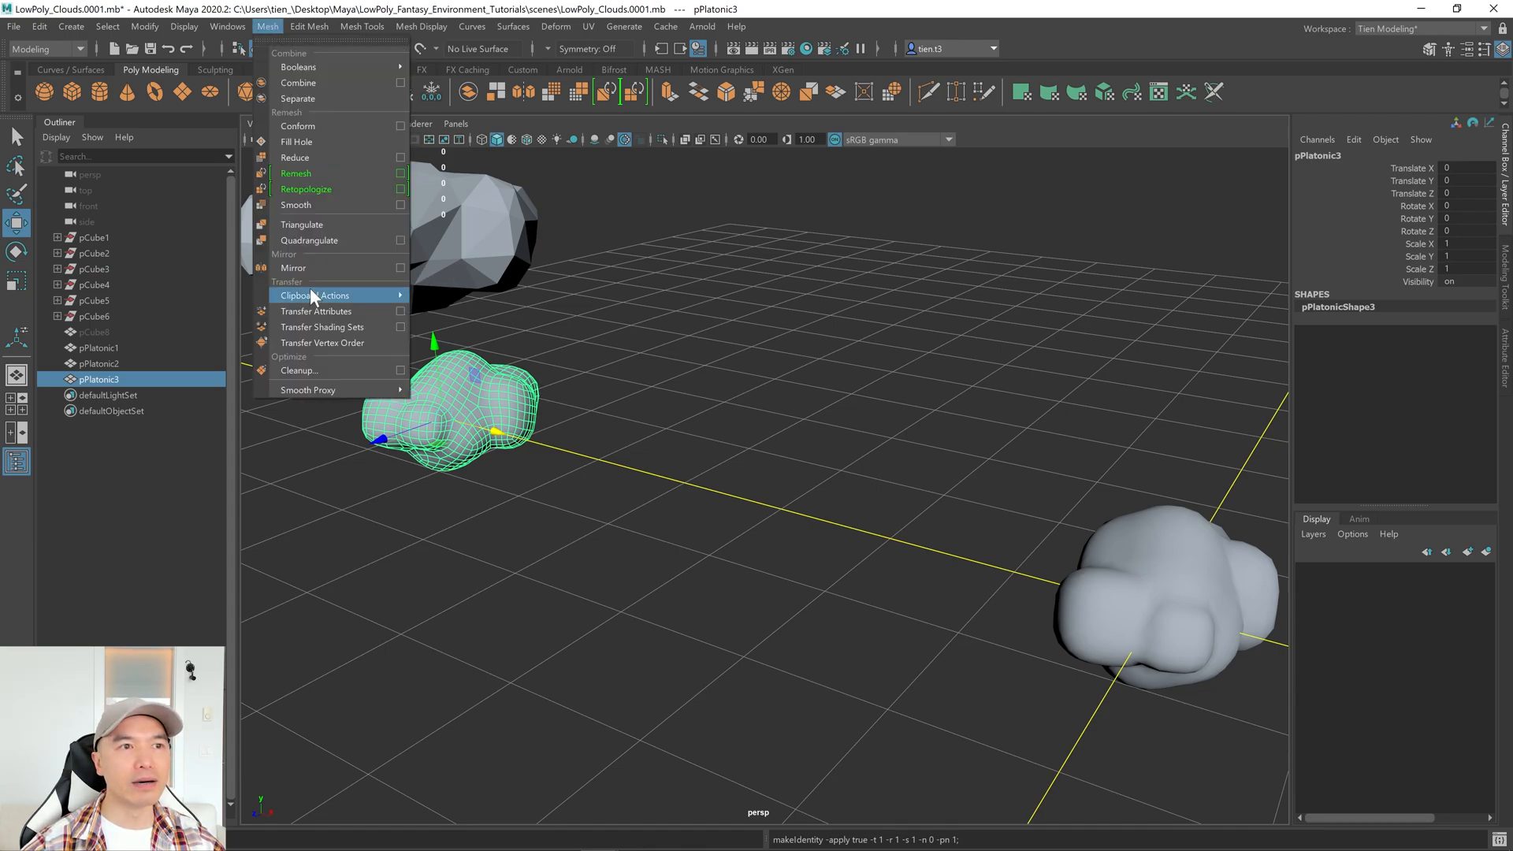
left_click(420, 27)
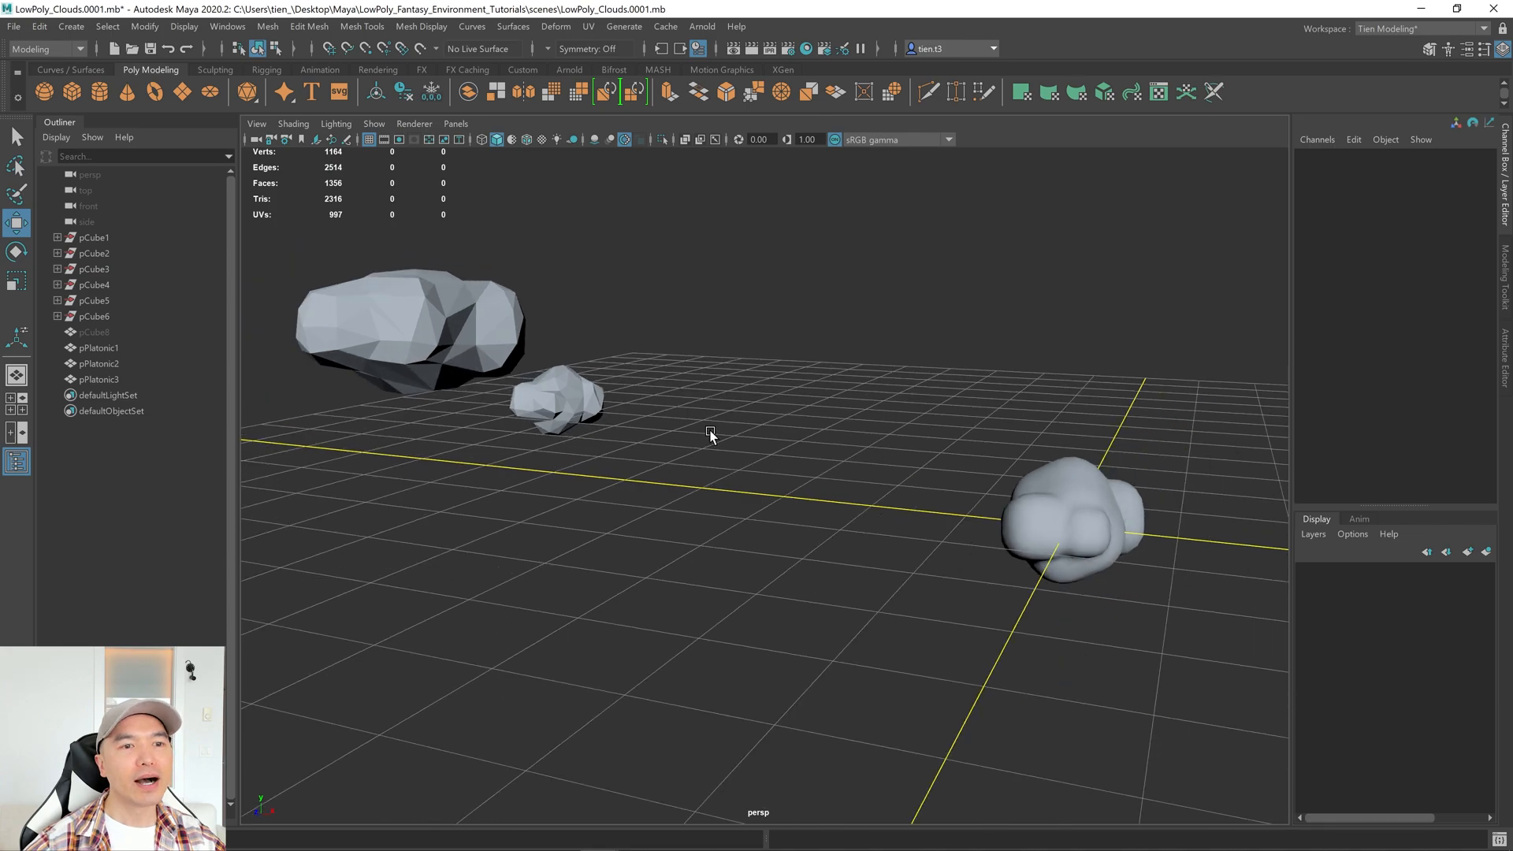
Step: Select the second low-poly cloud pPlatonic3 to move it up near pPlatonic2
left_click(558, 391)
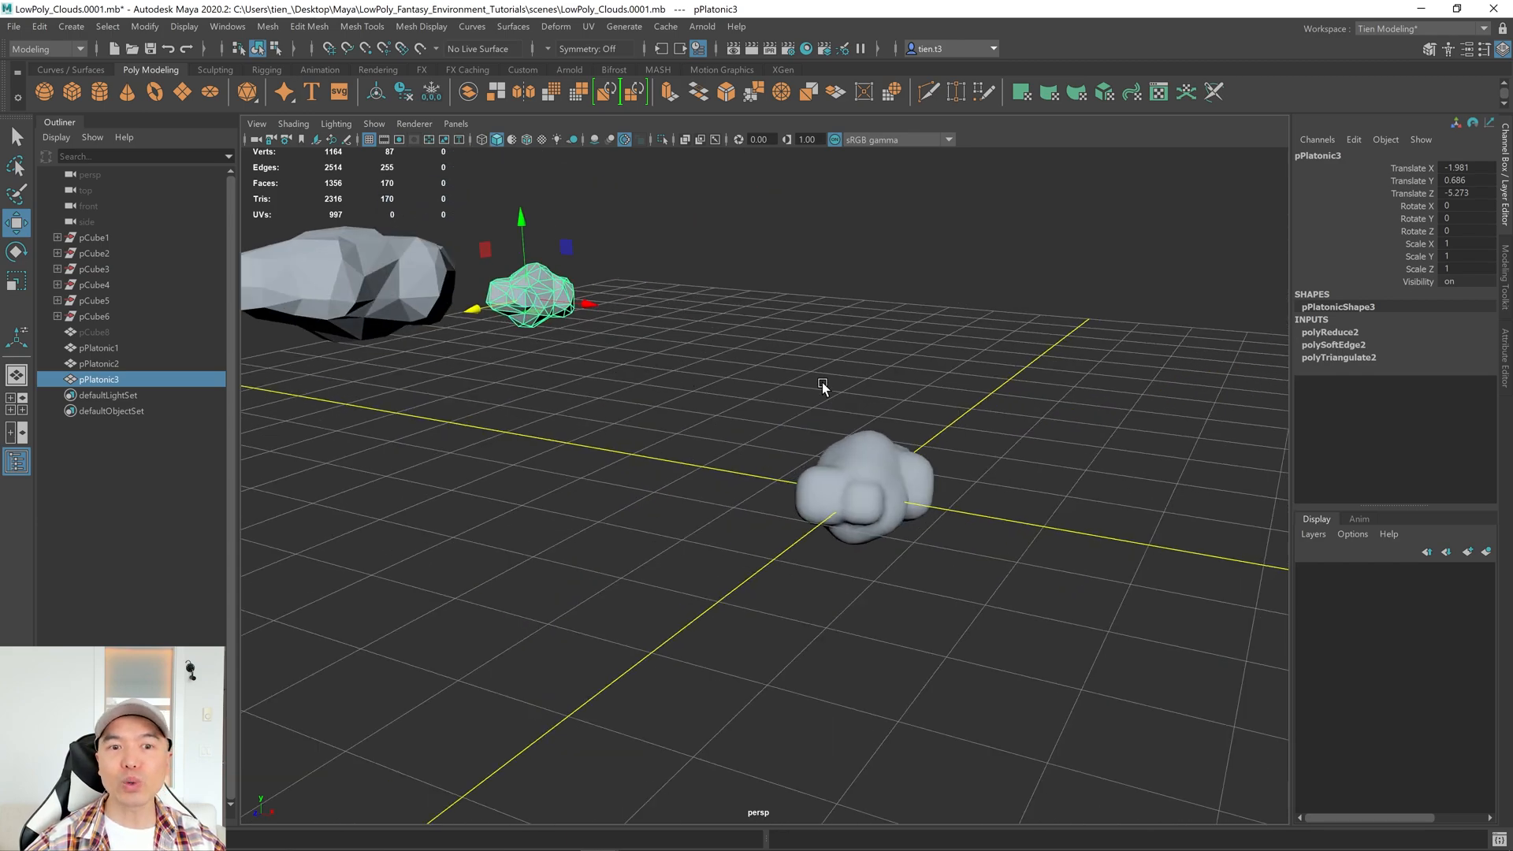
mouse_move(865, 380)
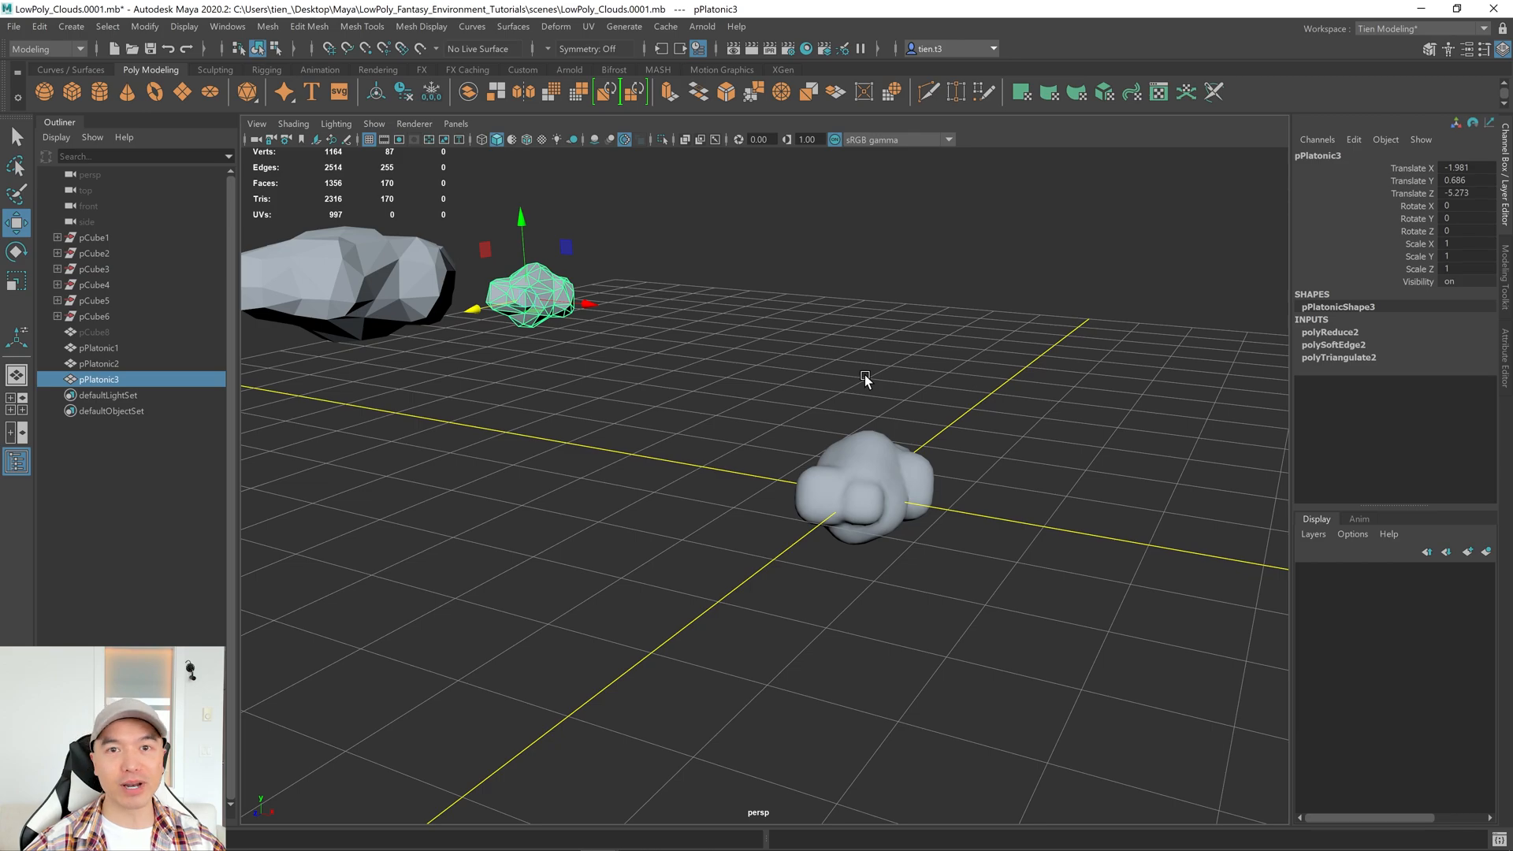